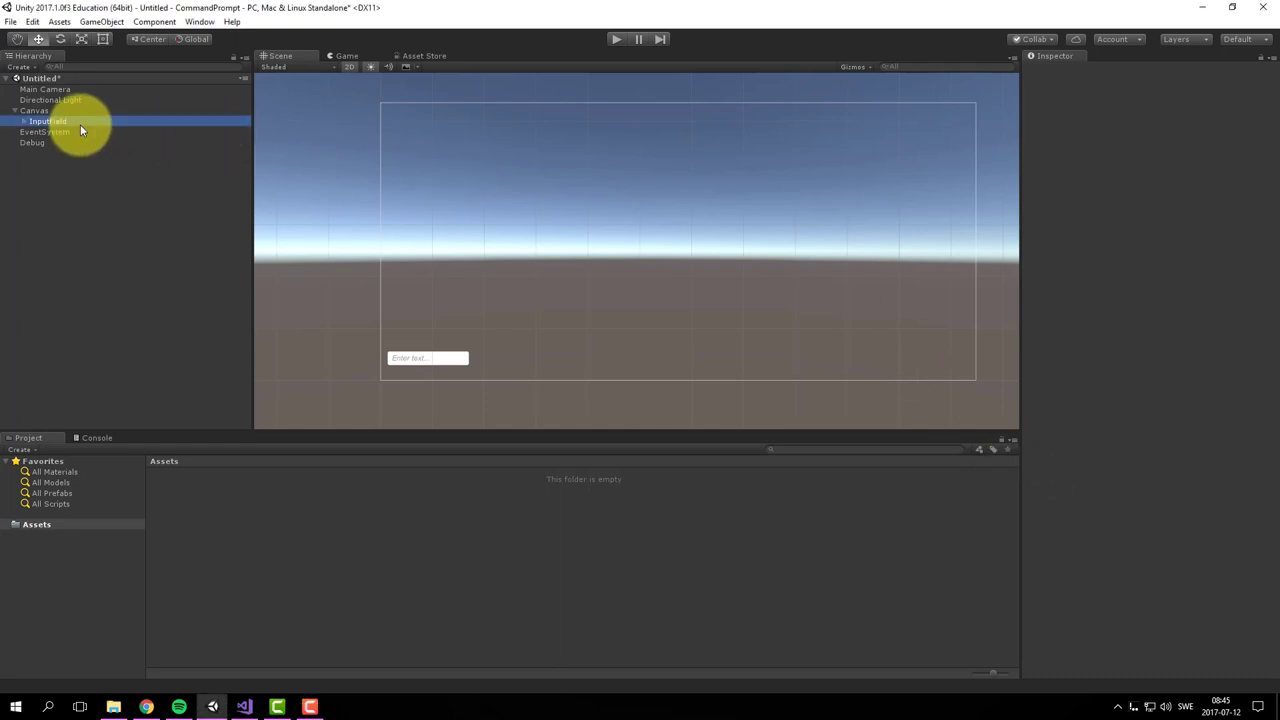
Select the Debug GameObject in the Hierarchy to show it in the Inspector
click(32, 142)
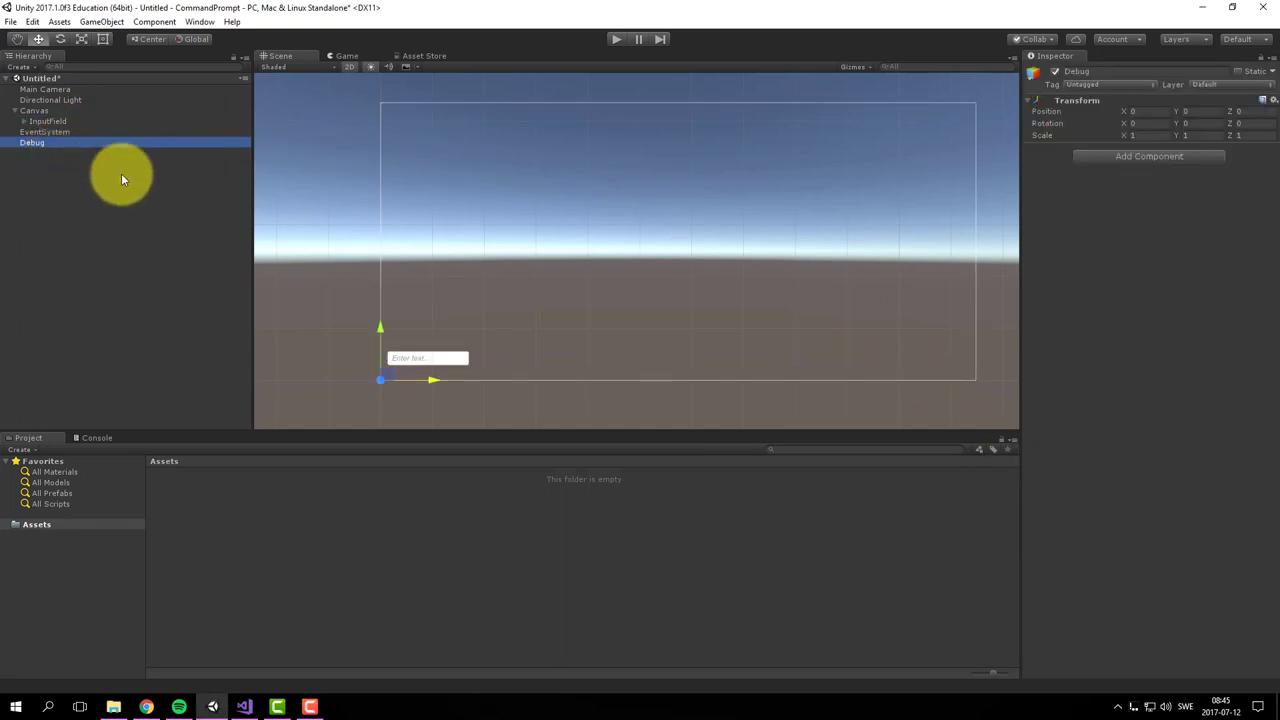
mouse_move(224, 492)
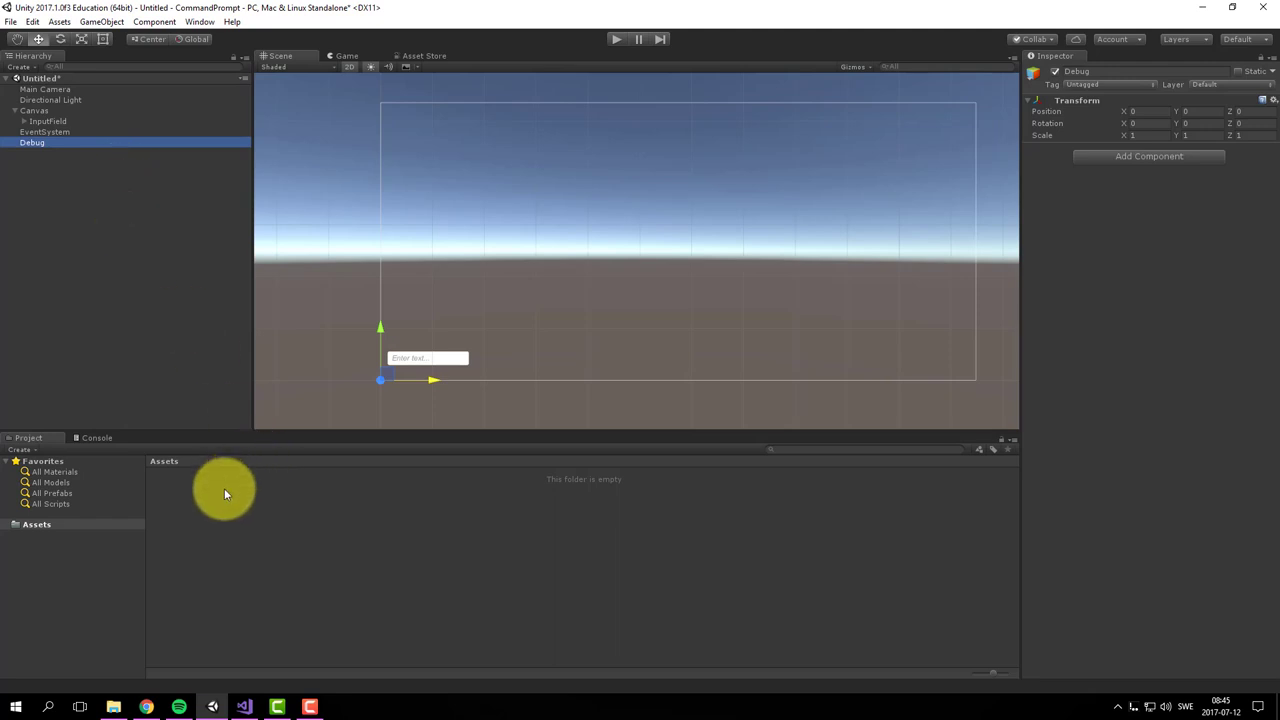
Create a C# script named DebugCommandPrompt in Assets and open it in Visual Studio
right_click(224, 492)
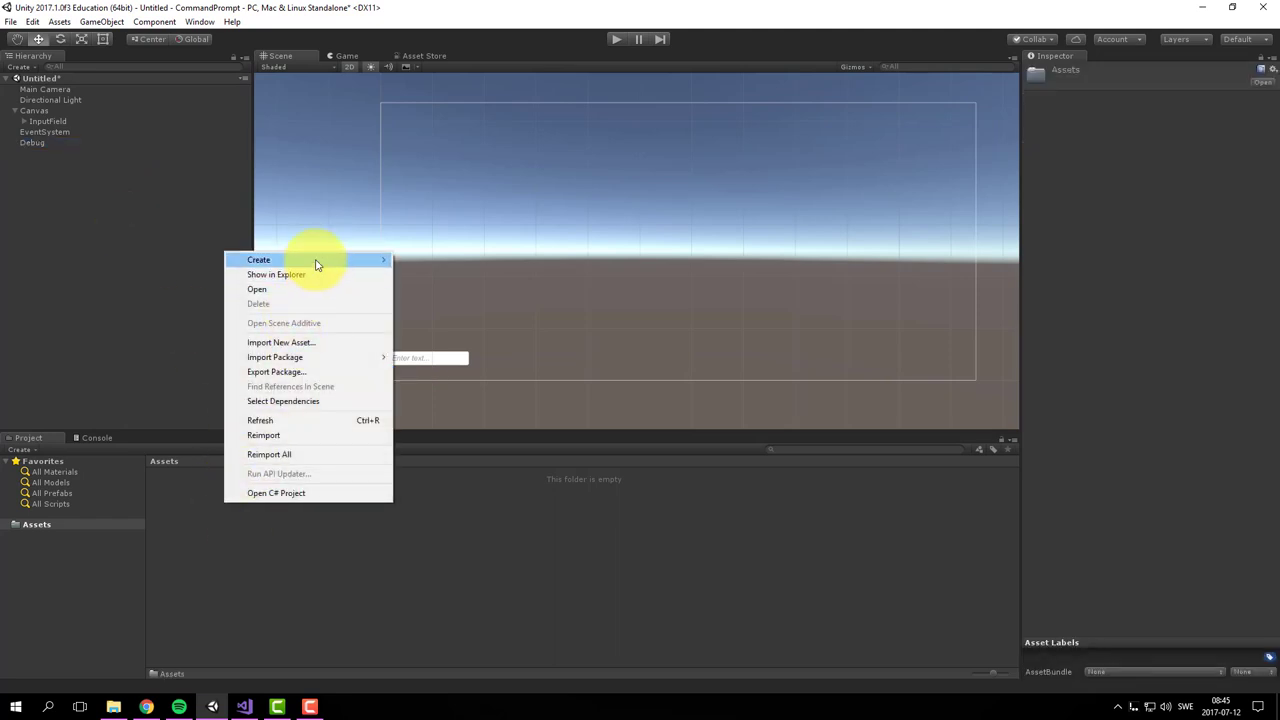
click(258, 260)
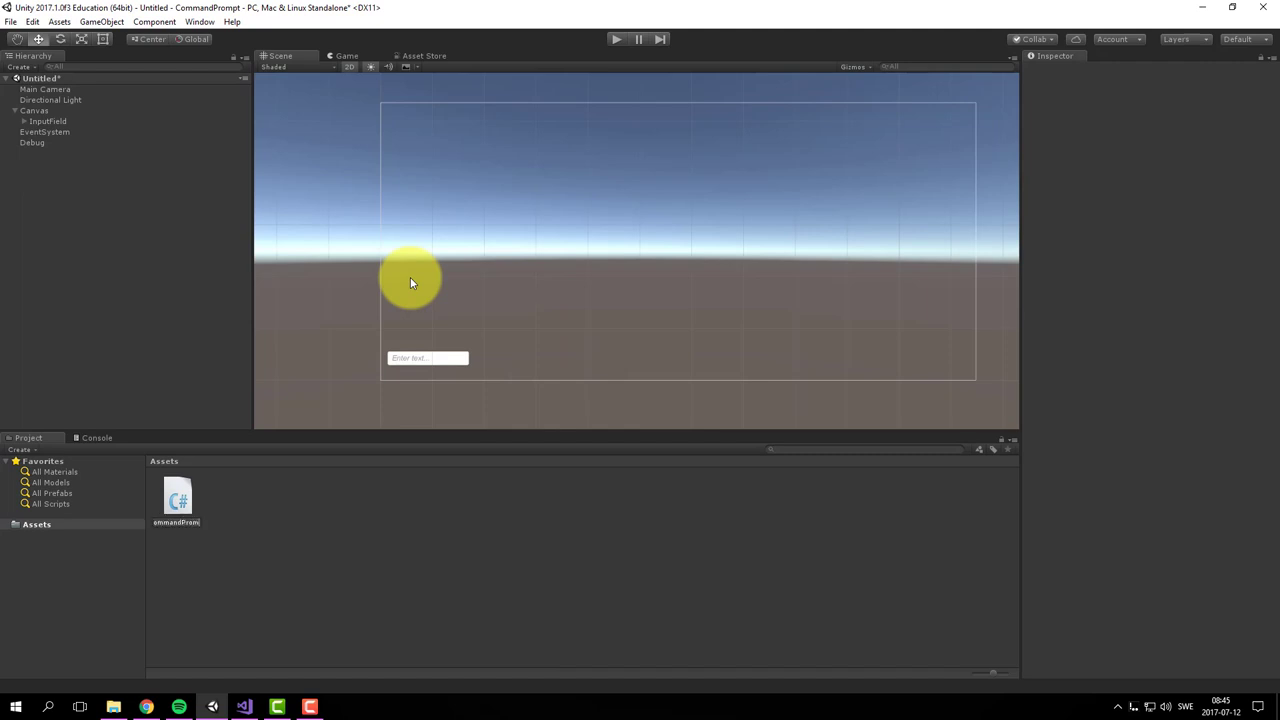
click(176, 500)
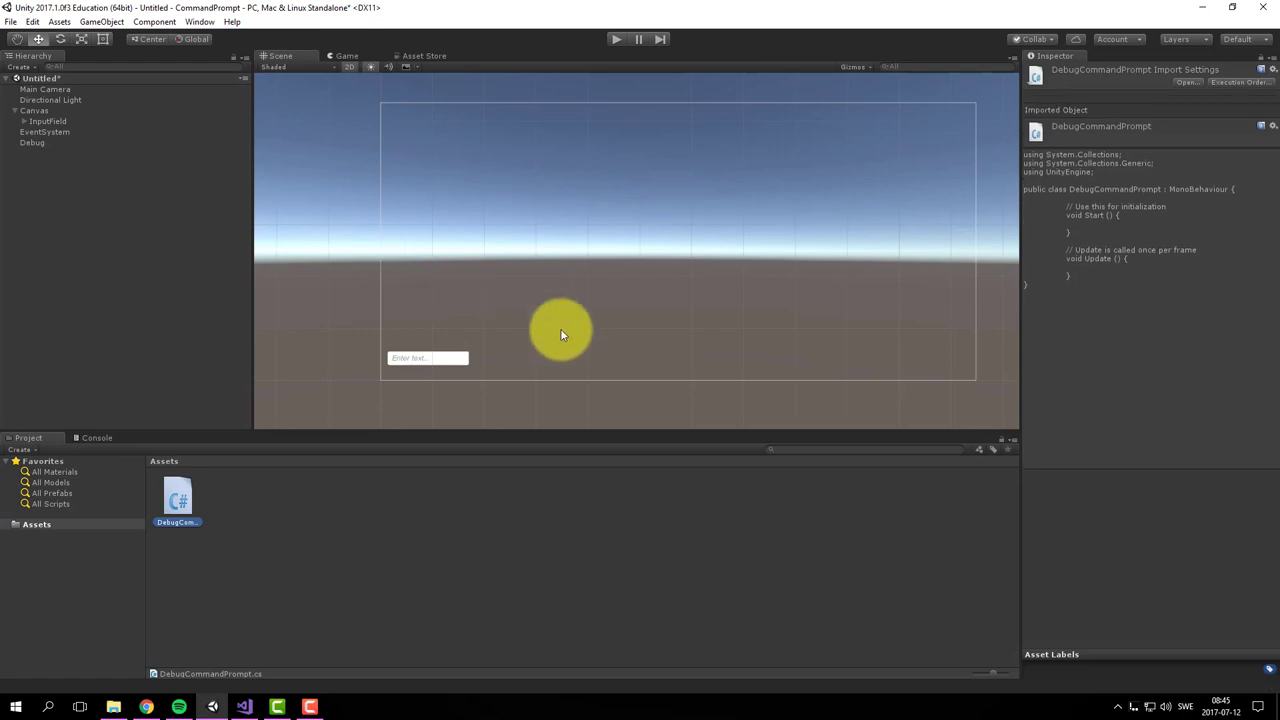
double_click(176, 496)
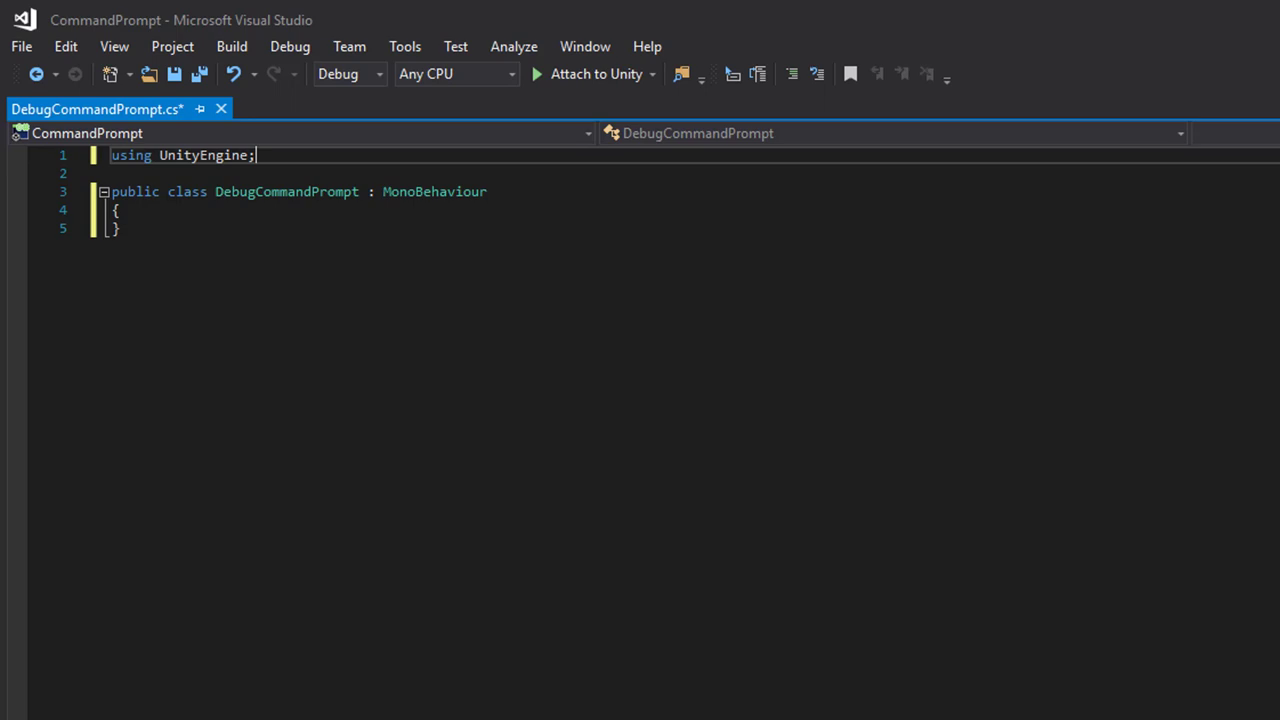
Add 'using System.Collections.Generic;' and 'using System.Linq;' below the UnityEngine import
text(usu)
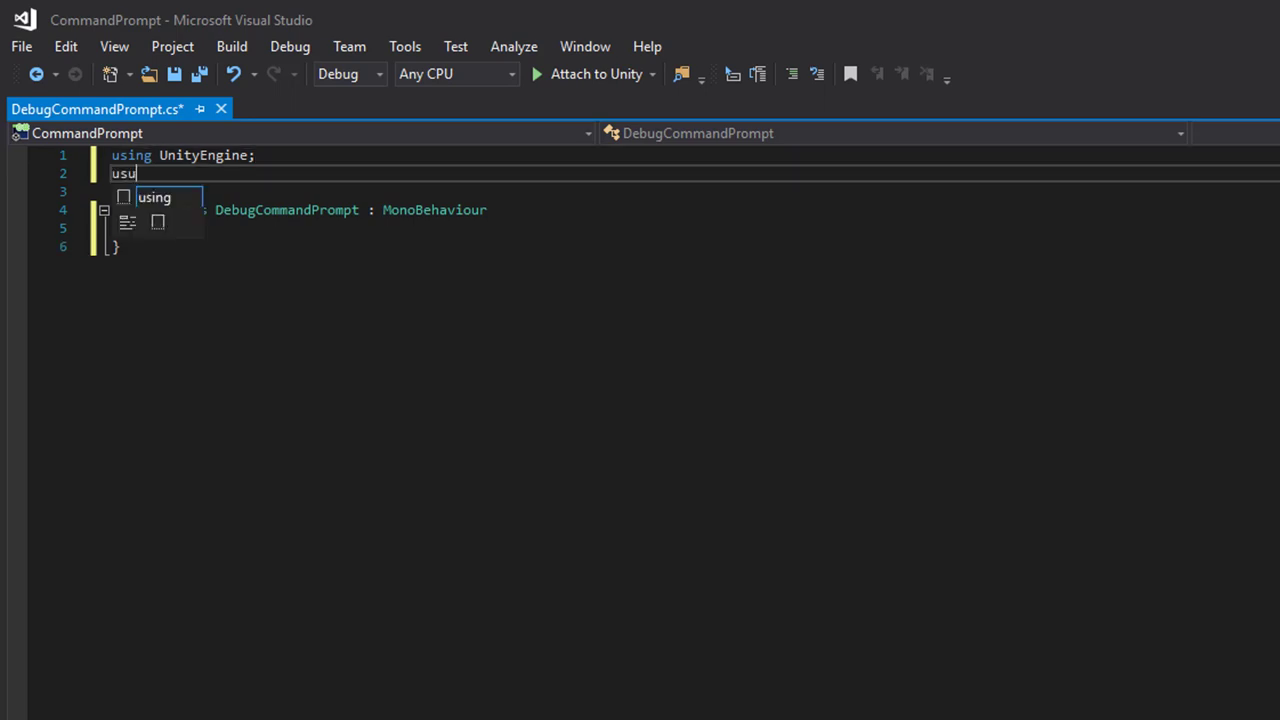
text(ing system.Collections)
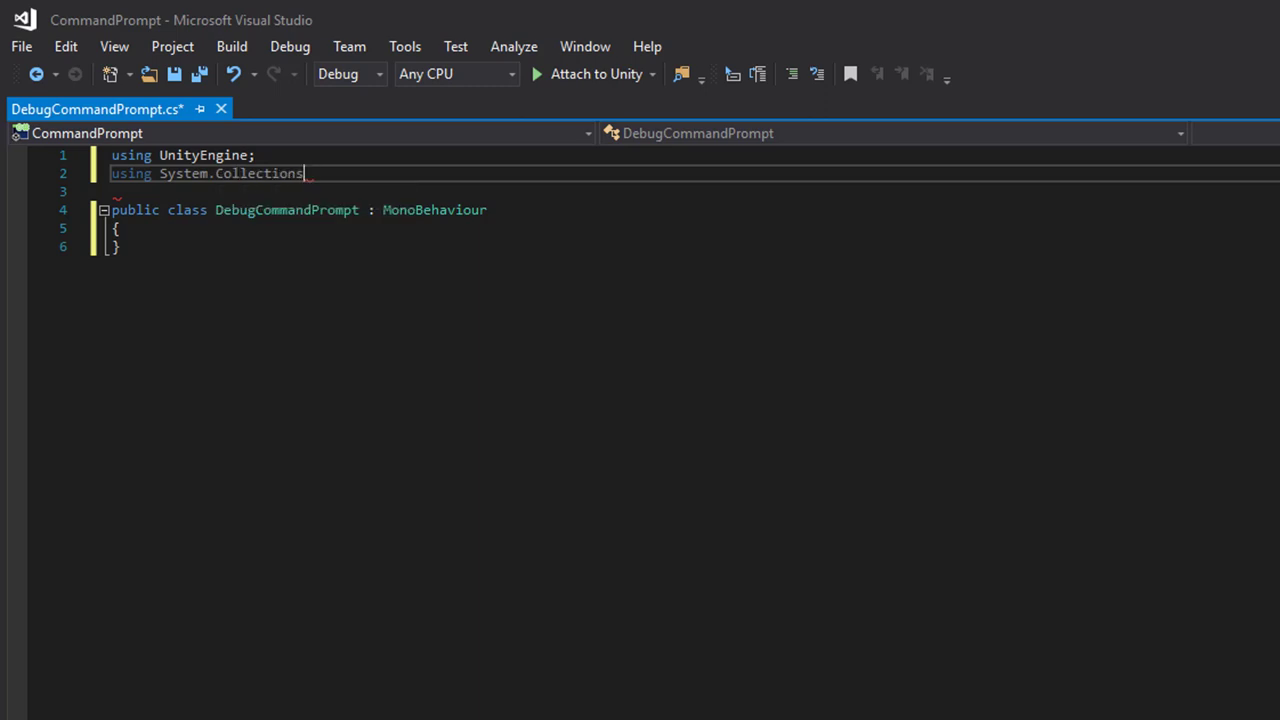
text(.ge)
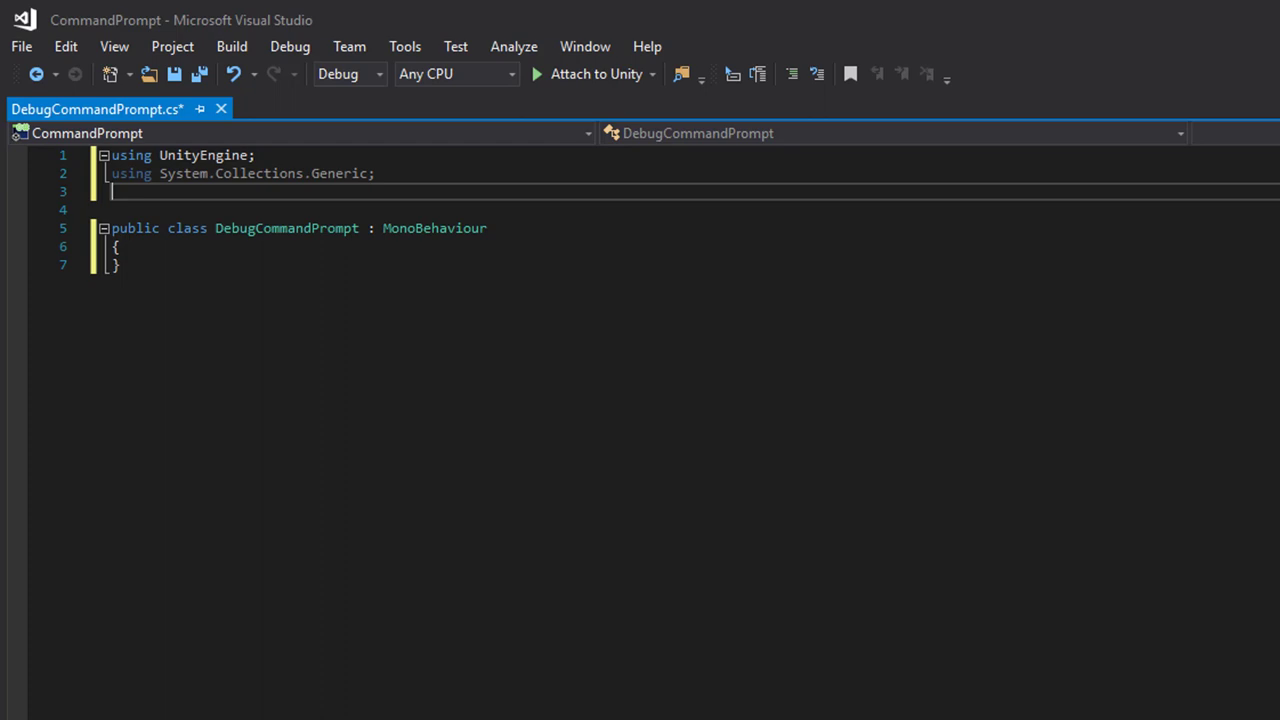
text(using System)
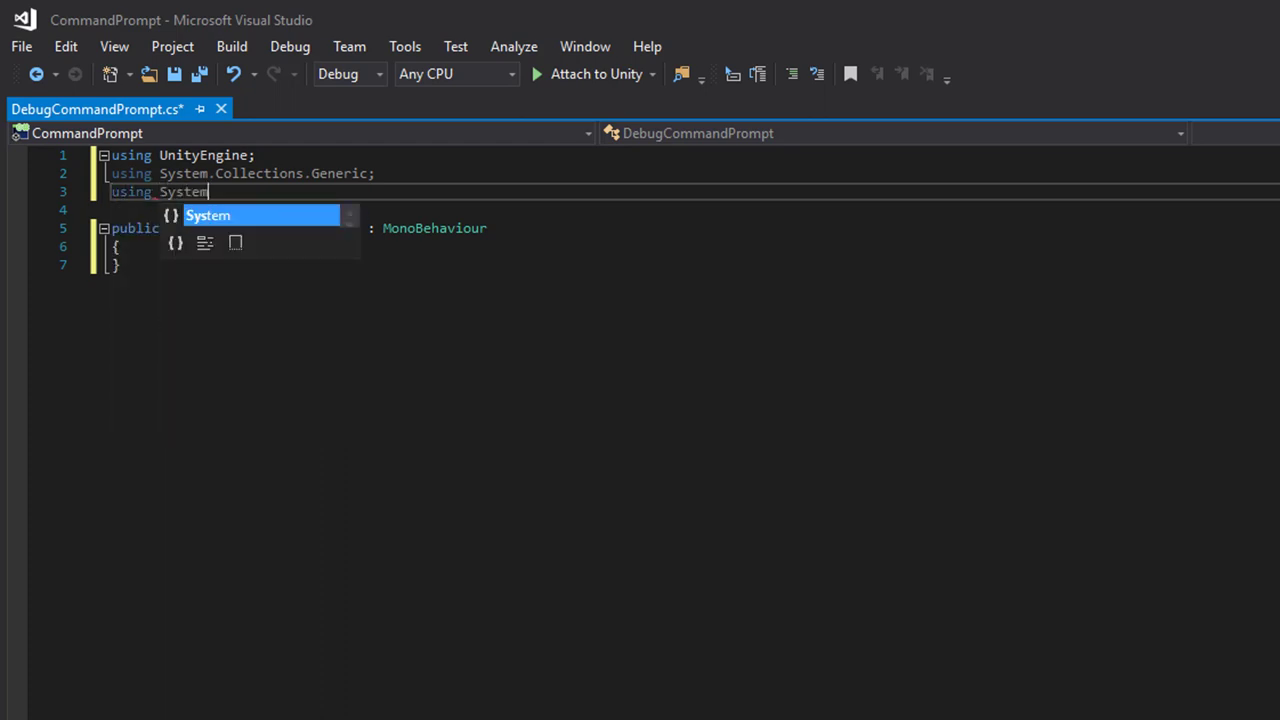
text(.Linq)
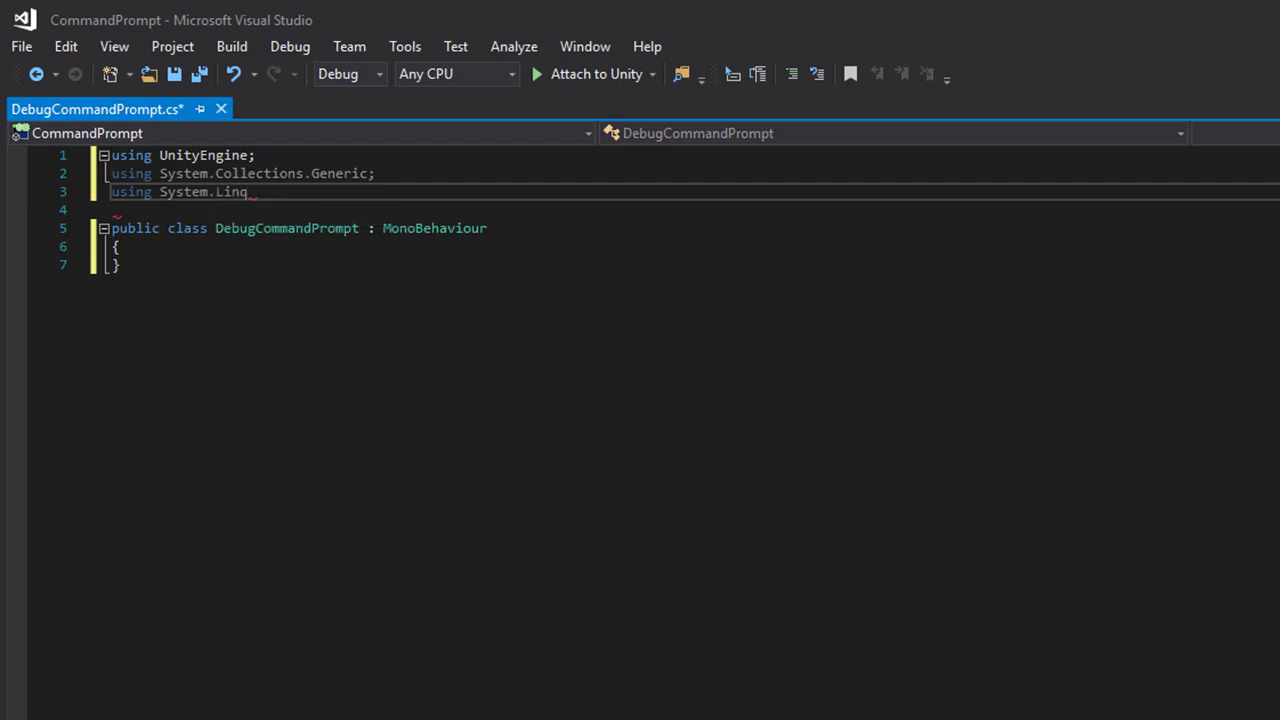
text(;)
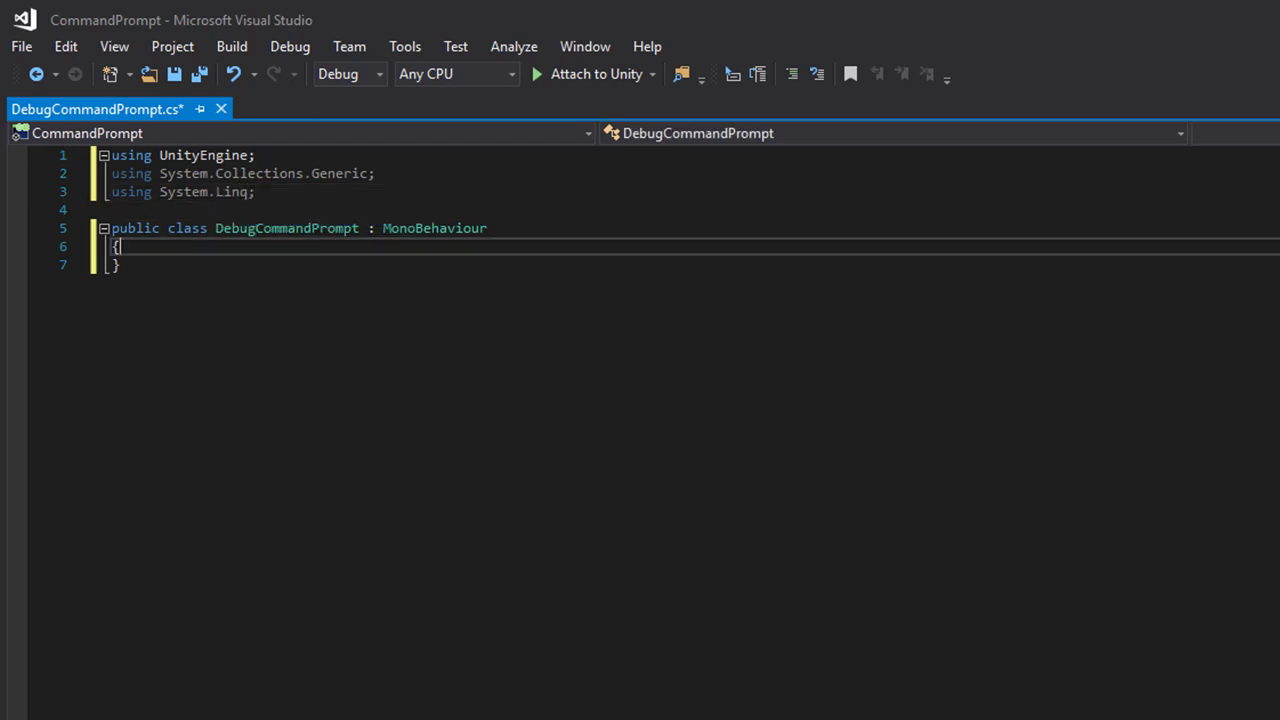
Begin a private List field declaration on a new line inside the class
key(Return)
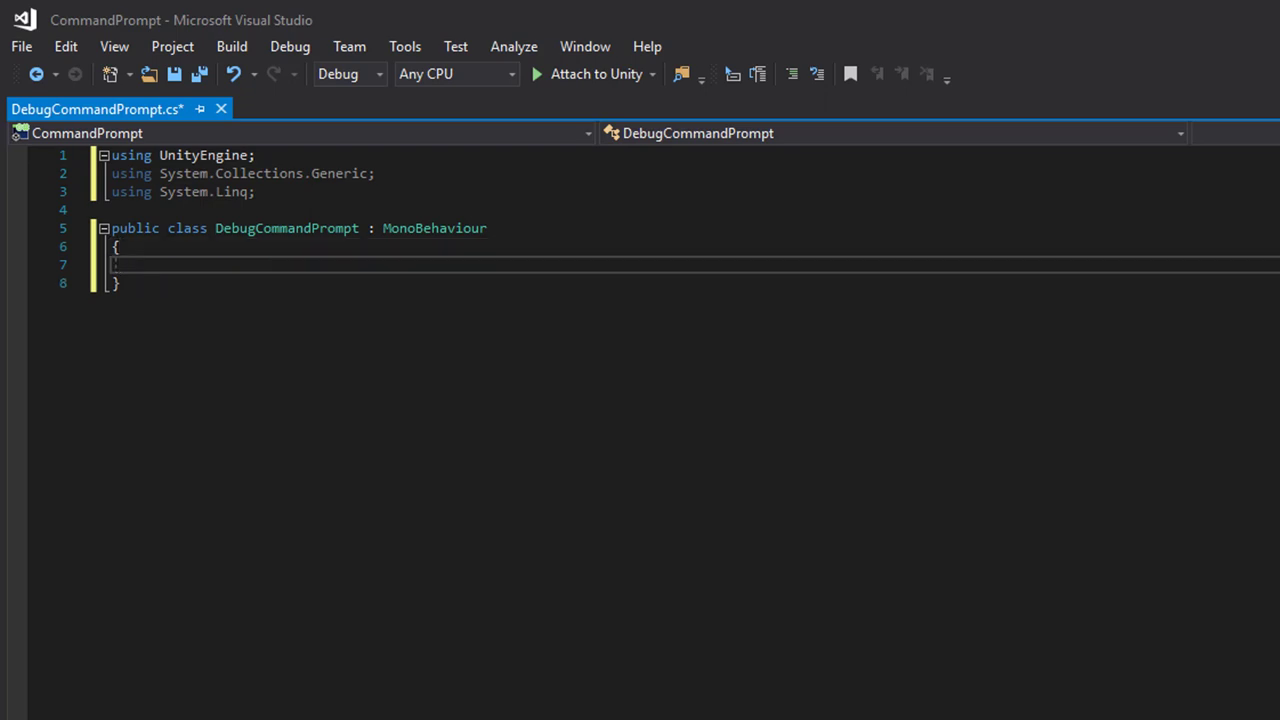
text(private list<GameObject>)
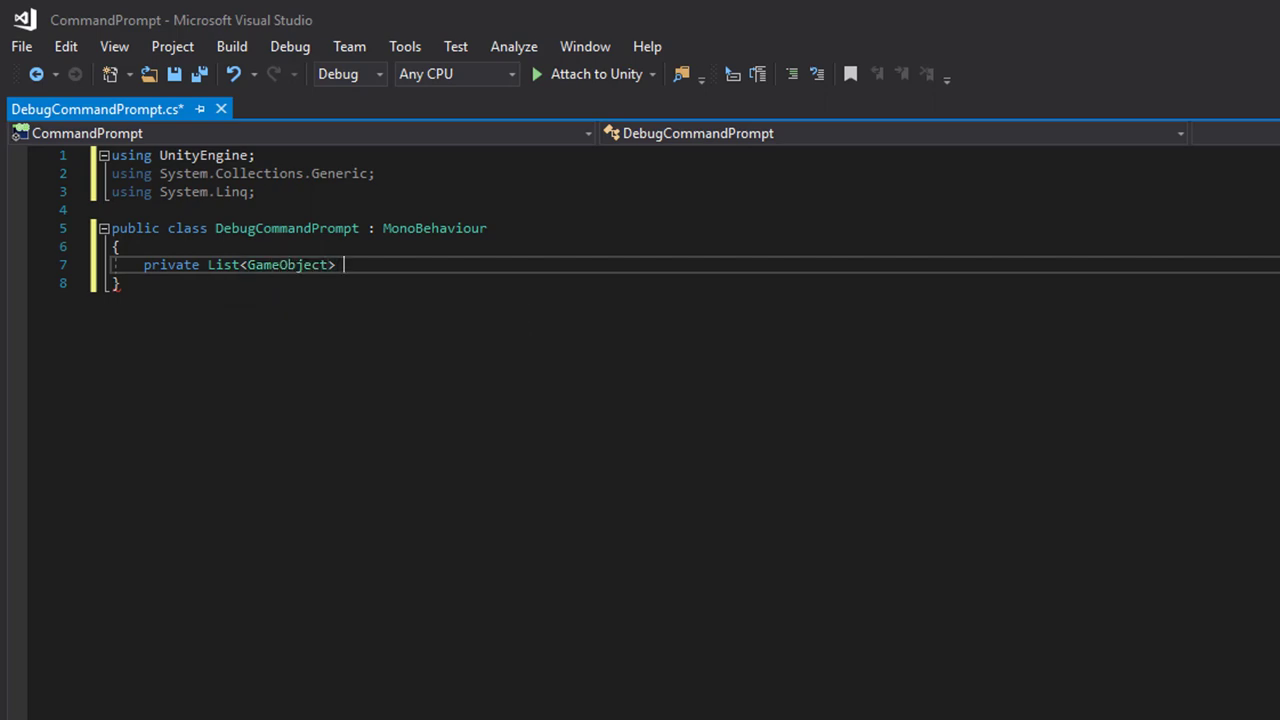
Declare 'private List<GameObject> listeners = new List<GameObject>();'
text(listeners)
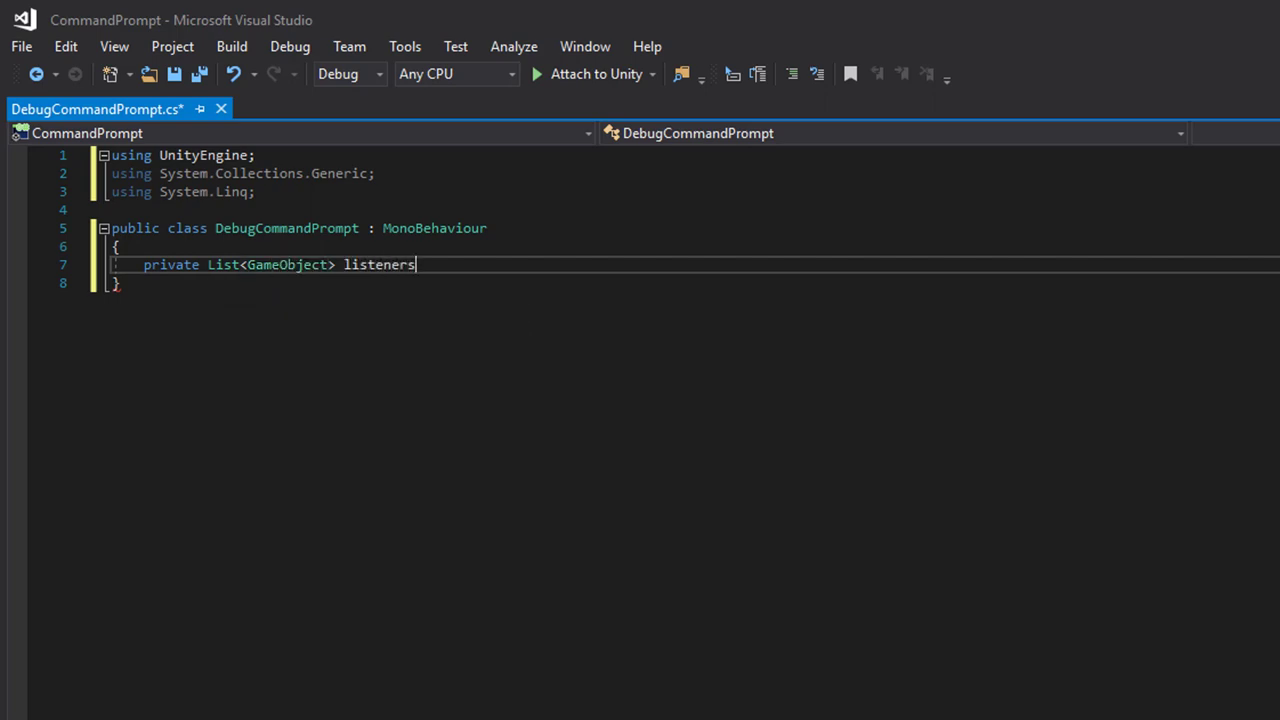
text(= new List<GameObject>)
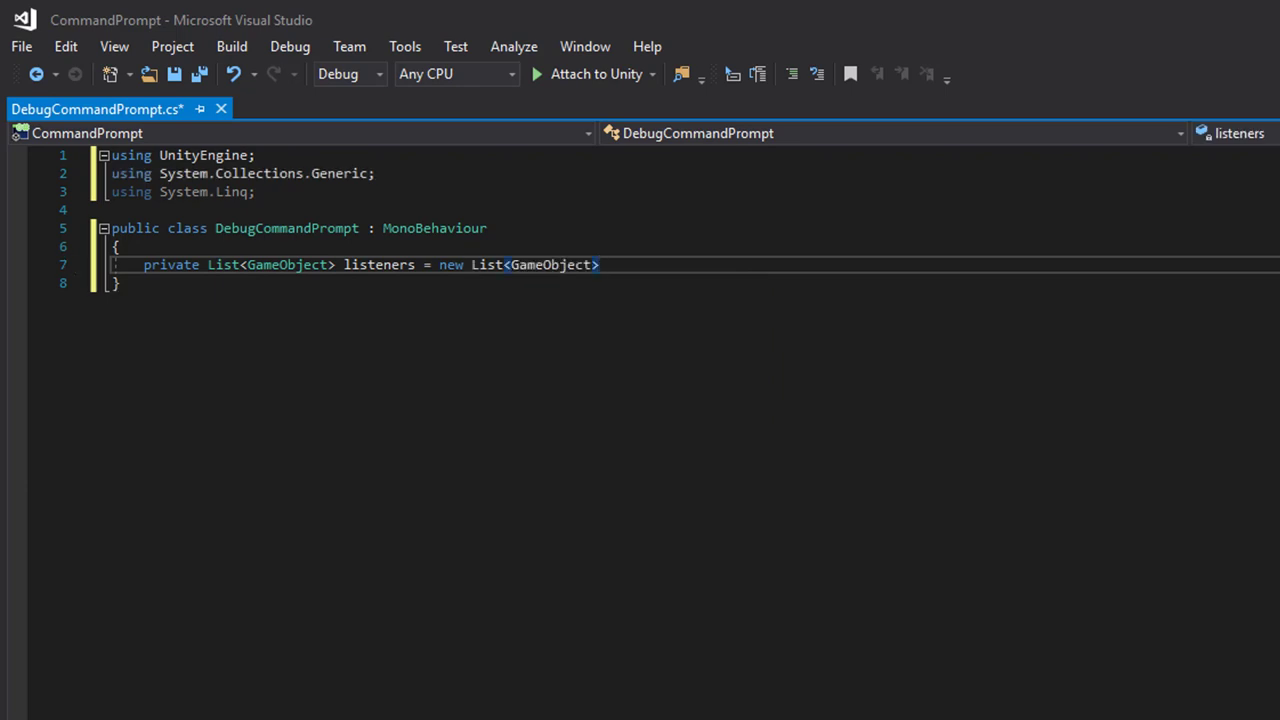
text(();)
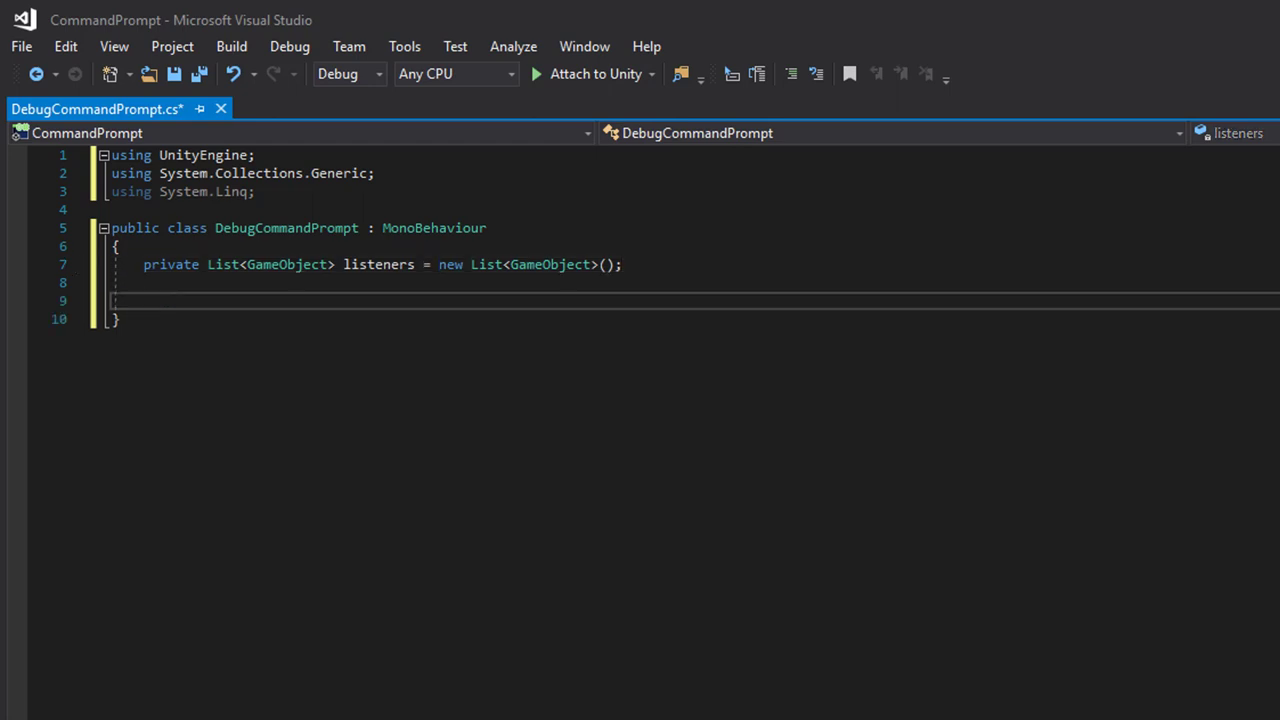
Write an empty 'public void AddListener(GameObject listener)' method
text(public void AddLis)
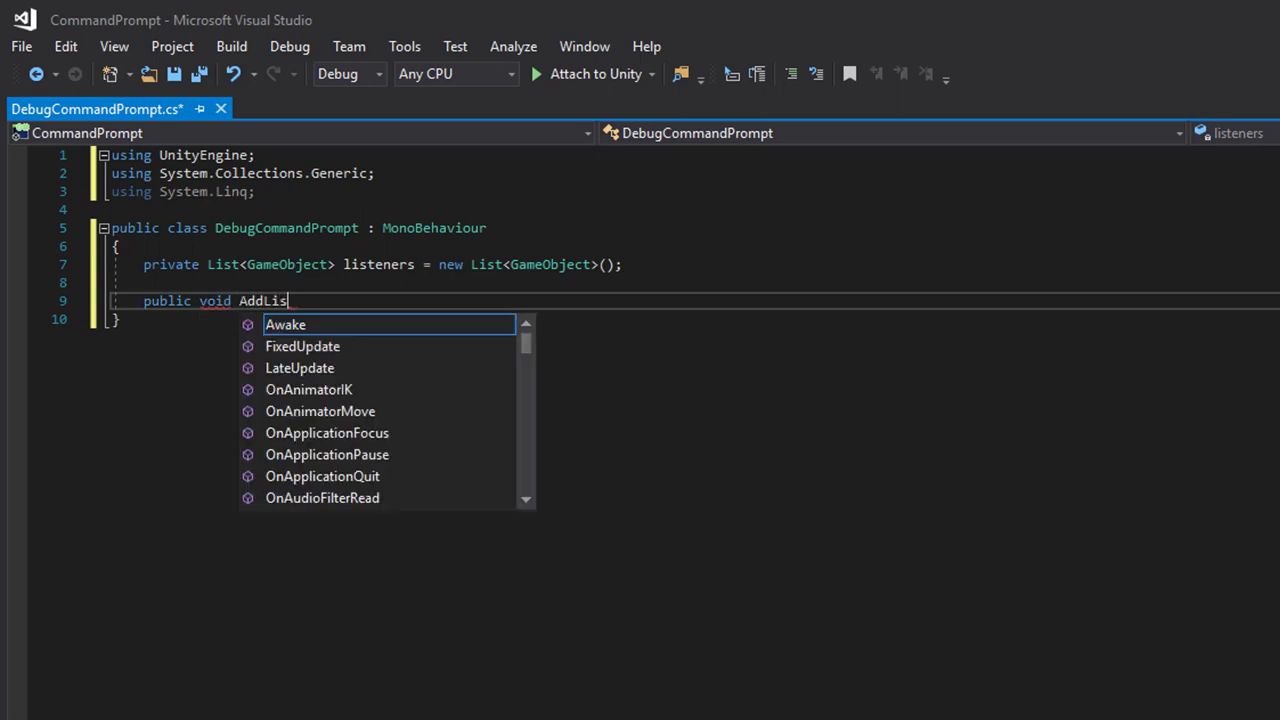
text(i)
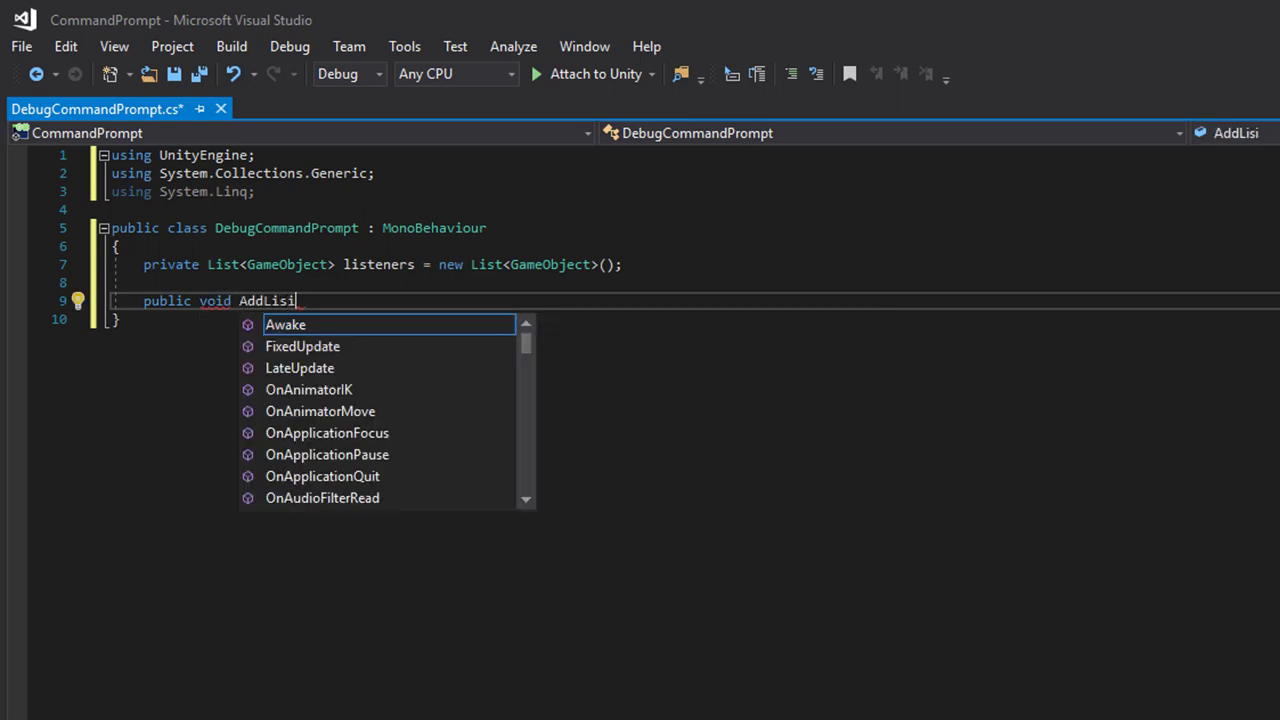
text(tener())
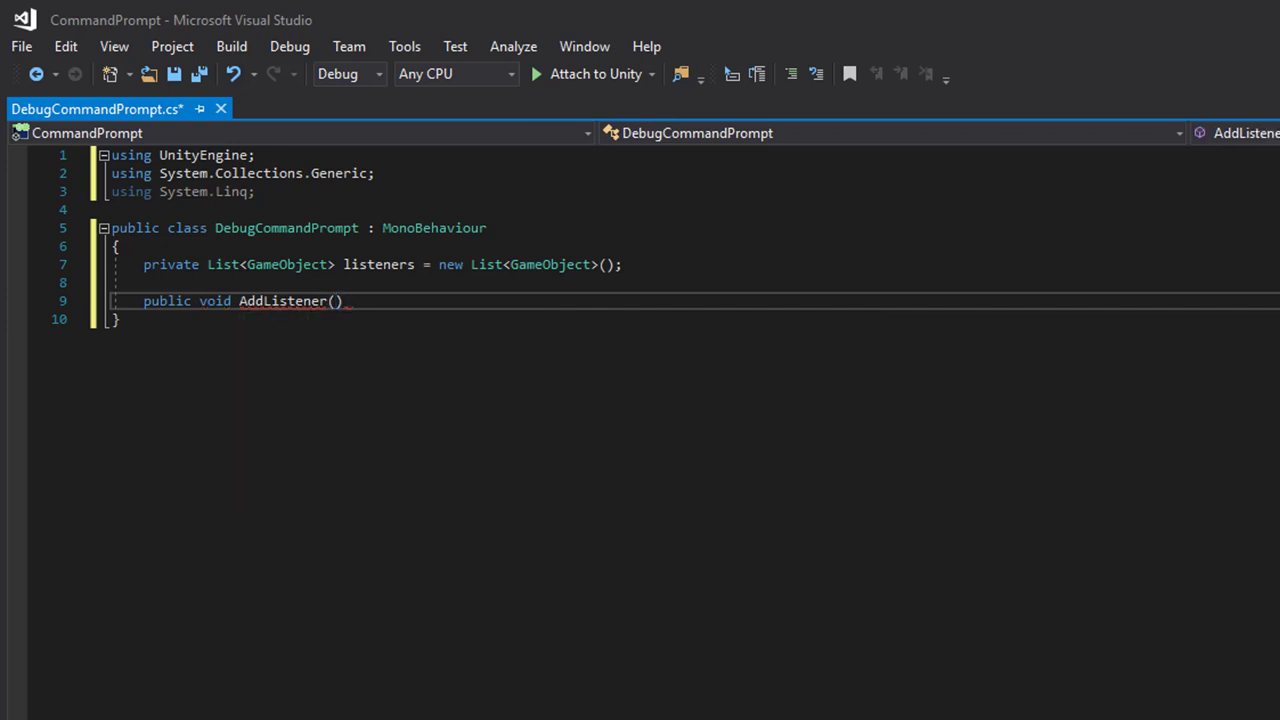
text(GameObject)
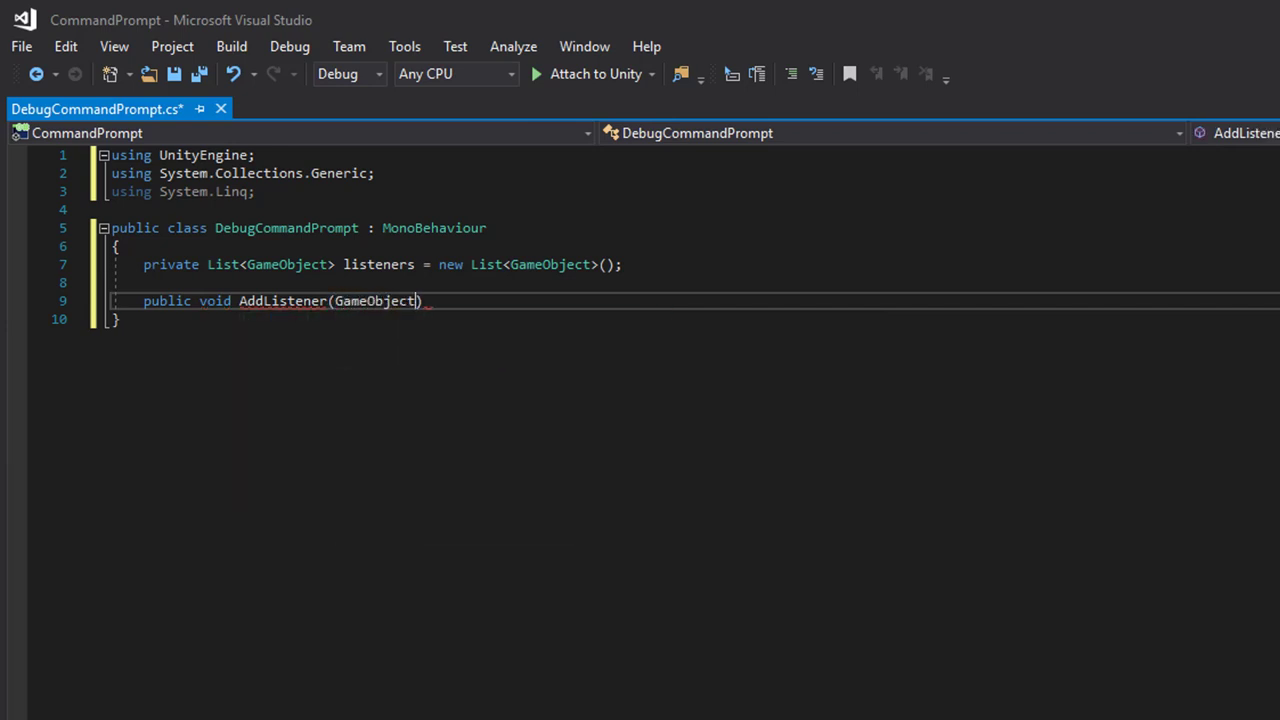
text(listne)
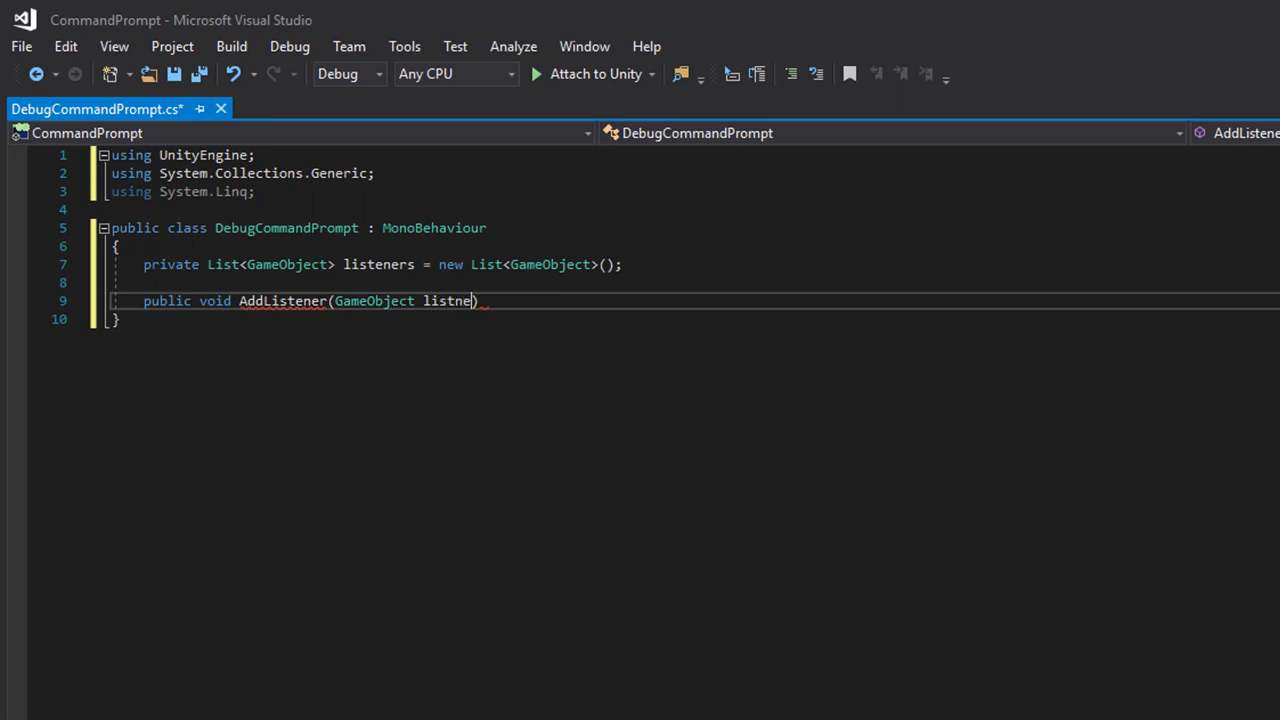
text(r)
text({)
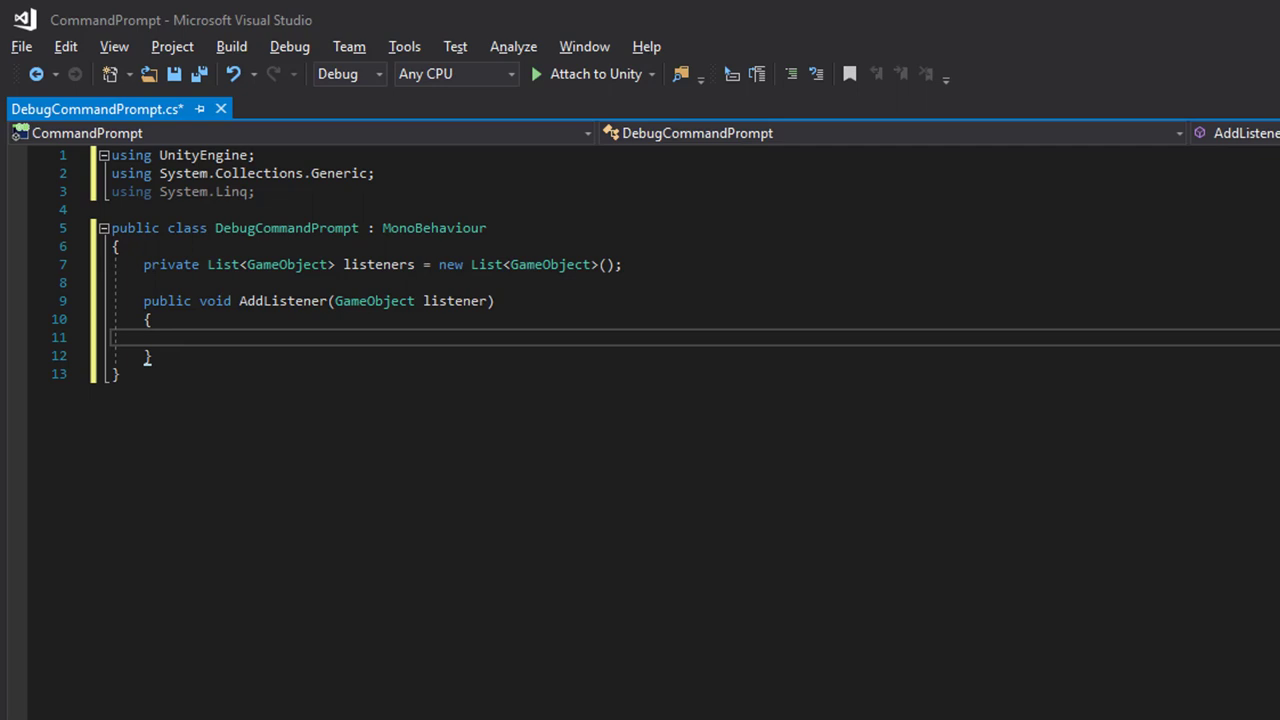
Inside AddListener, write the check 'if (!listeners.Contains(listener)) {'
click(178, 336)
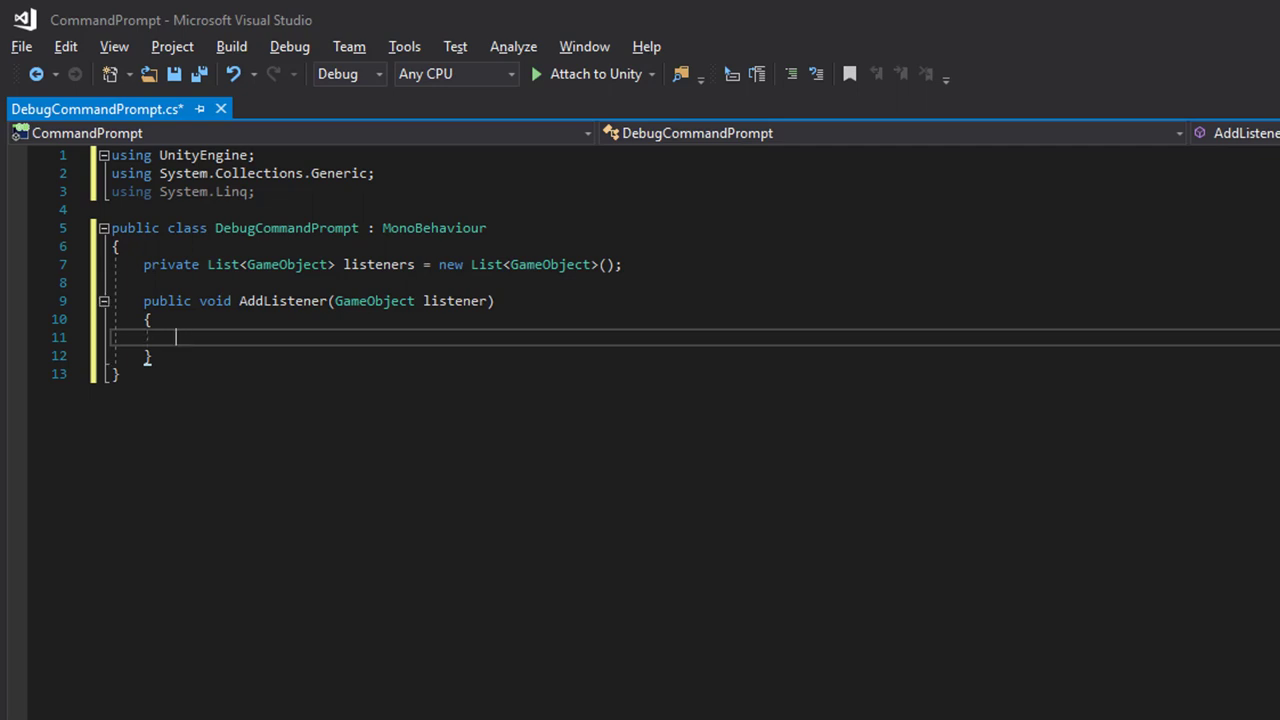
text(if ()
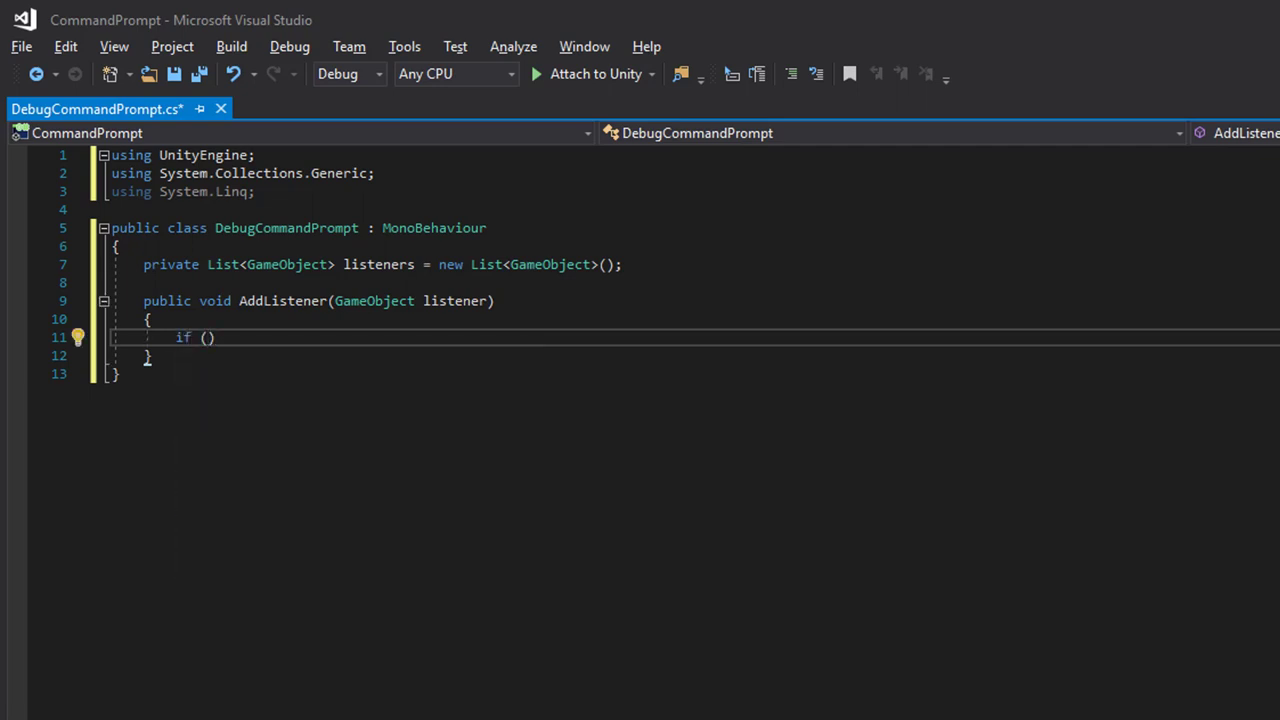
text(listeners)
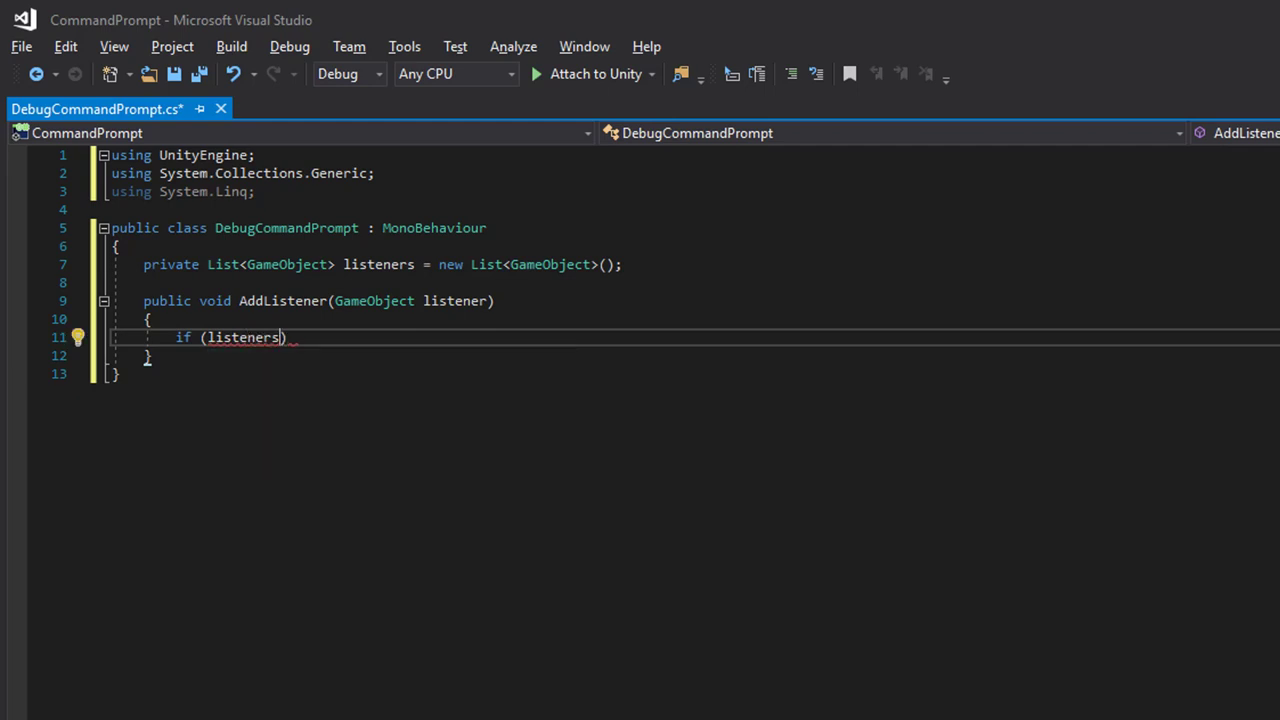
text(.Contains)
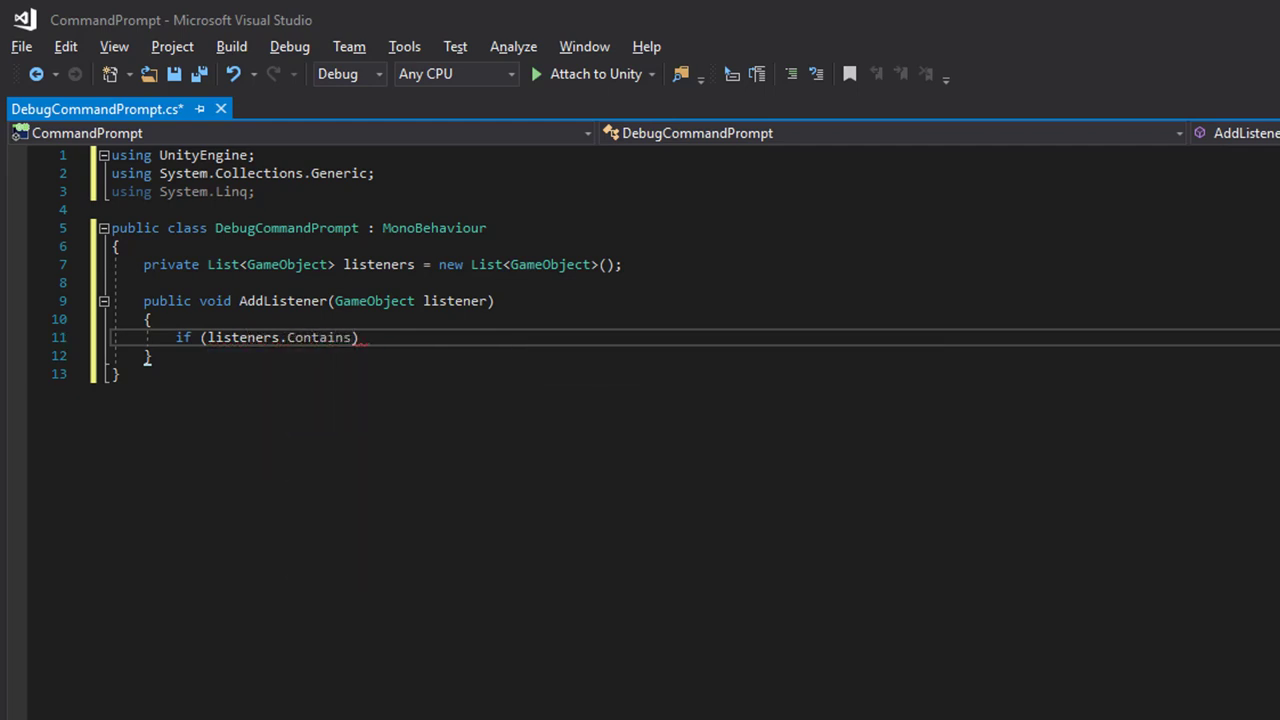
text(()
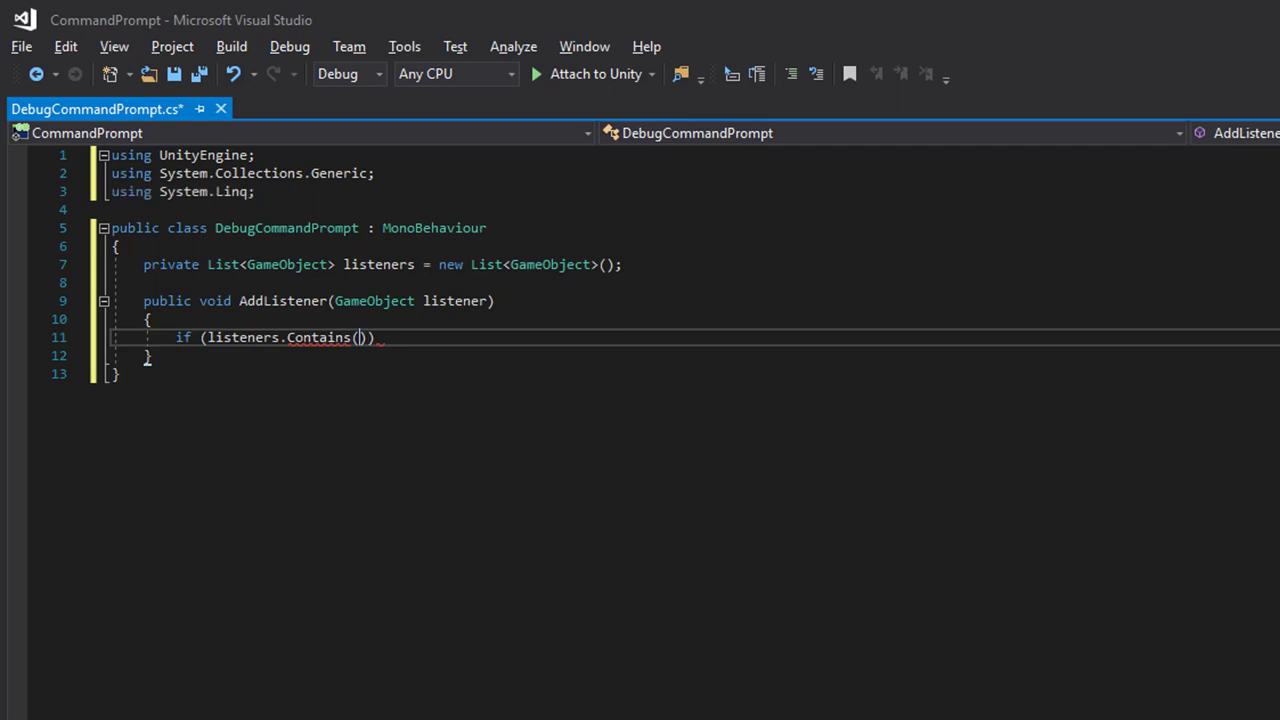
text(listener)
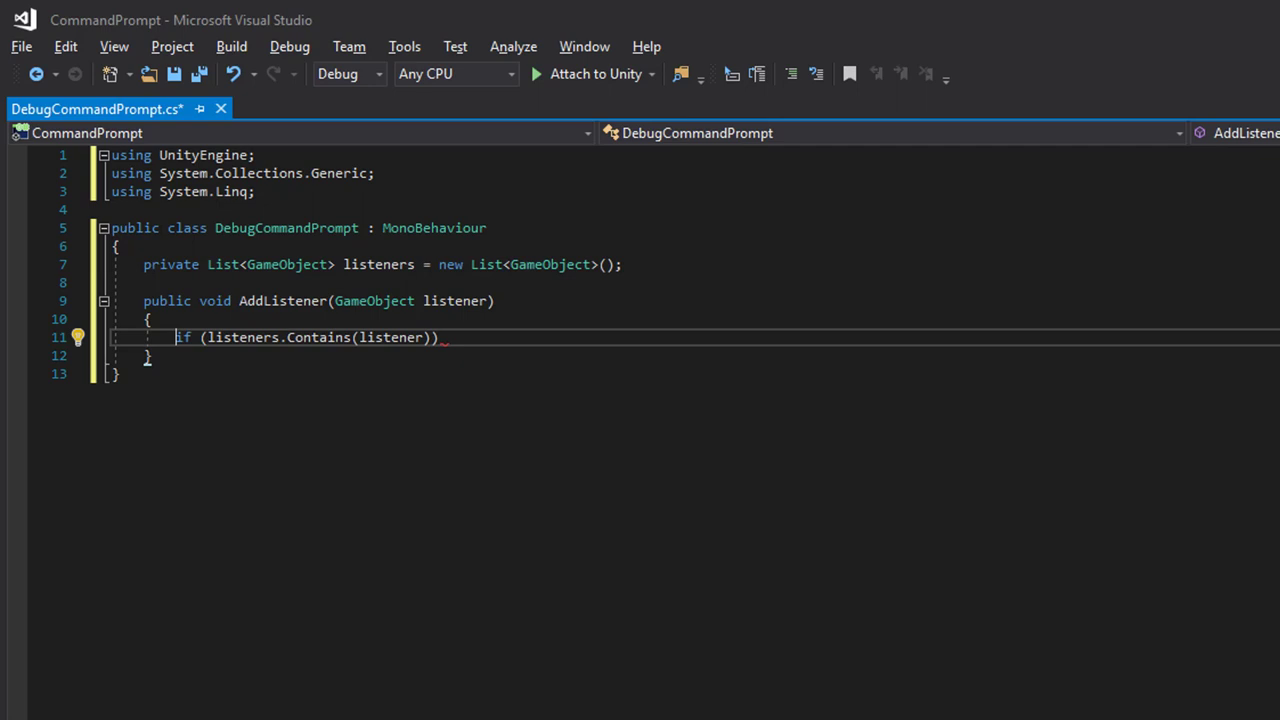
text(!)
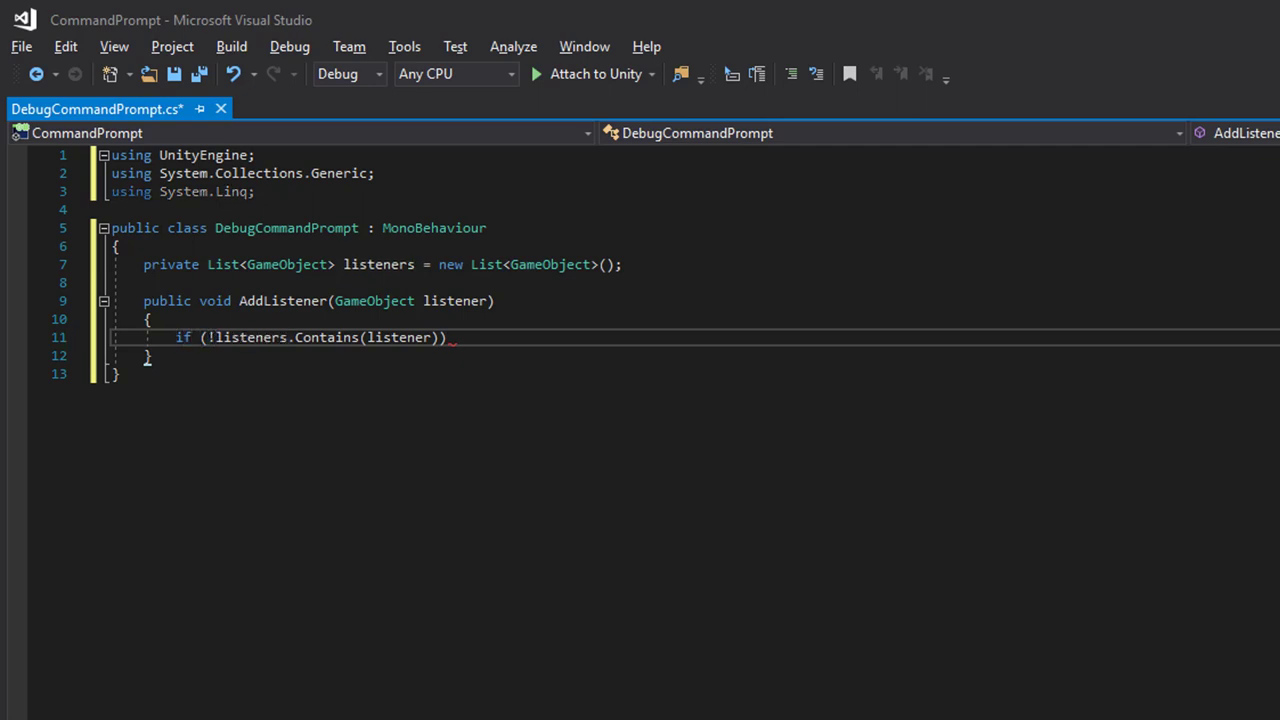
text({)
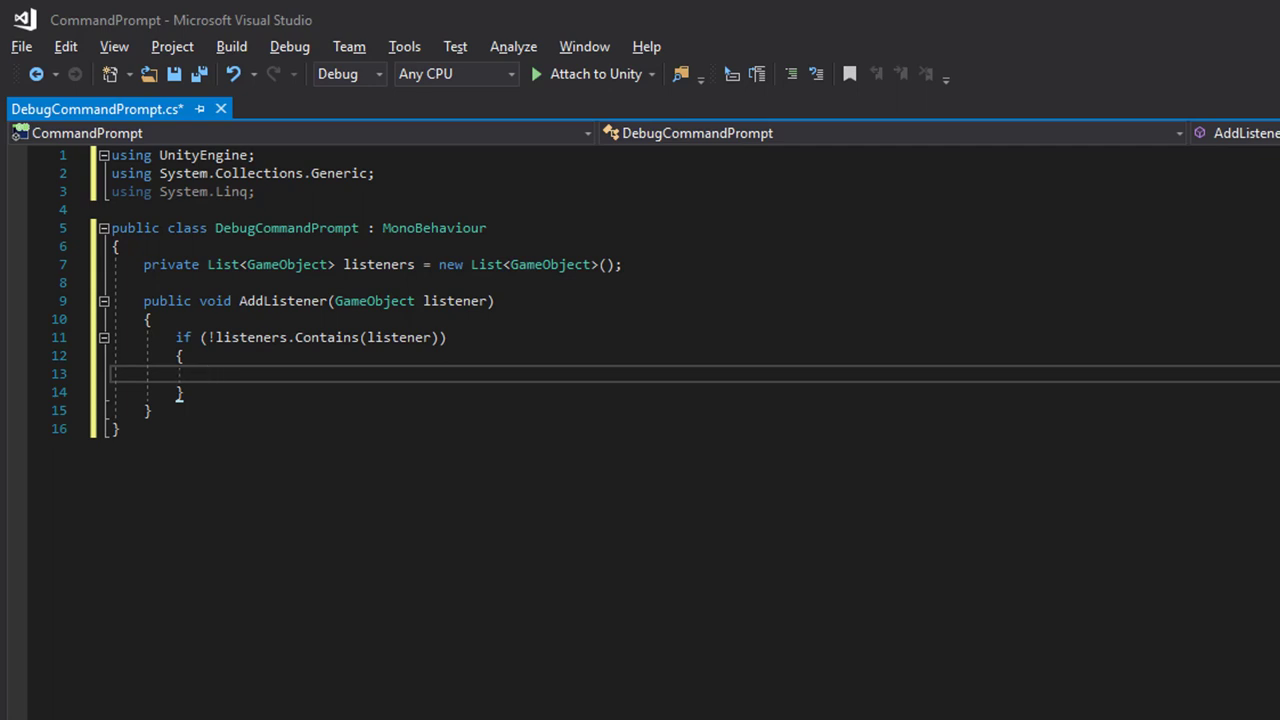
Add 'listeners.Add(listener);' inside the if block and leave a blank line above AddListener
text(listener)
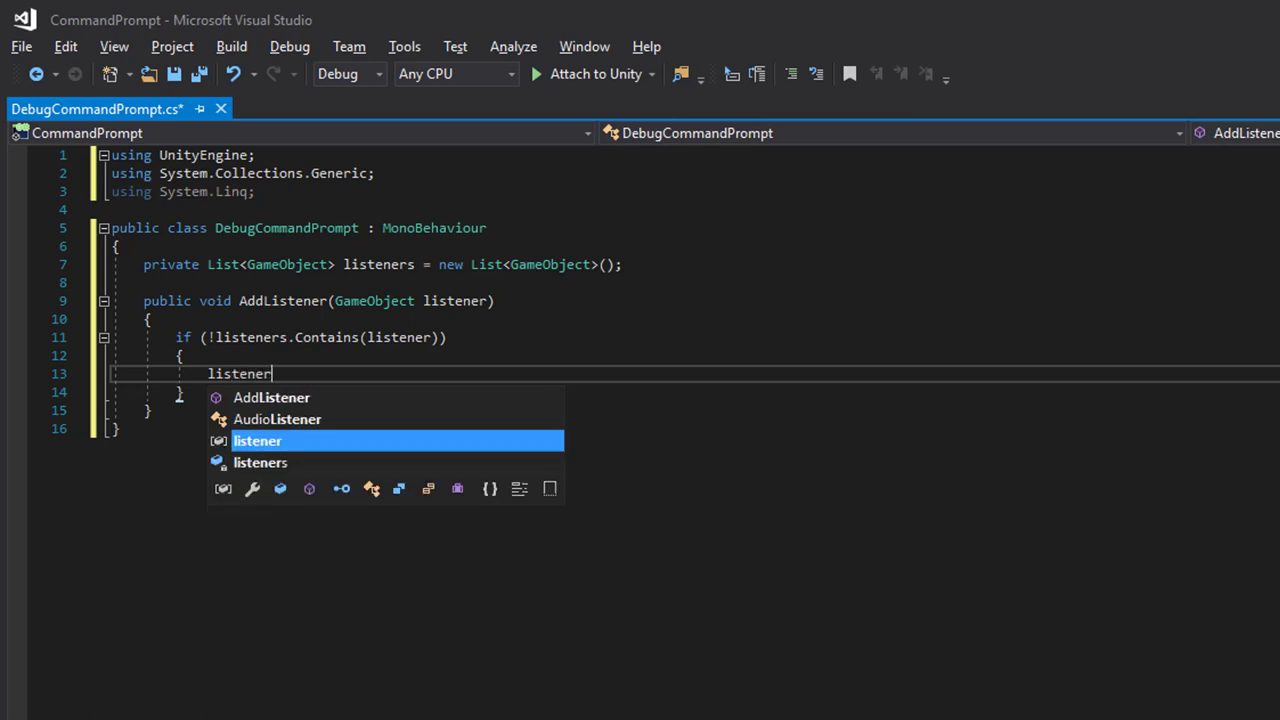
text(.ad)
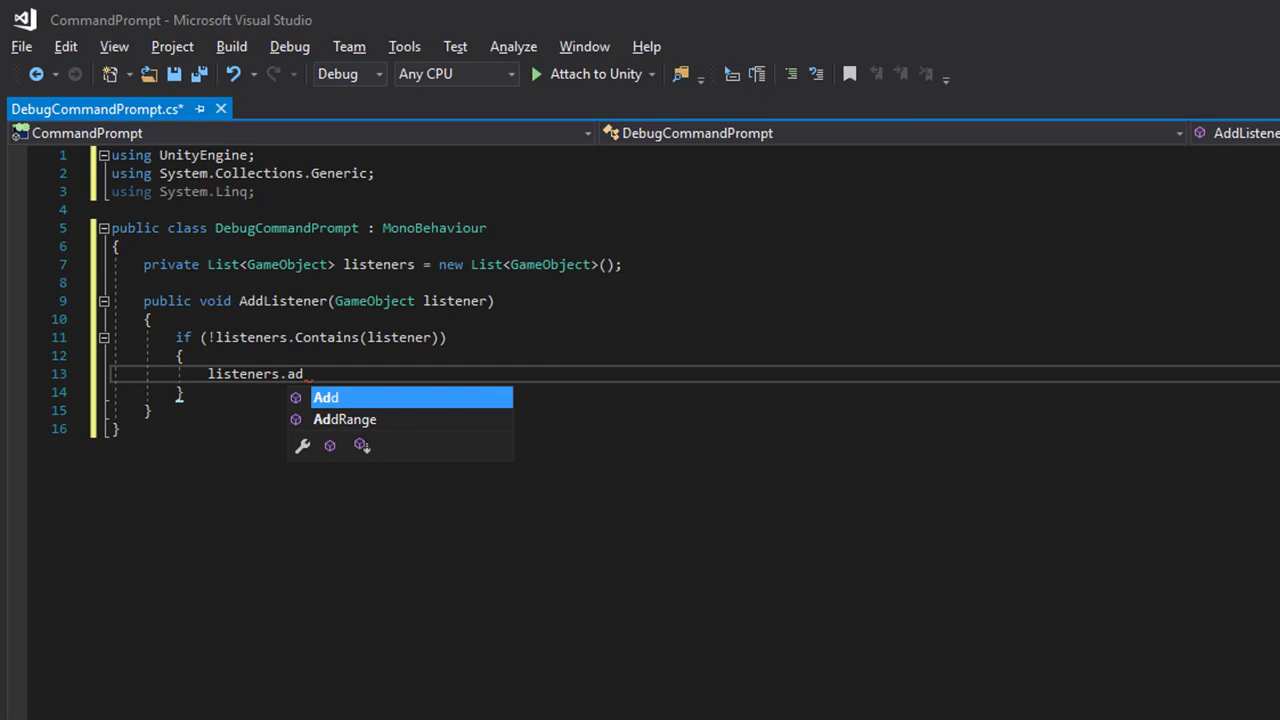
text(d(listener)
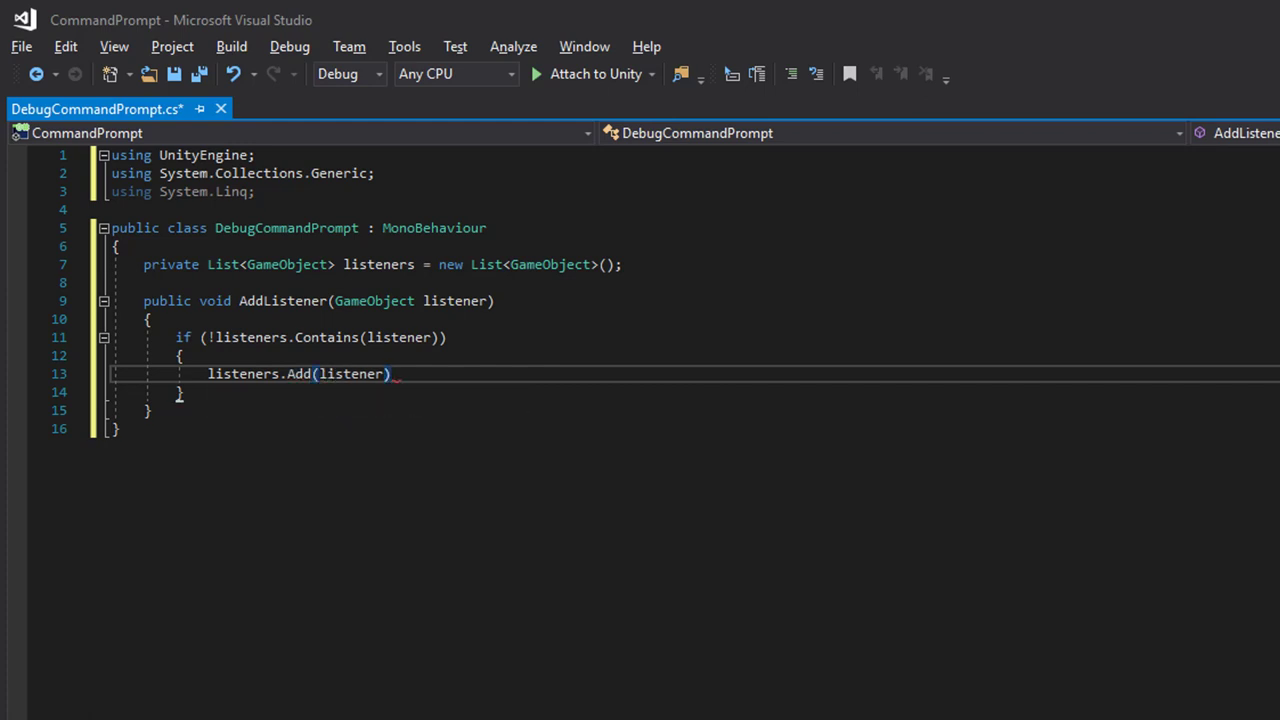
text(;)
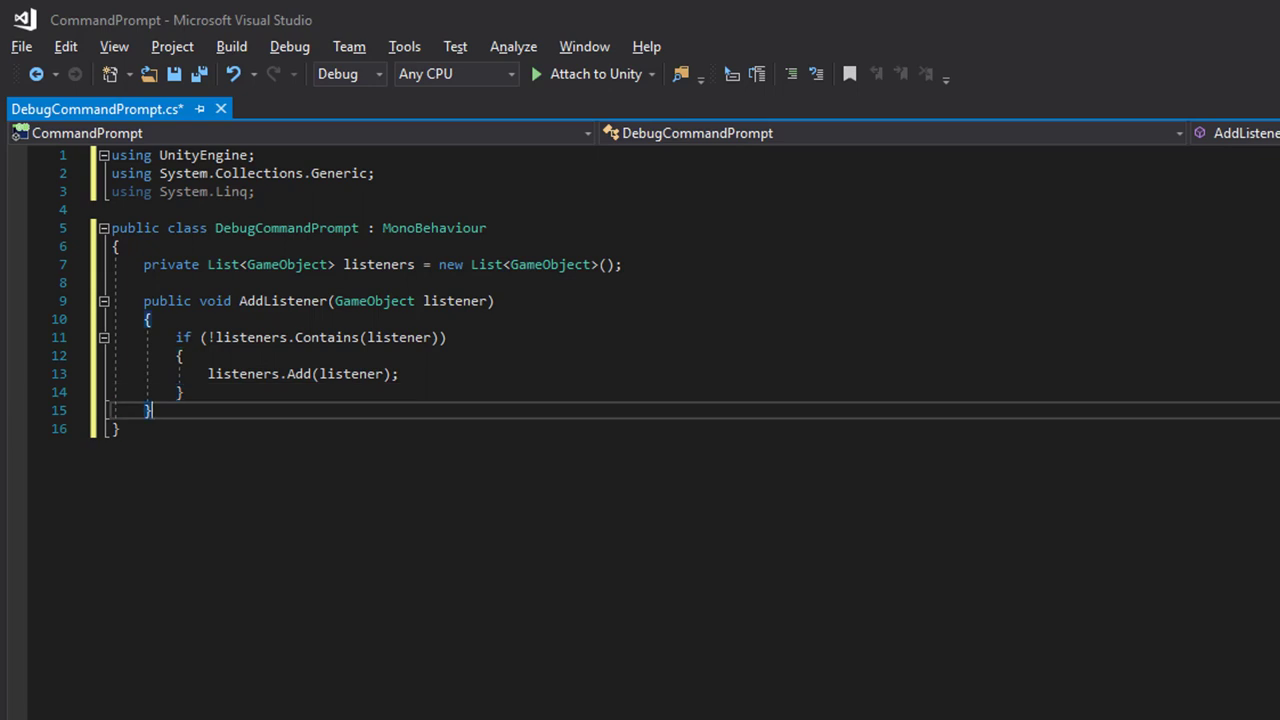
key(Return)
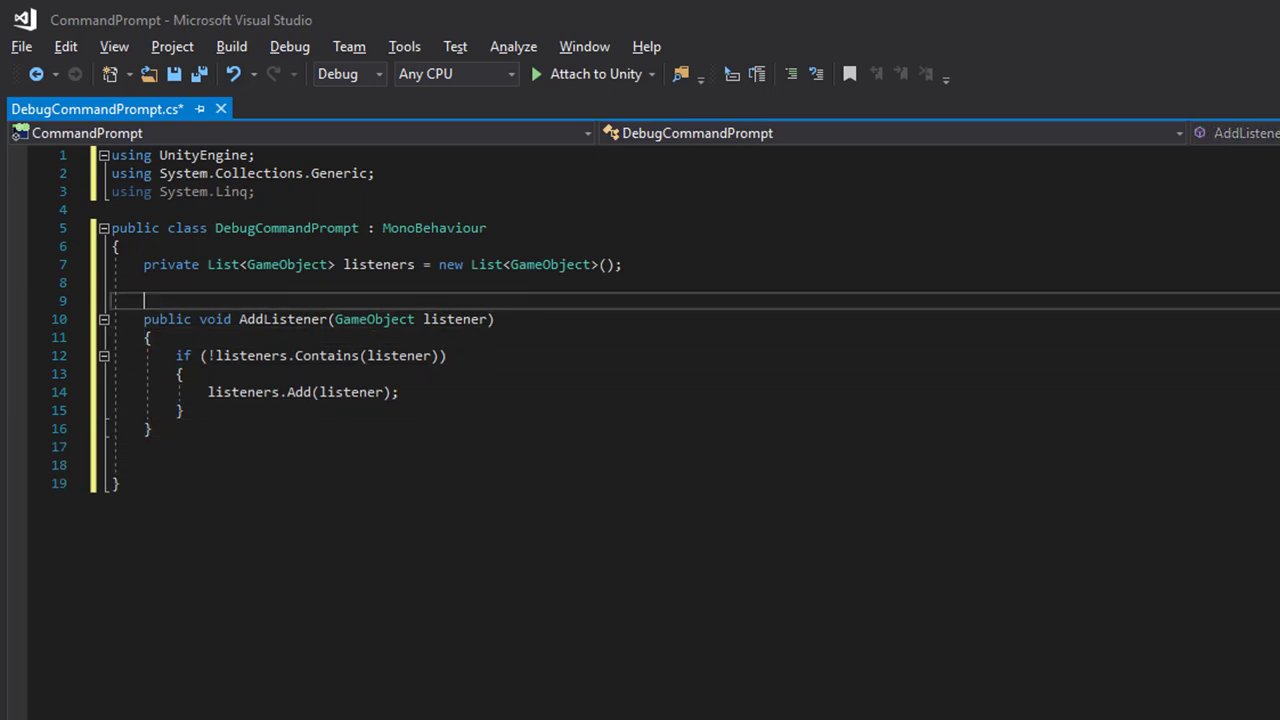
Write a Start method that calls 'AddListener(gameObject);'
key(enter)
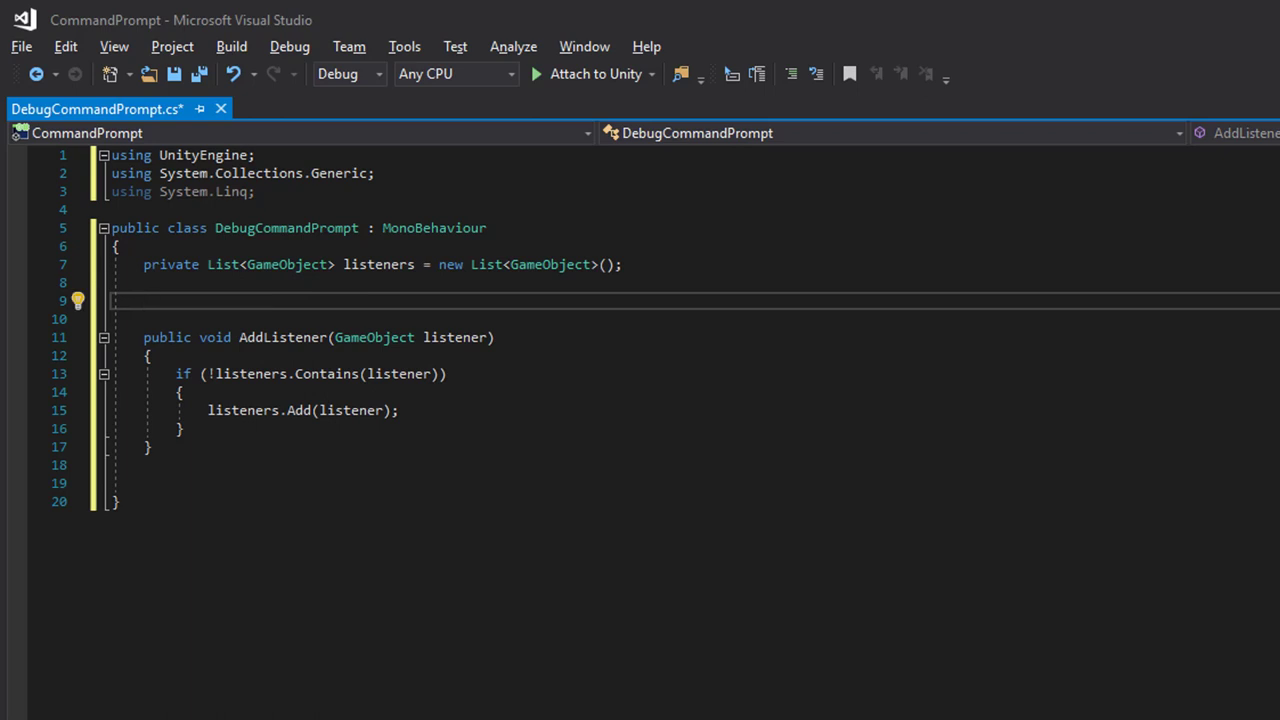
text(void Start)
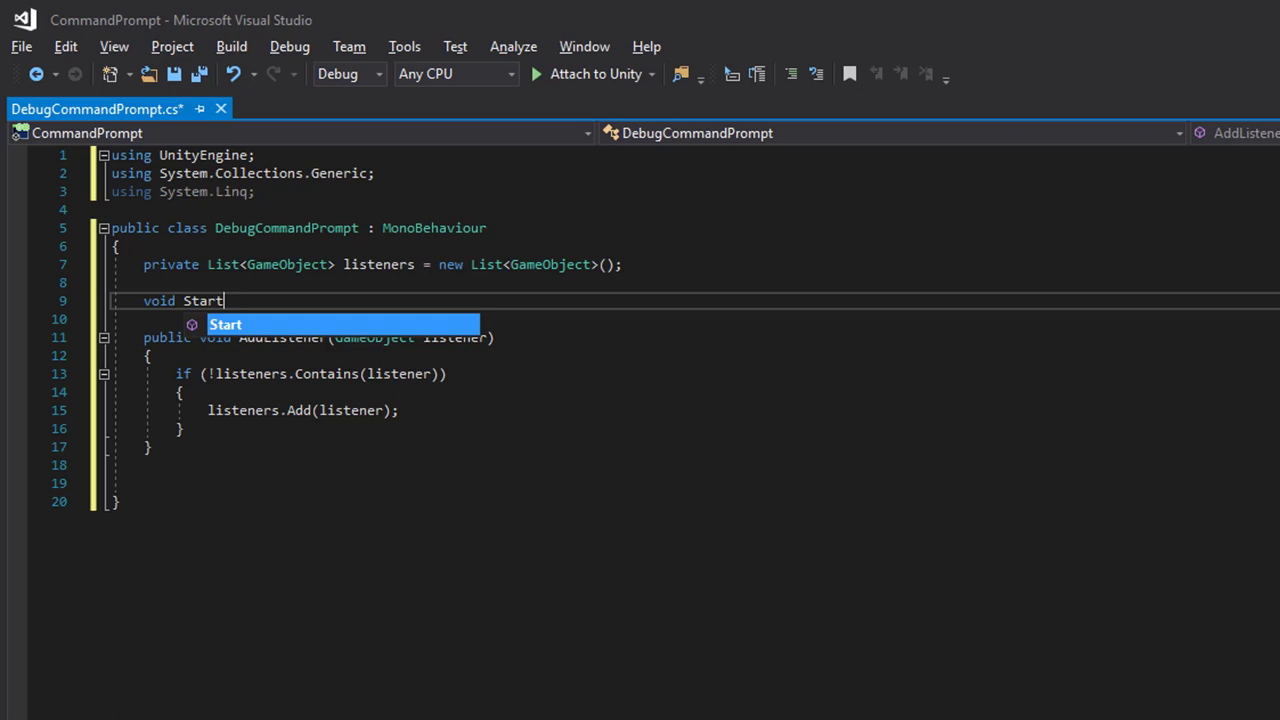
text(a)
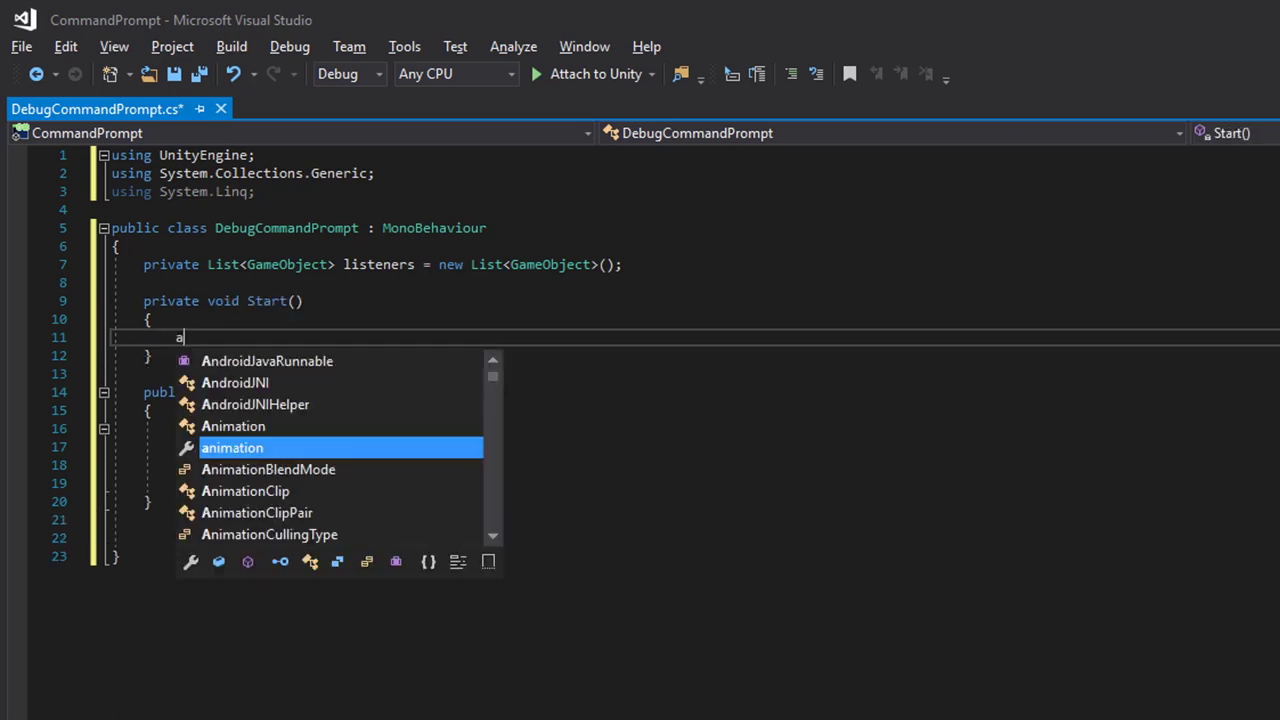
text(AddListener())
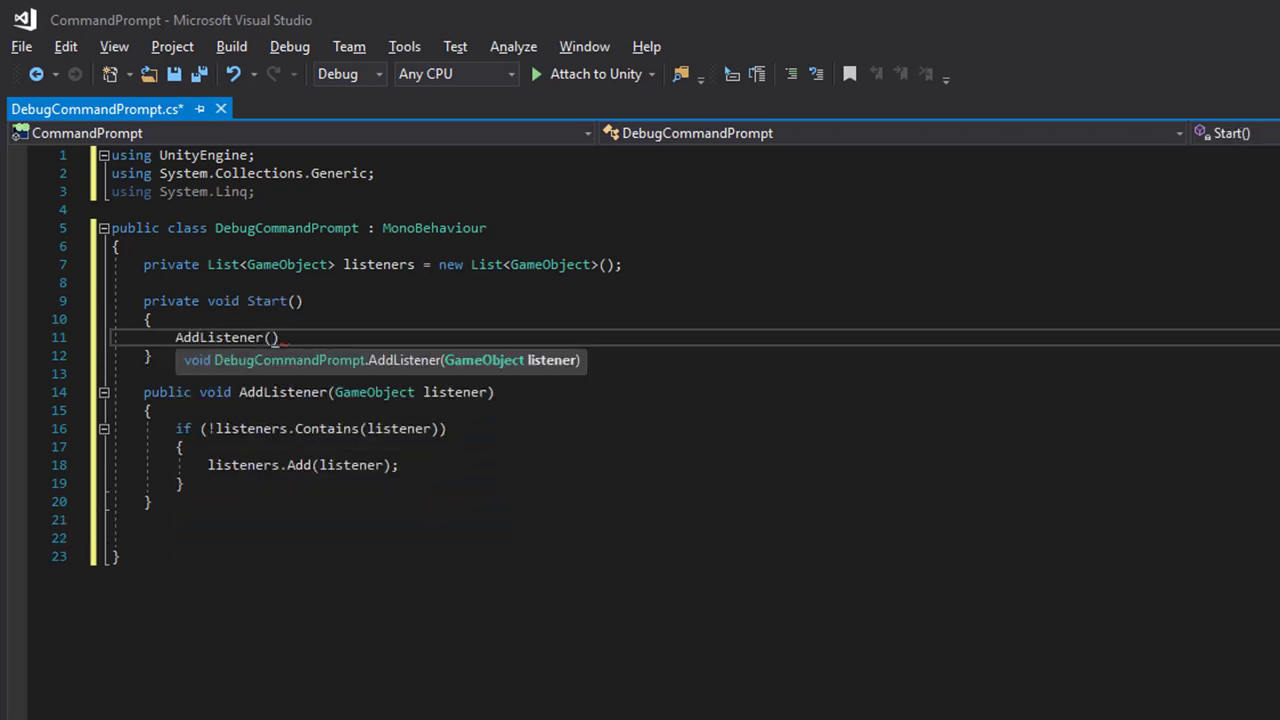
text(gameObject)
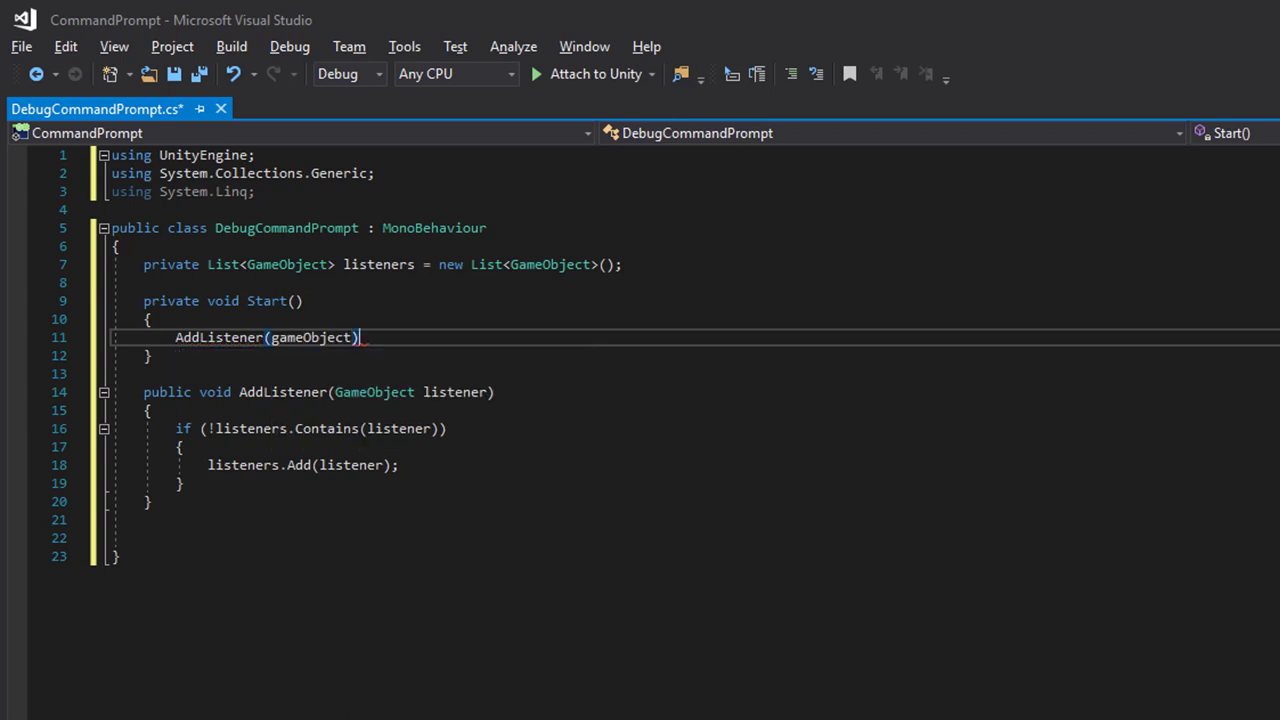
text(;)
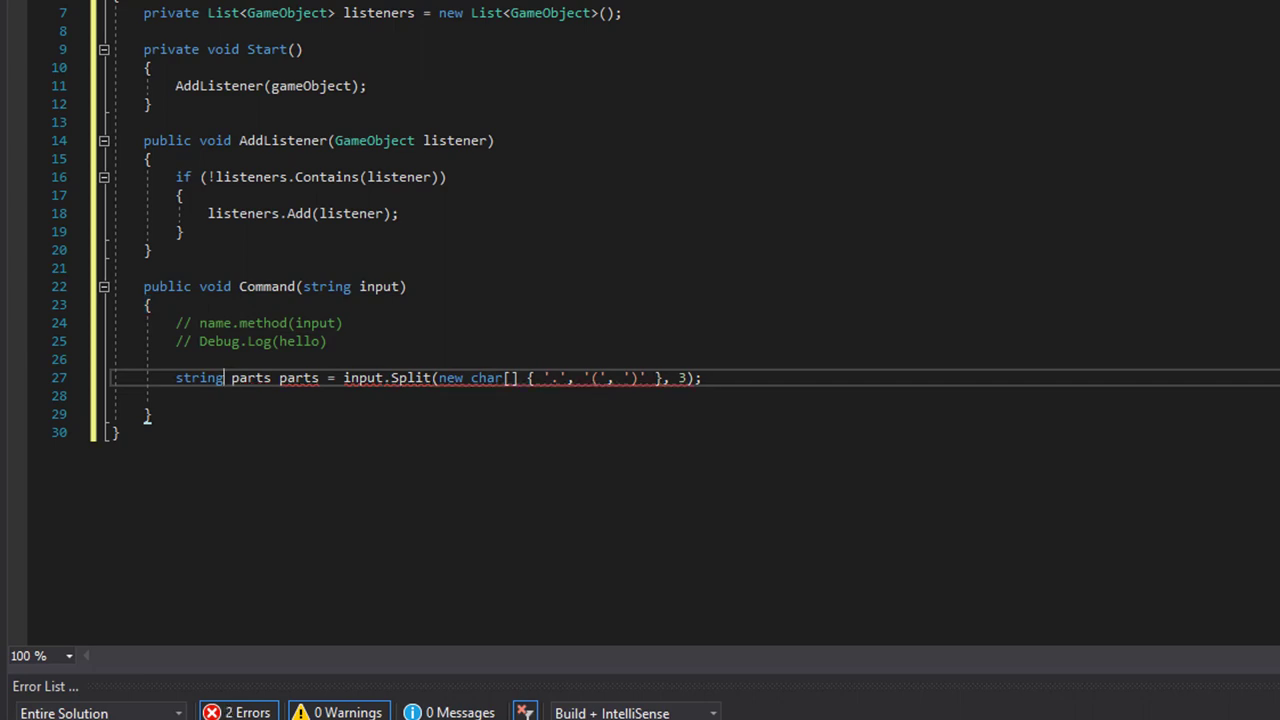
Declare the split result as 'string[] parts' so Command compiles without errors
text([])
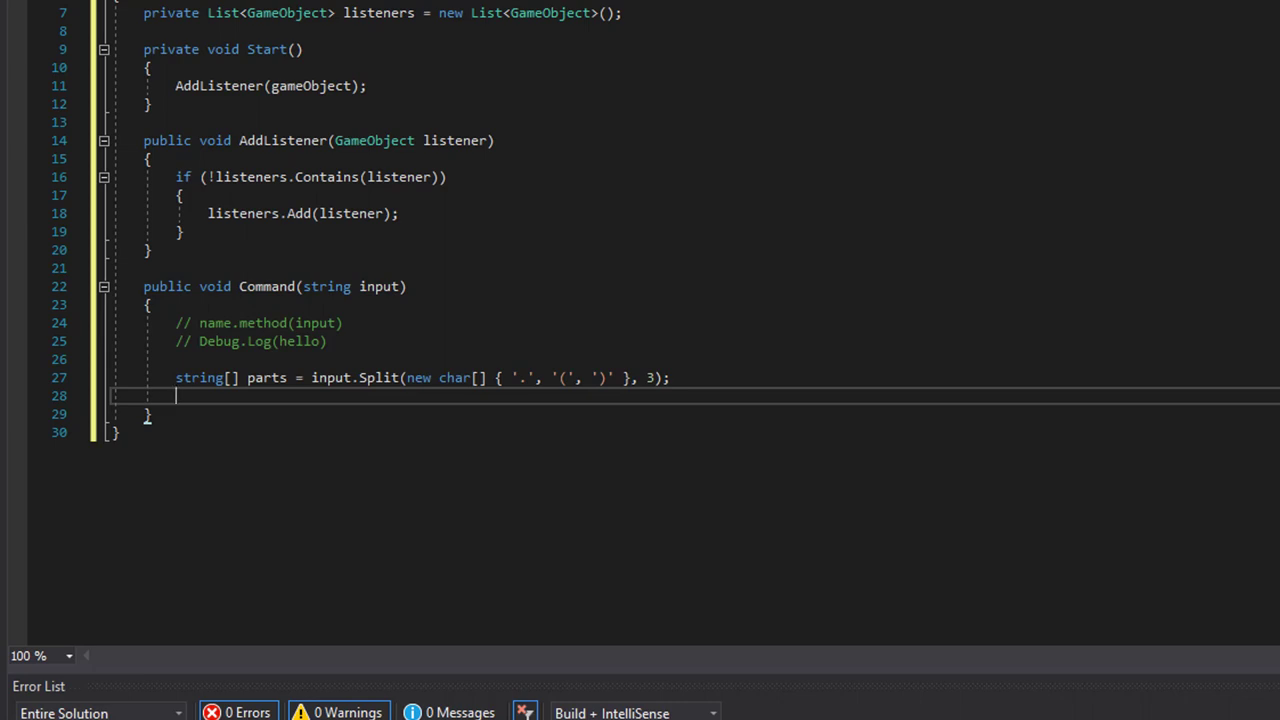
Write 'GameObject go = listeners.Where(obj => obj.name == parts[0]'
text(GameObject)
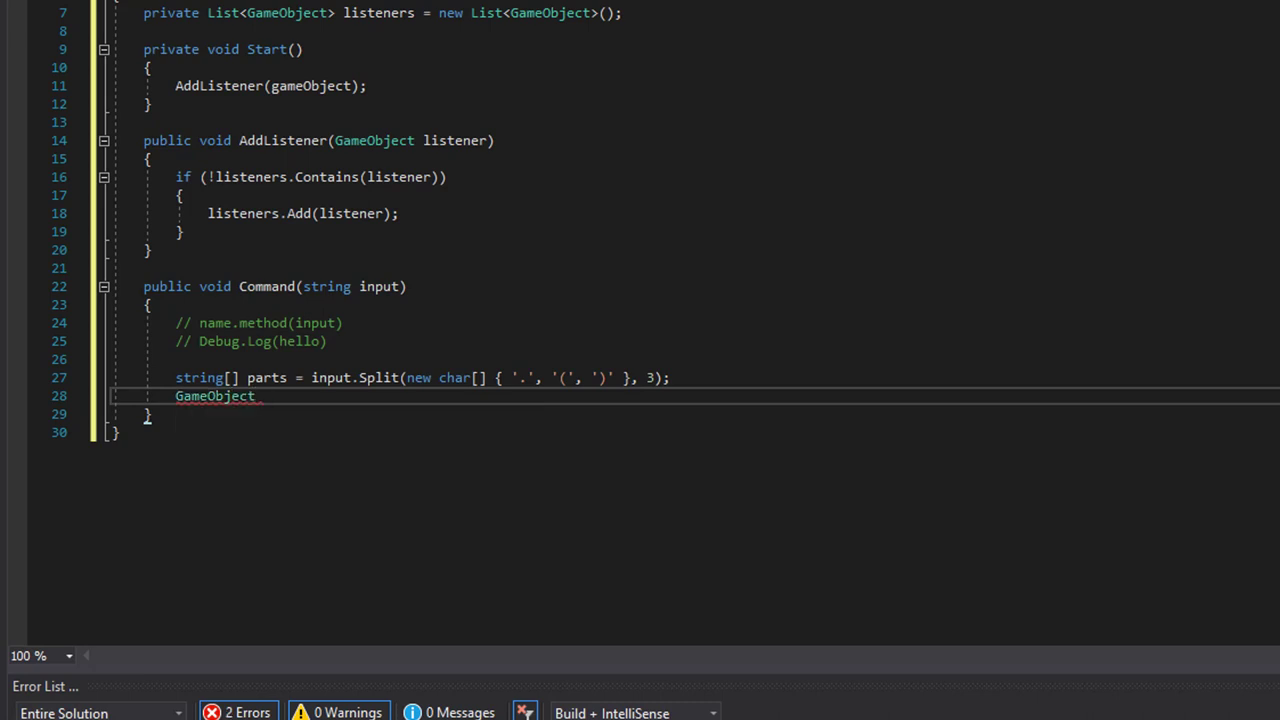
text(go =)
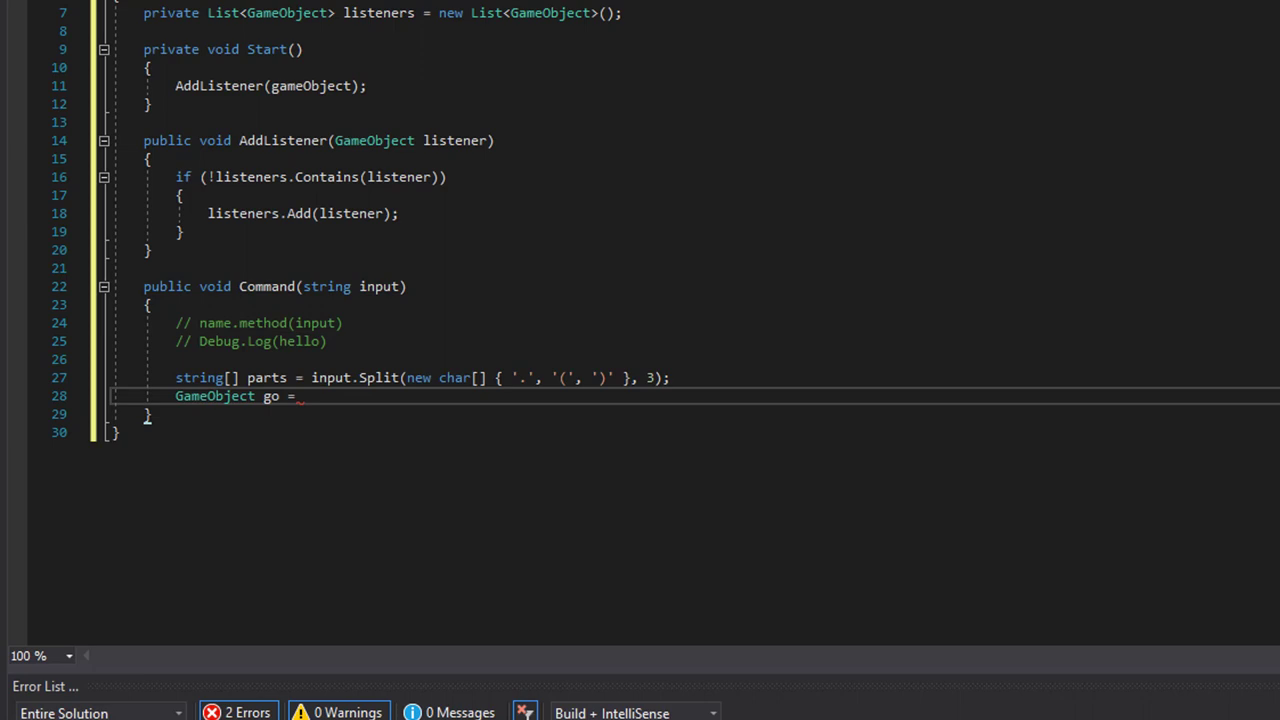
text(listener)
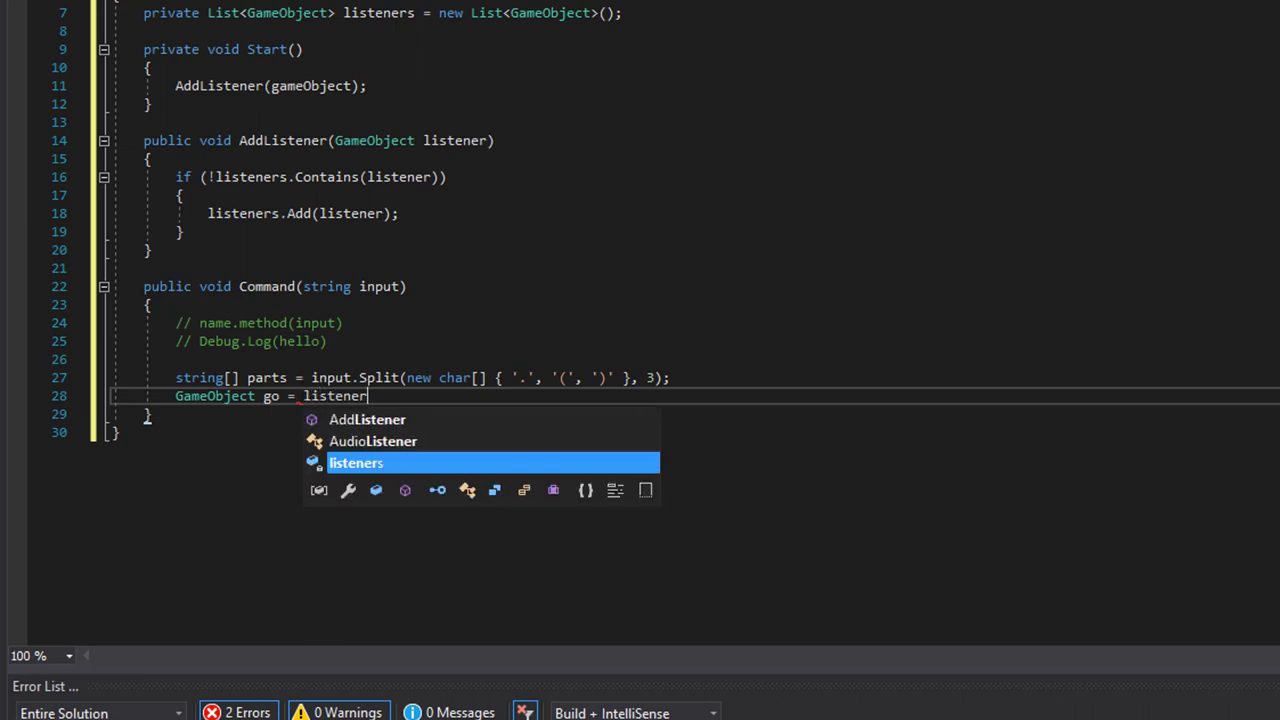
text(.where)
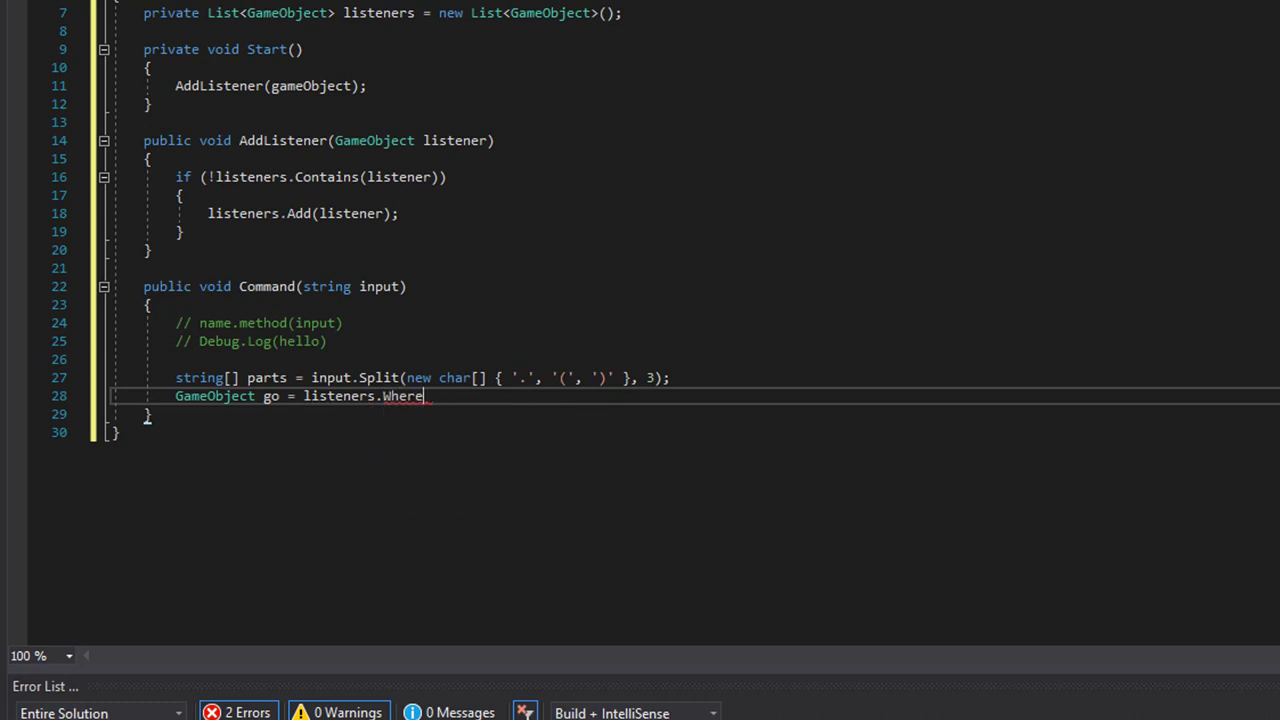
text(())
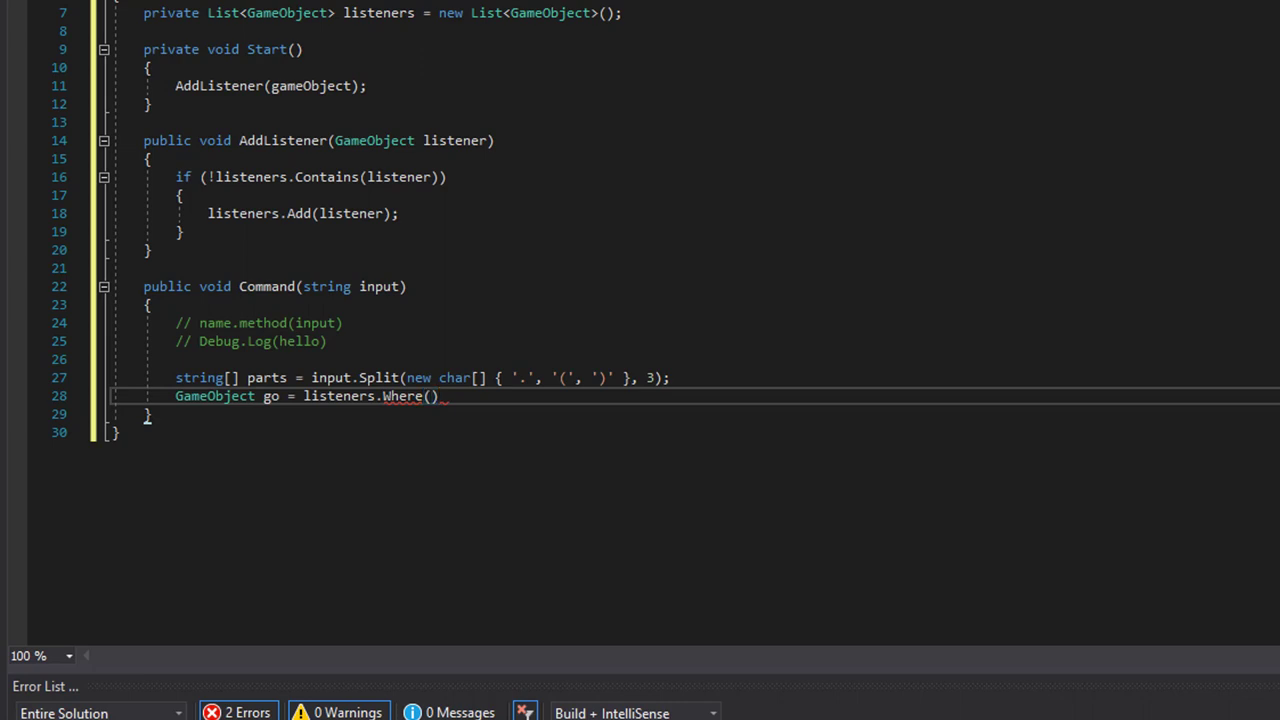
text(obj)
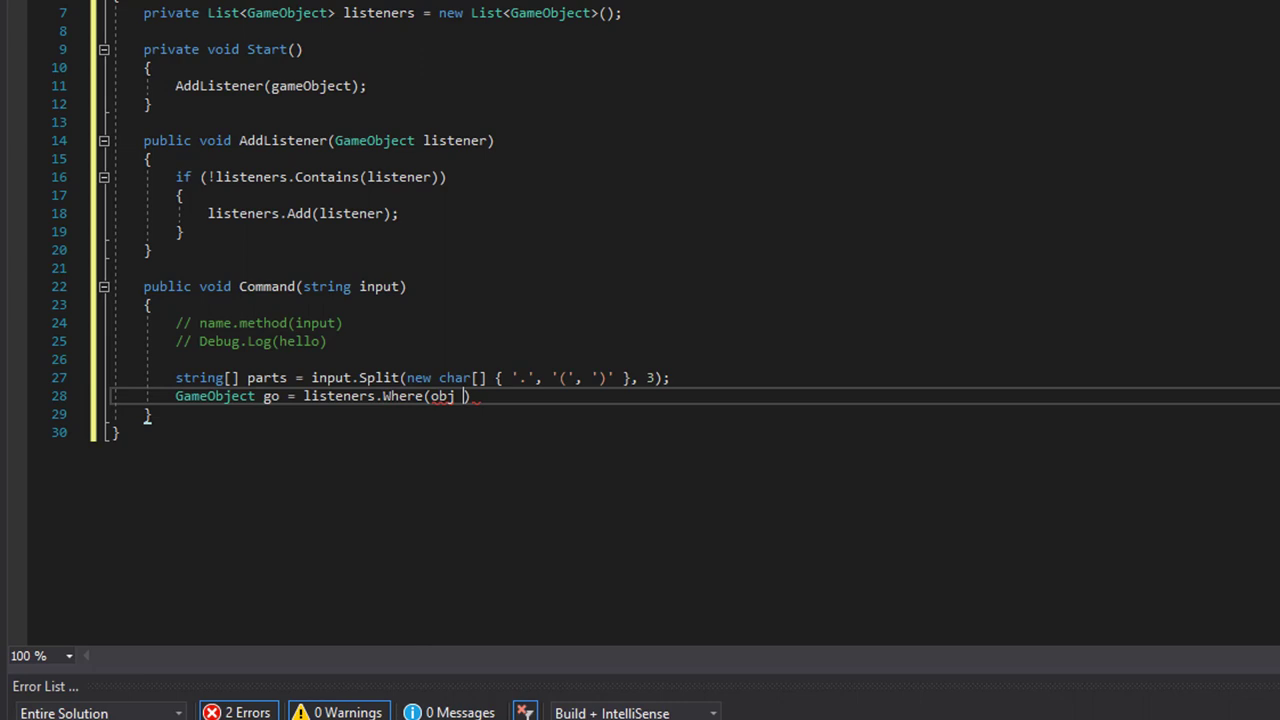
text(=> o)
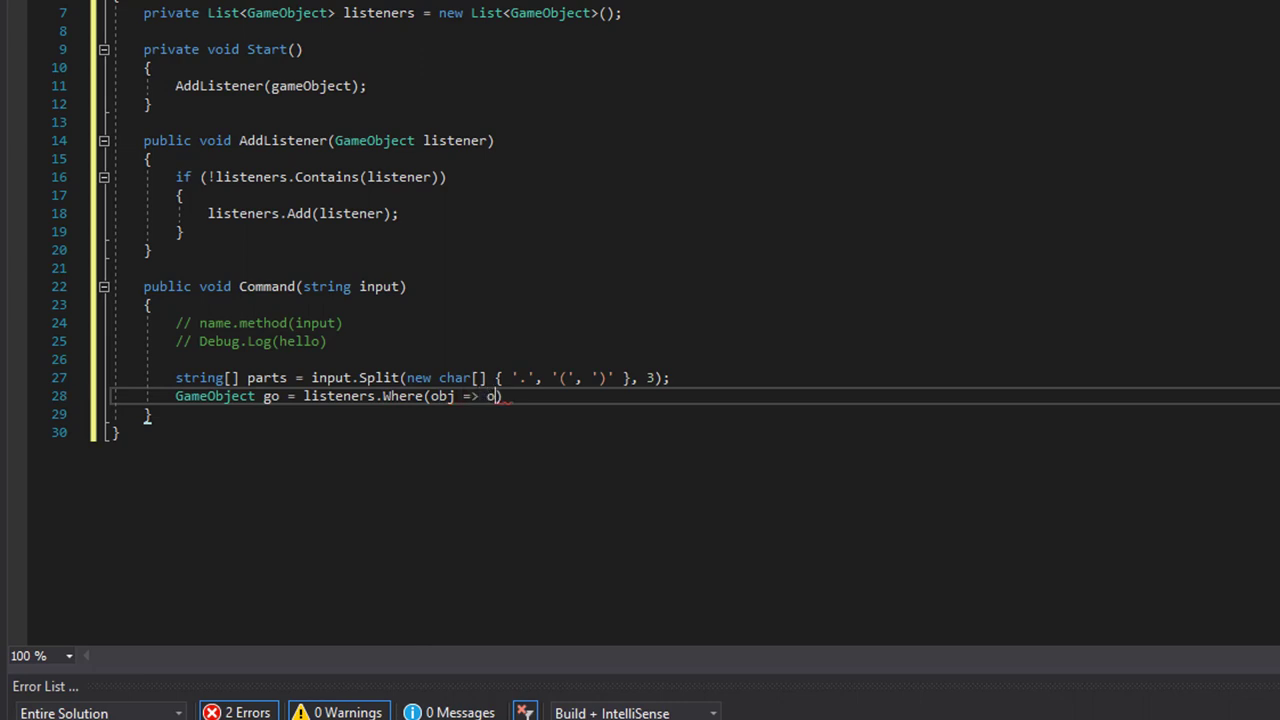
text(bj.name)
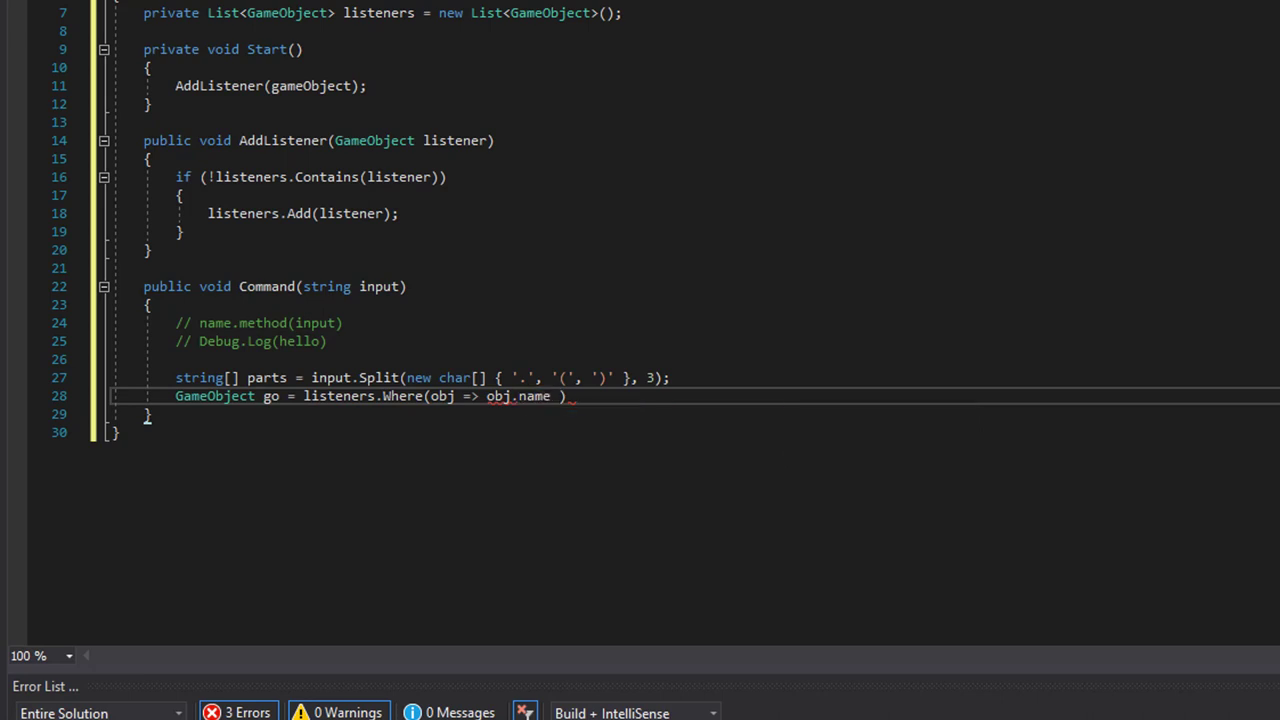
text(== parts[)
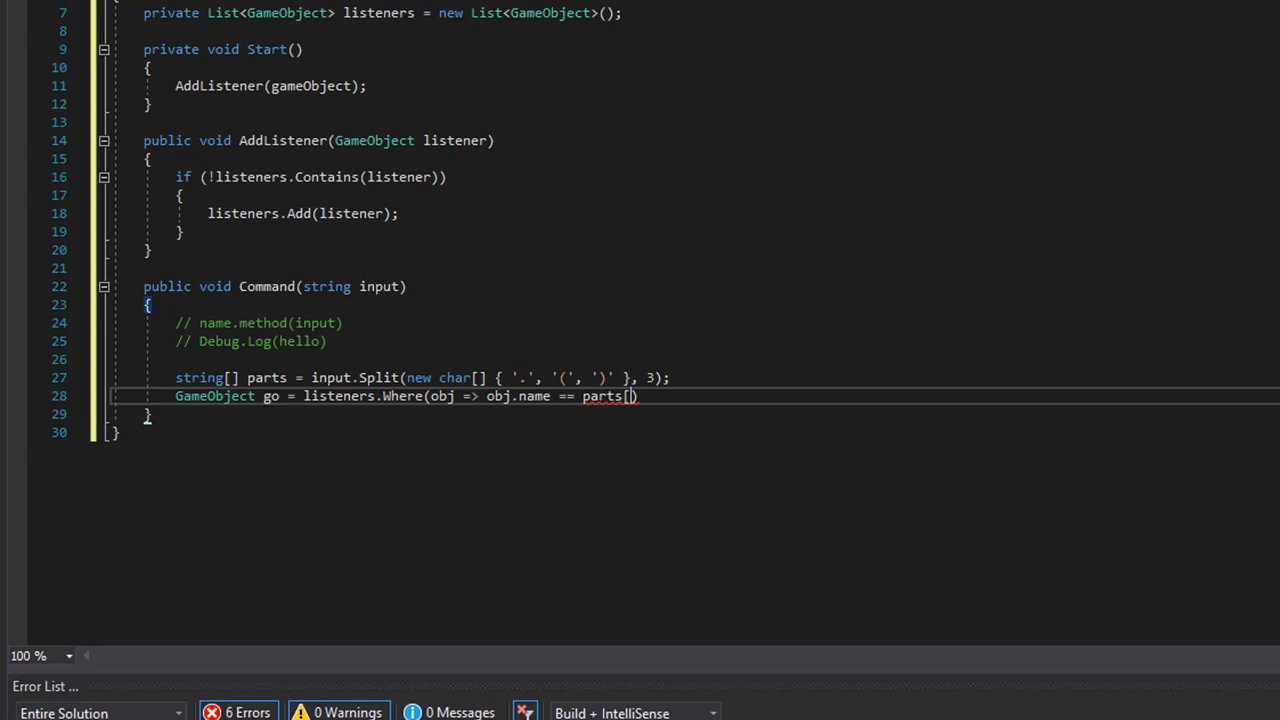
text(0])
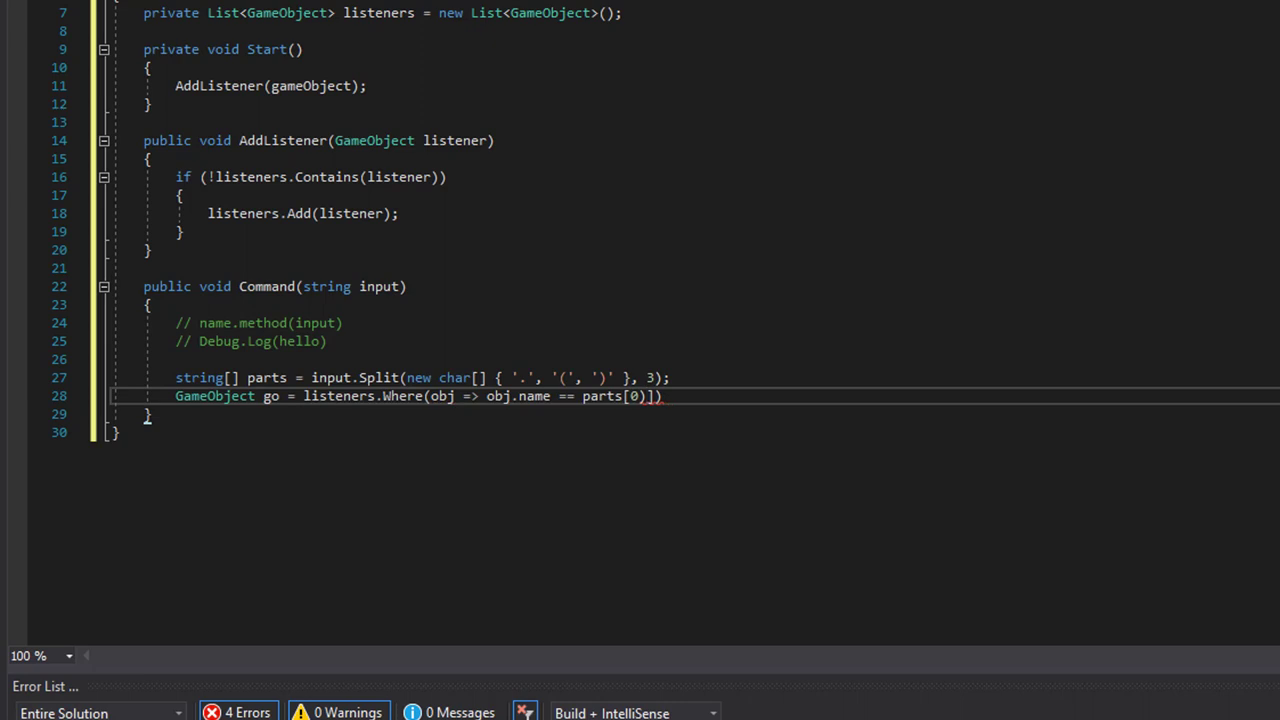
Finish the lookup with ').SingleOrDefault();' and begin an 'if (' check below it
text())
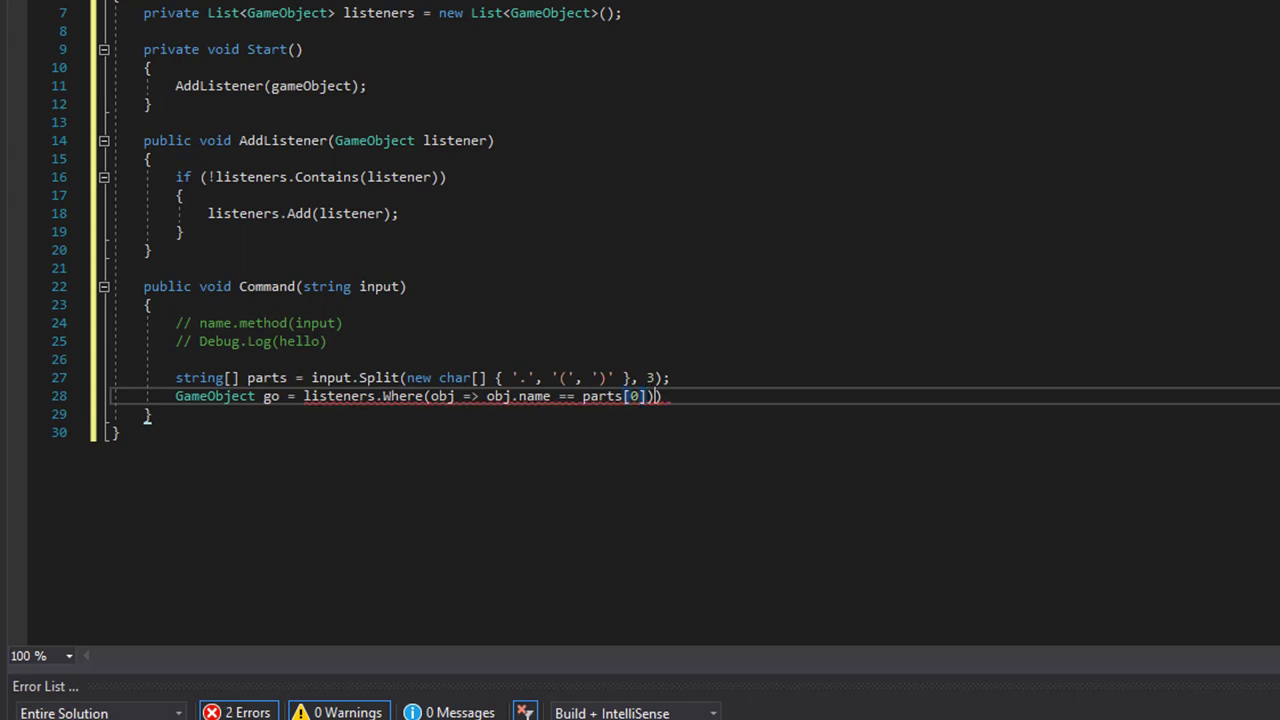
text(.si)
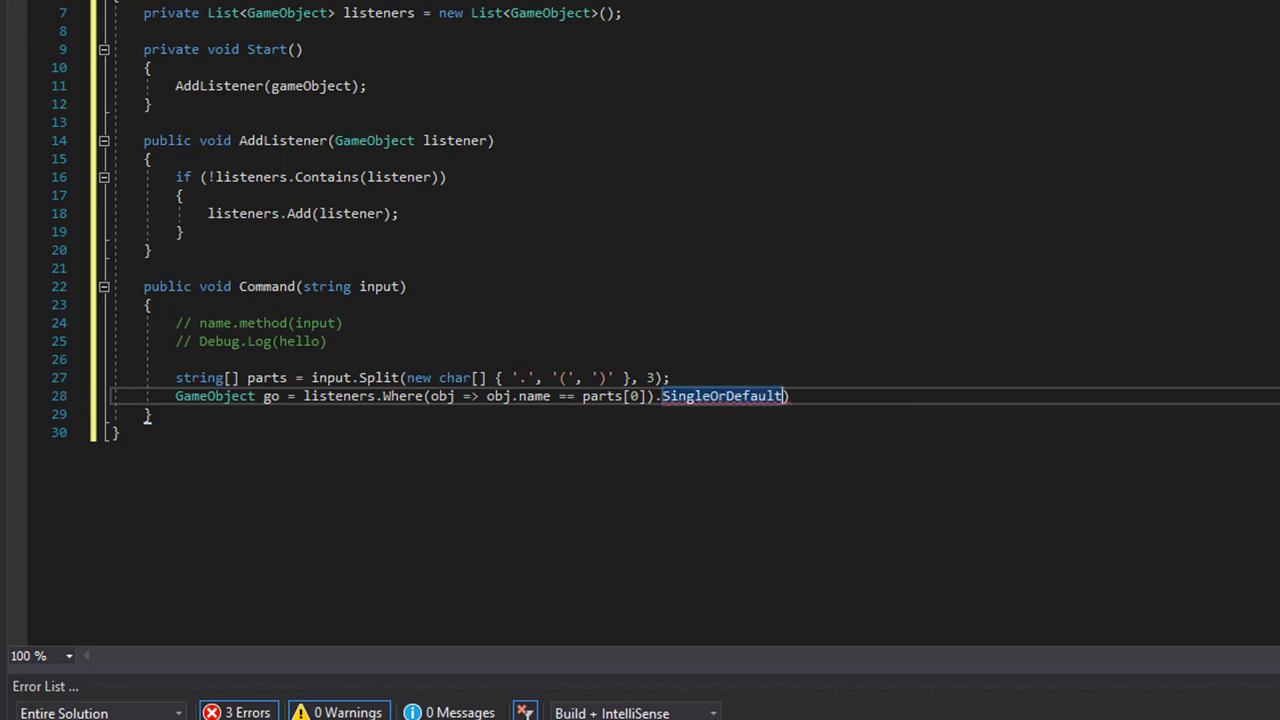
text(();)
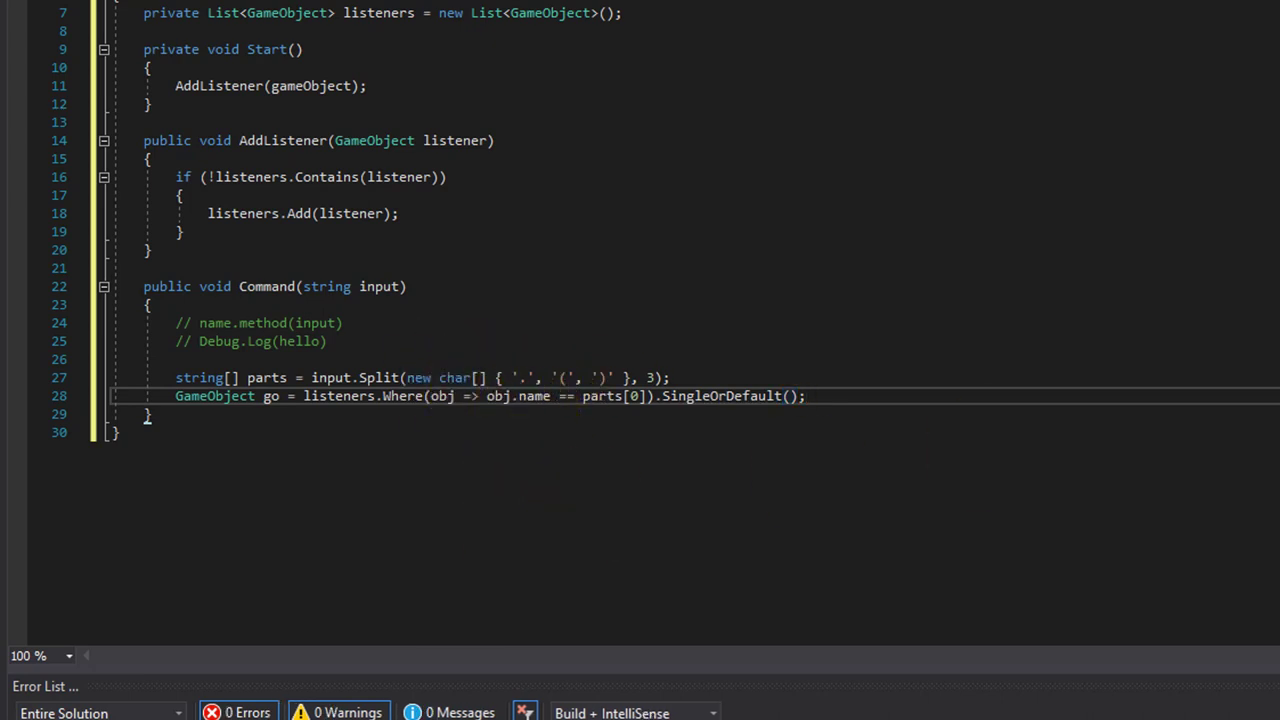
text(if (go ))
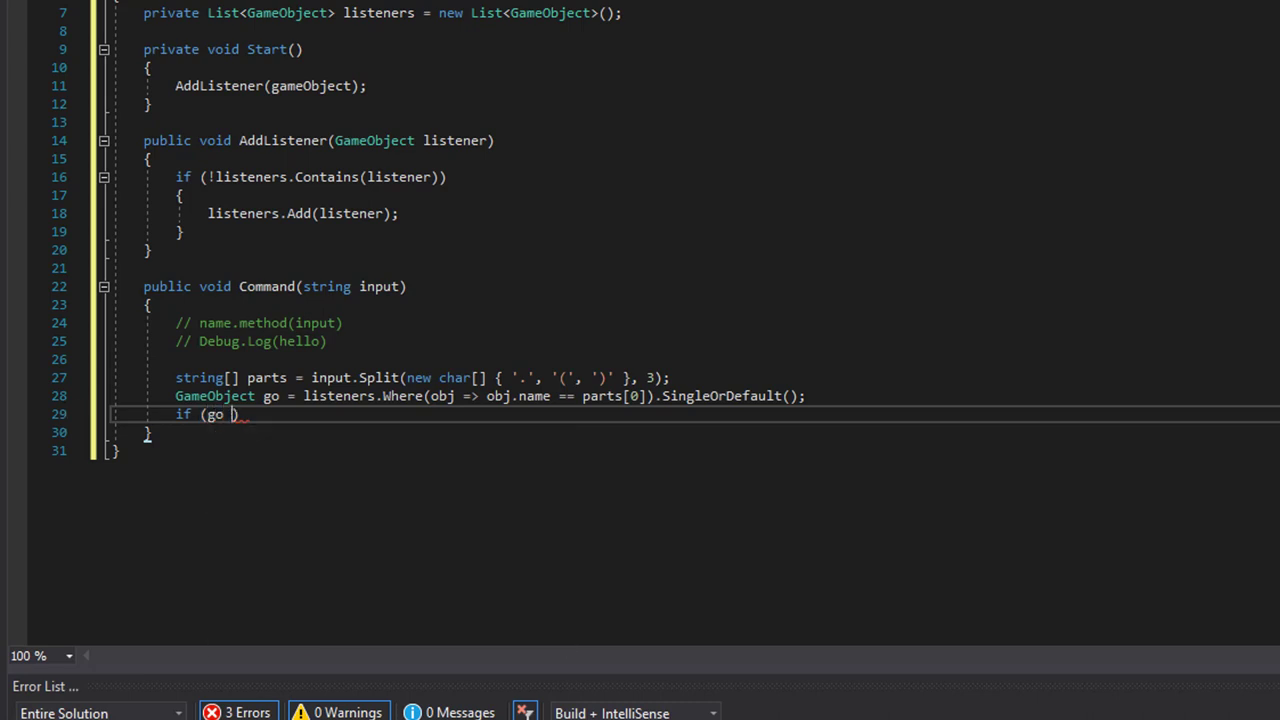
Complete 'if (go != null)' and add an empty 'go.SendMessage();' call inside it
text(!= null)
text({)
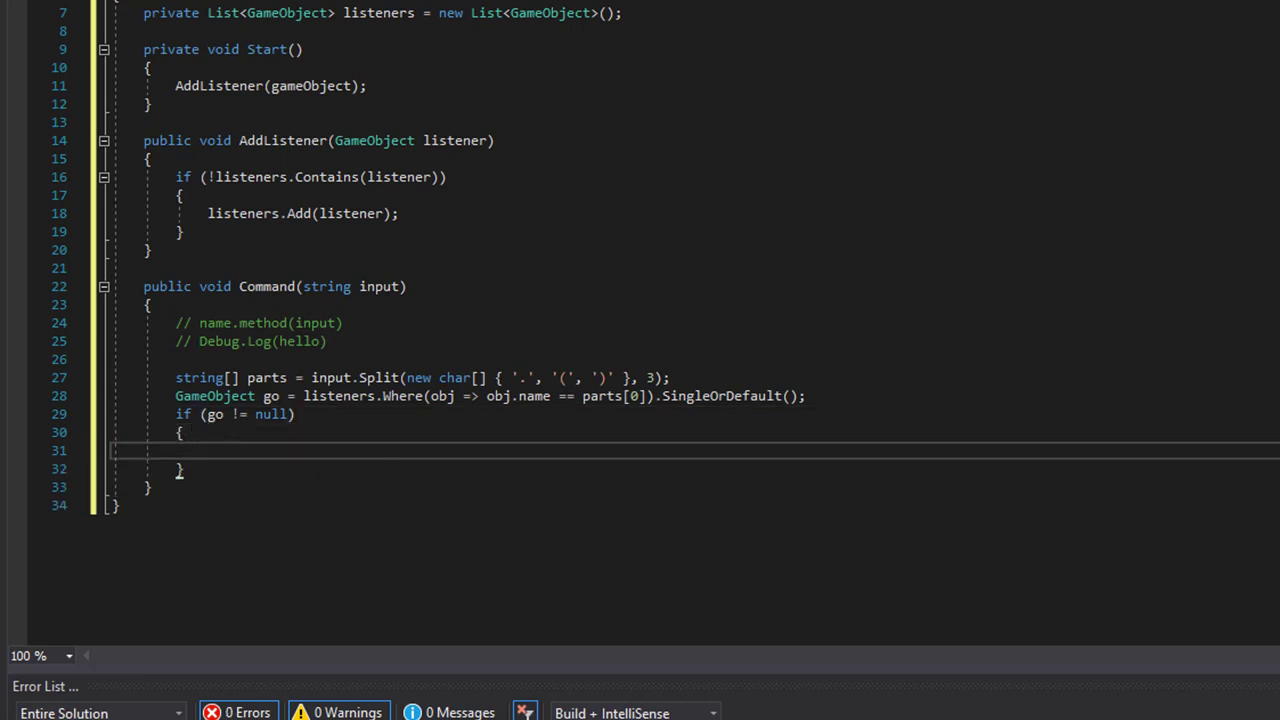
text(g)
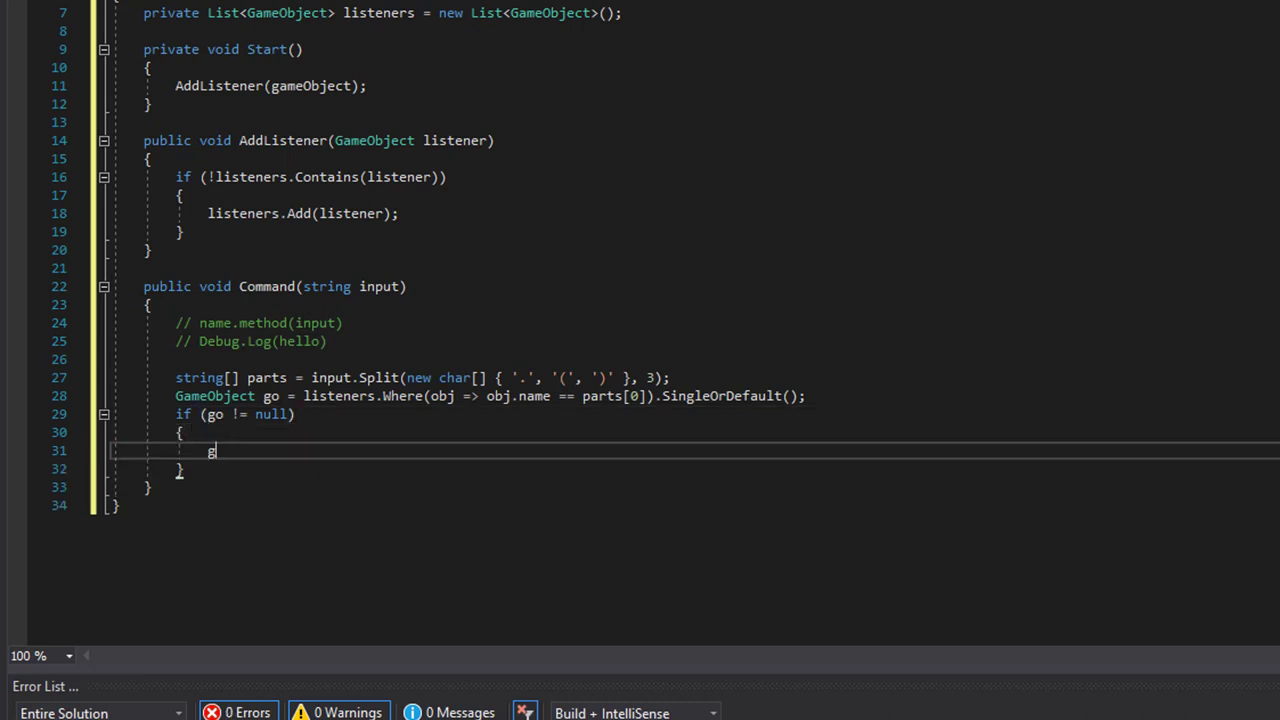
text(o.SendMessage)
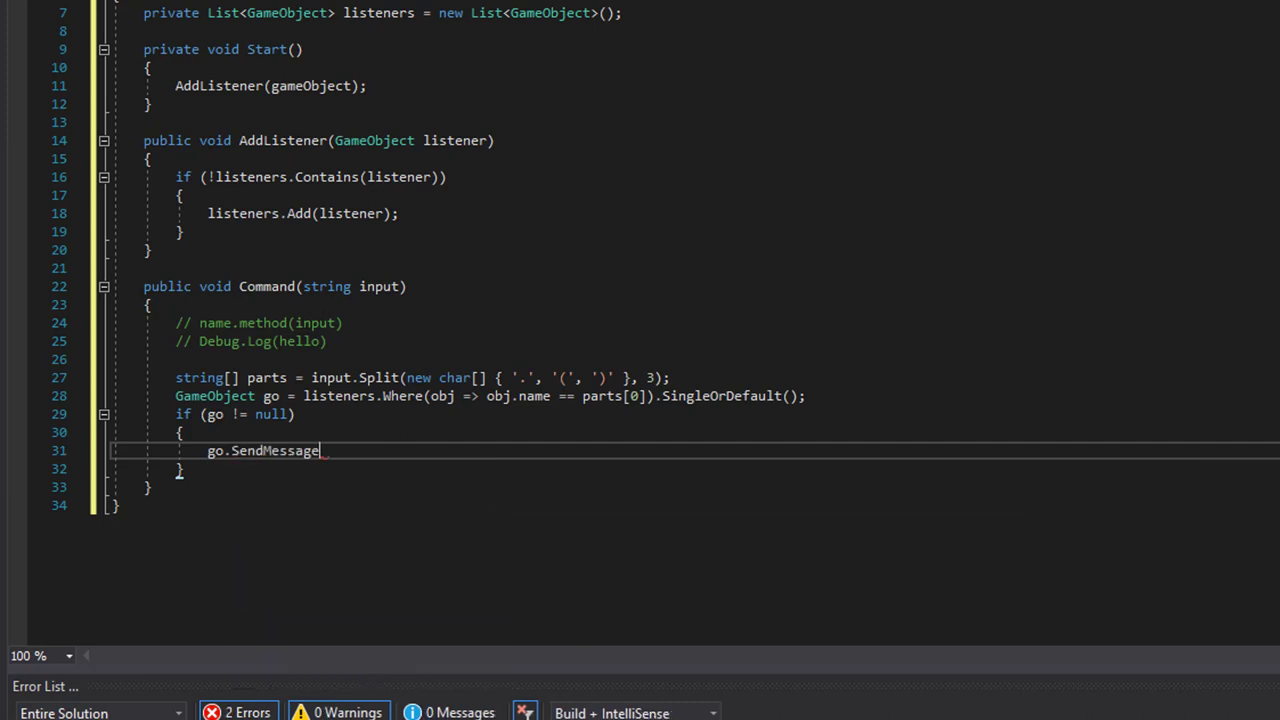
text(();)
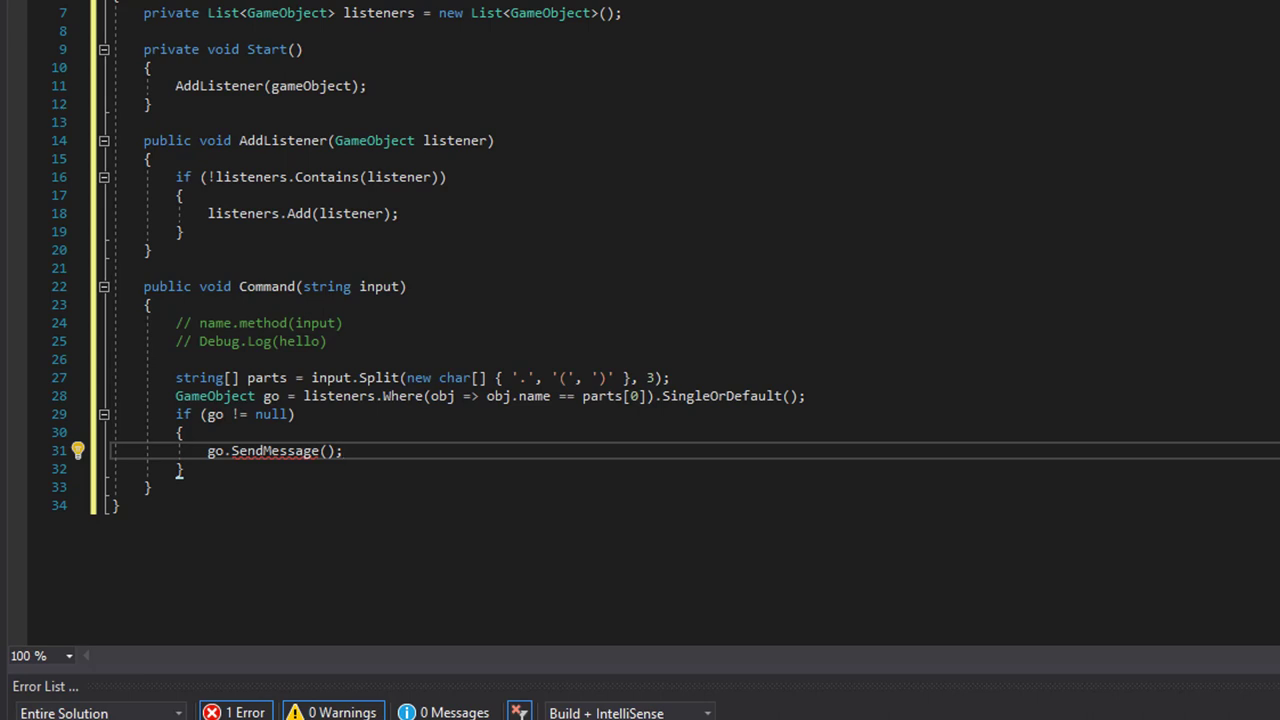
Fill the SendMessage arguments as 'parts[1], parts[2]'
click(344, 450)
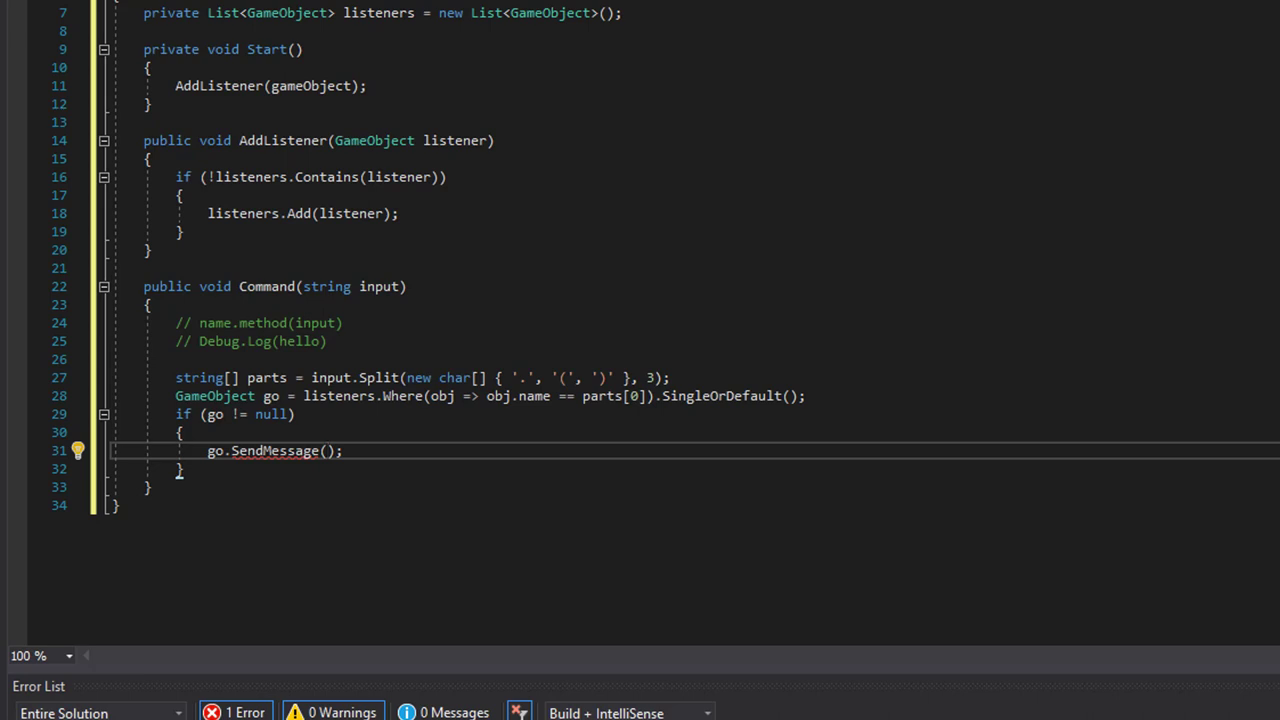
click(326, 450)
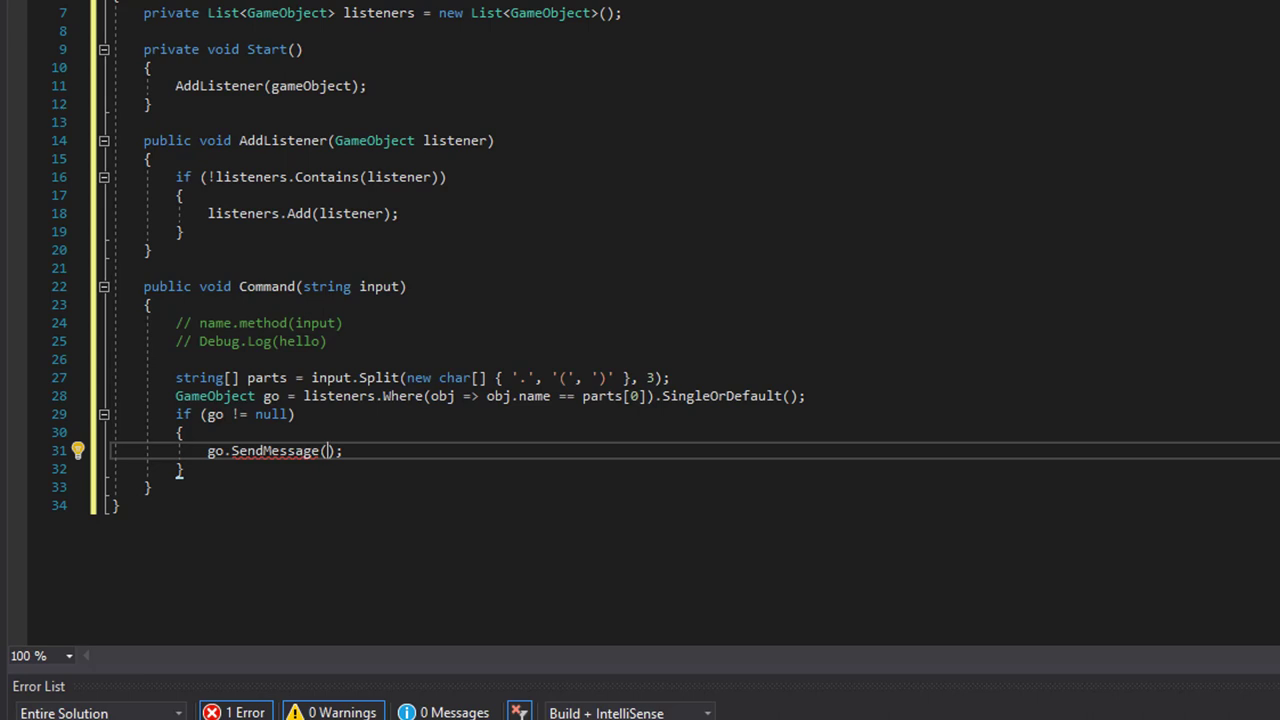
text(parts[1],)
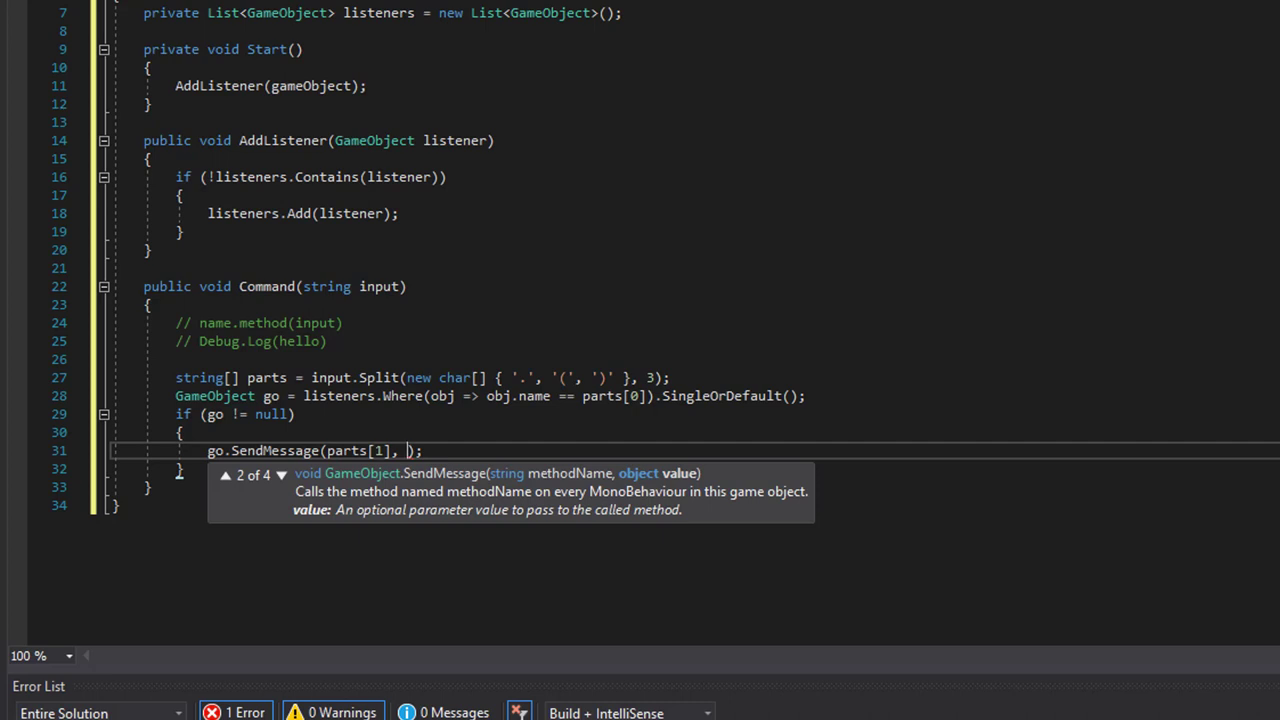
text(parts[2])
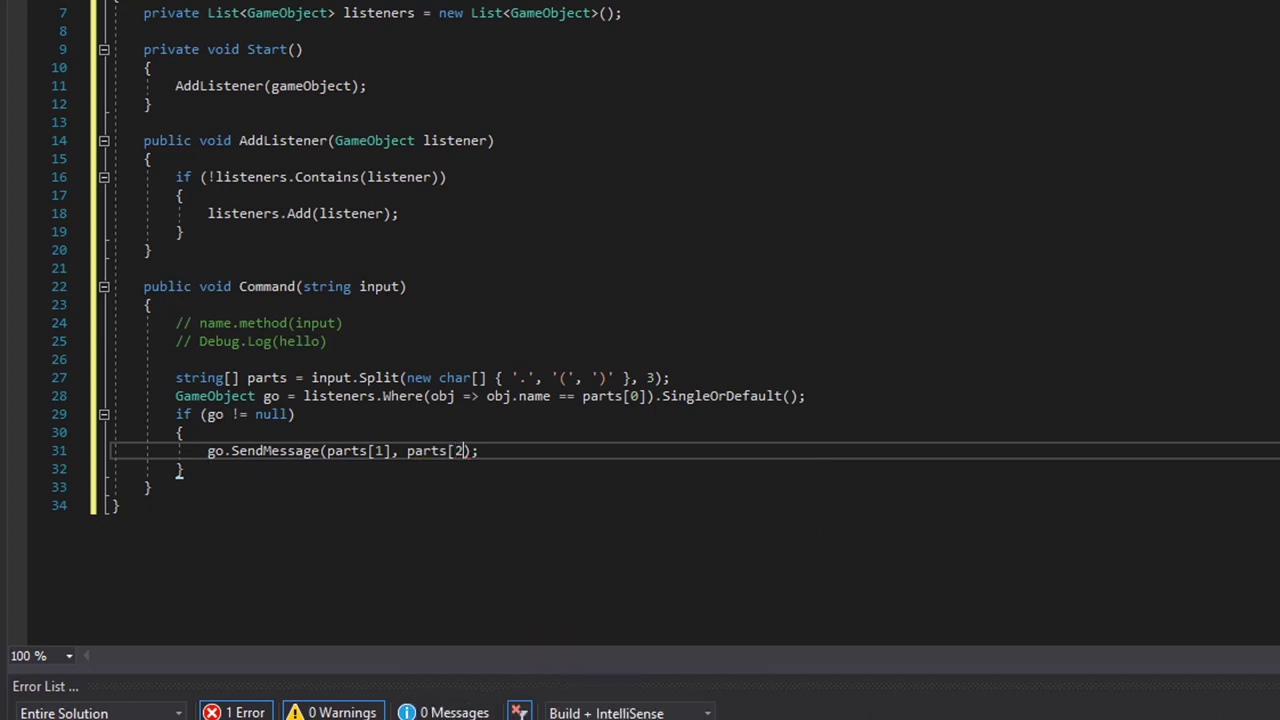
text(])
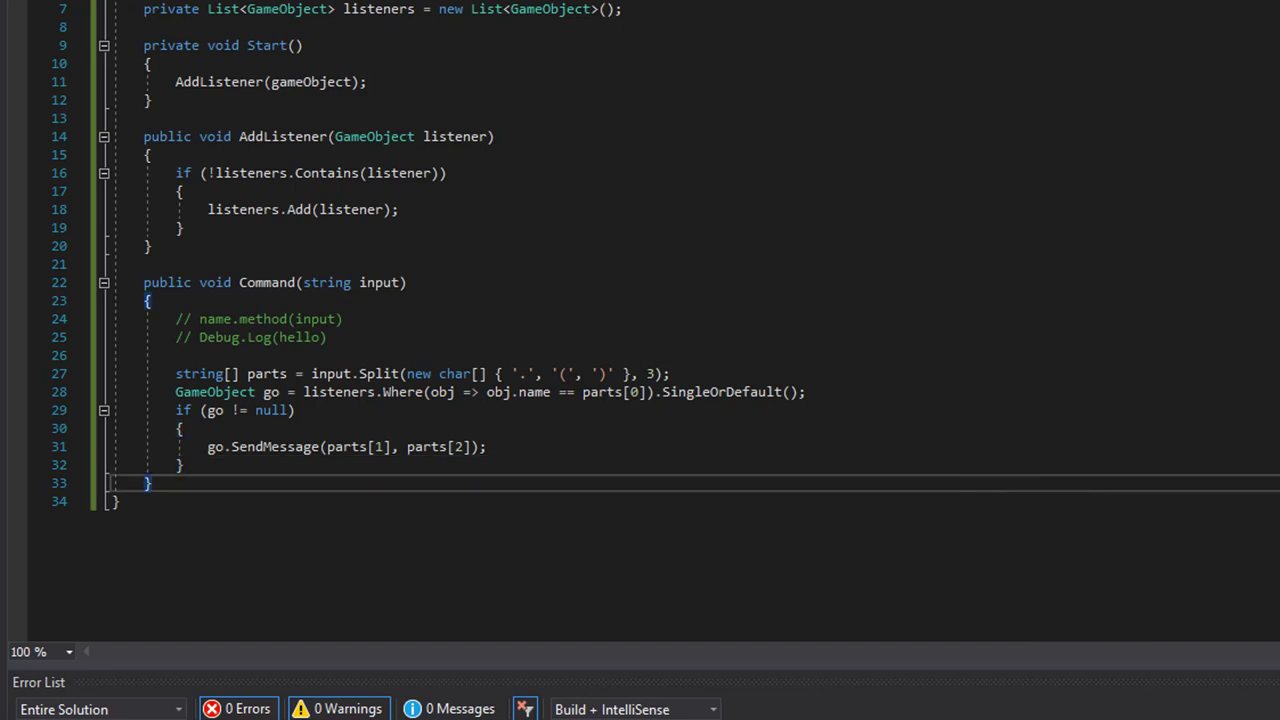
Write public void CreateSphere(string input) creating a sphere via GameObject.CreatePrimitive(PrimitiveType.Sphere)
text(p)
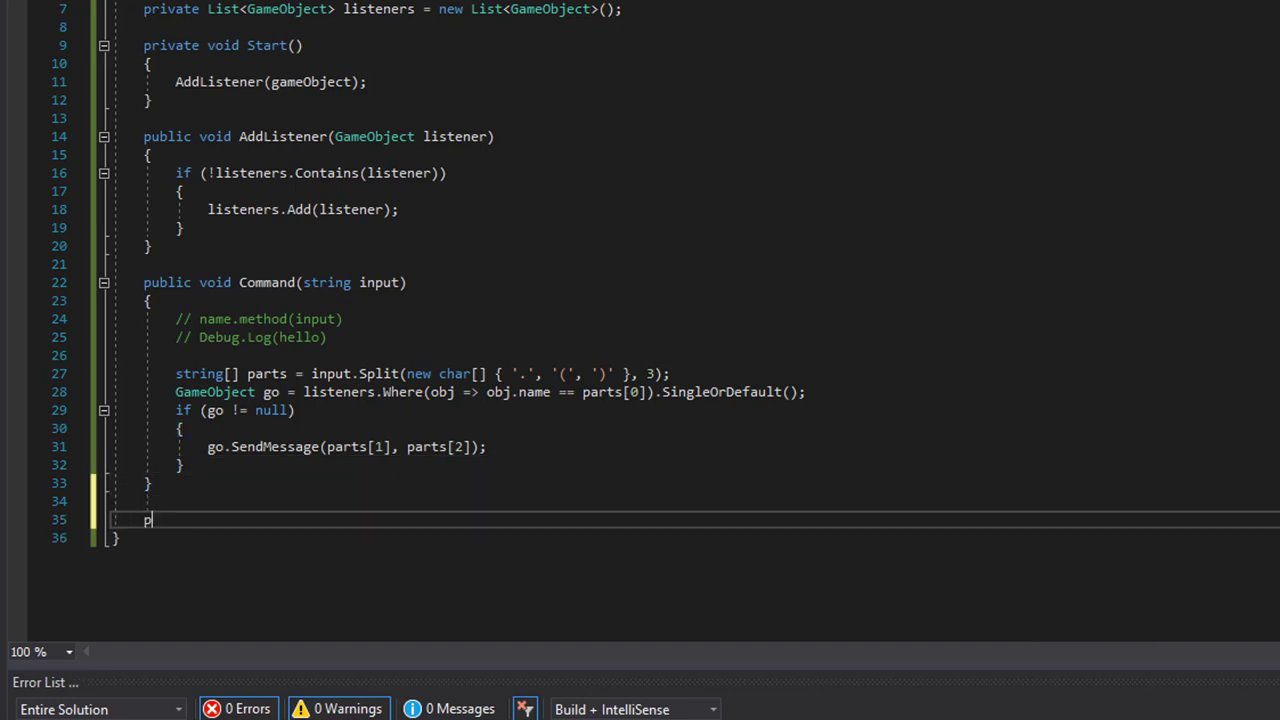
text(ublic void)
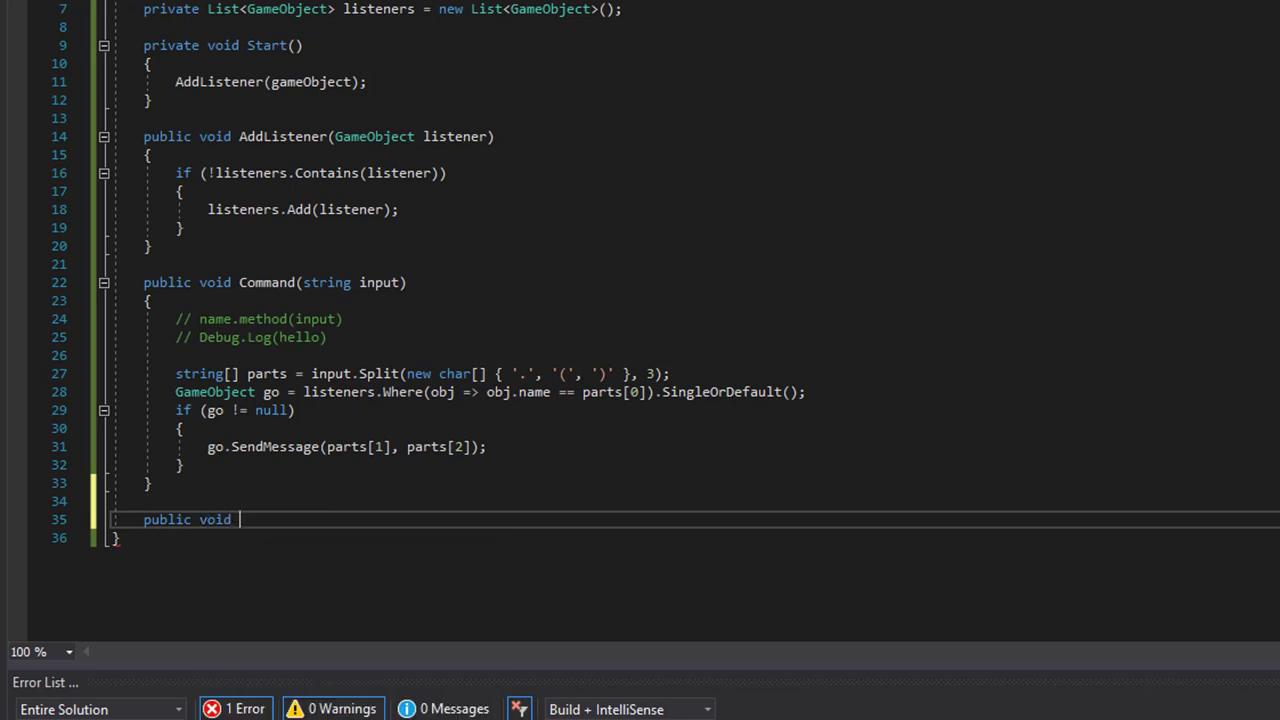
text(CreateSphere()
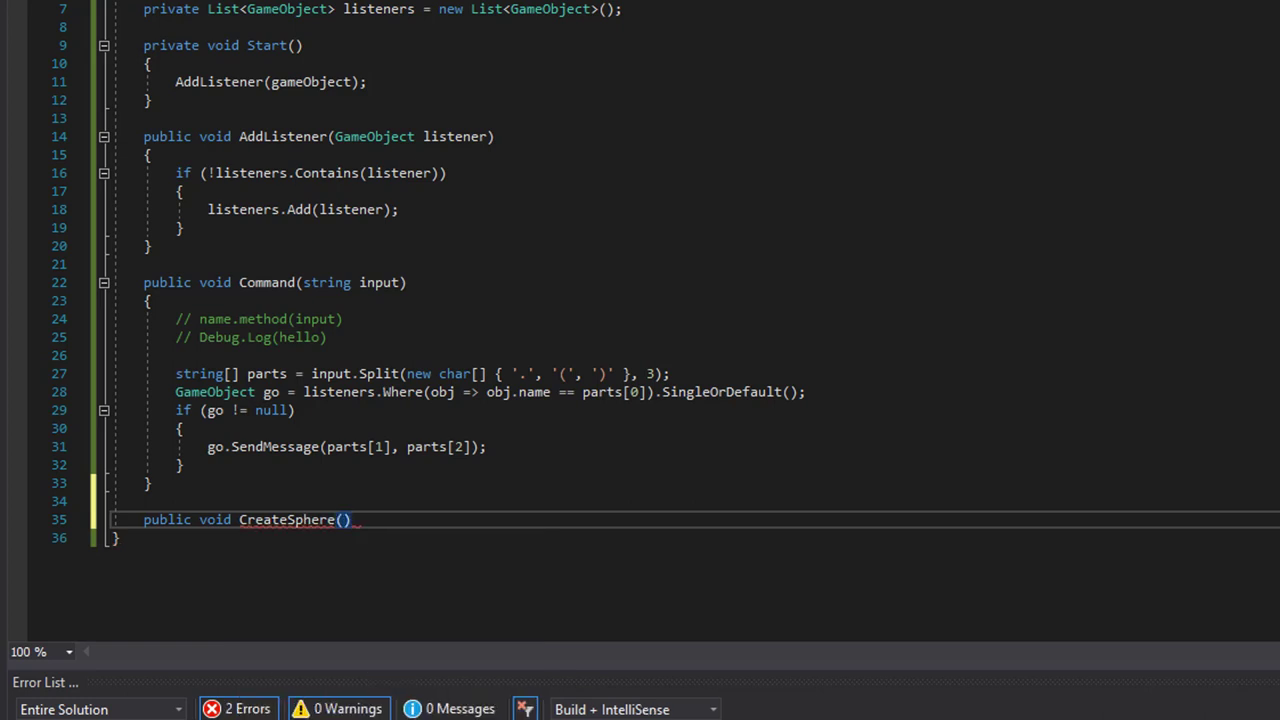
text(string input)
text({ )
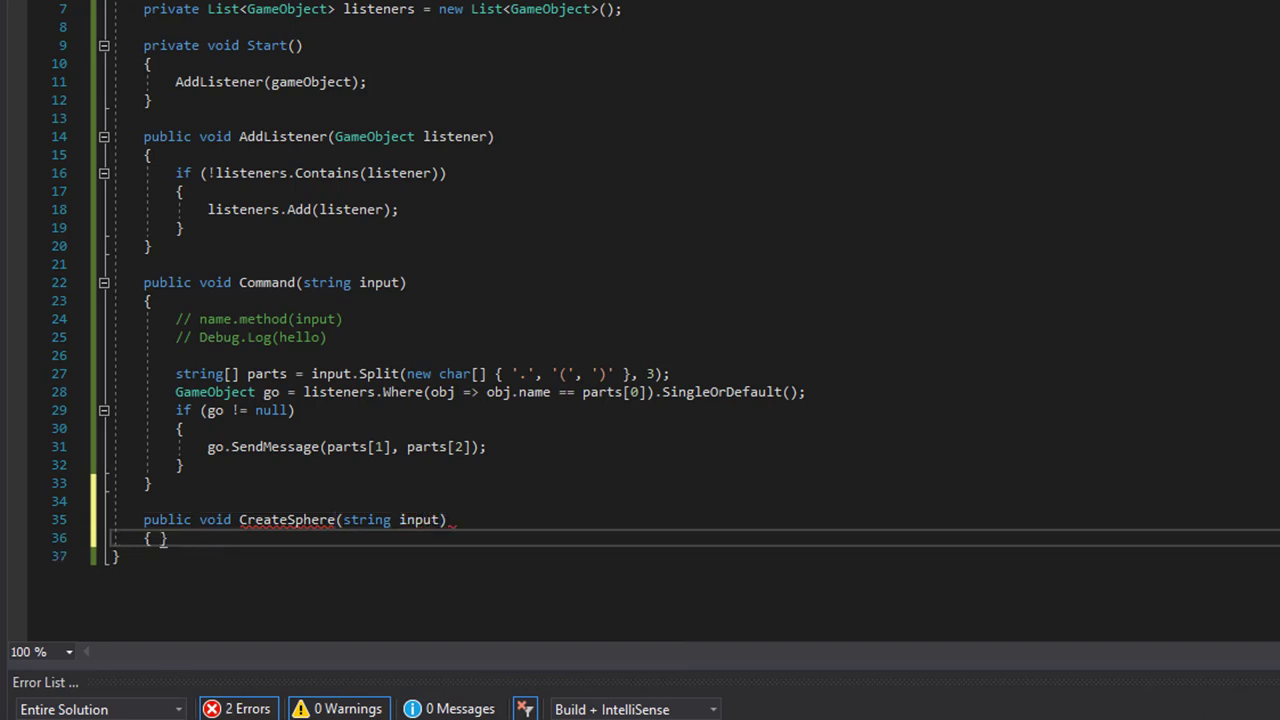
text(GameObject)
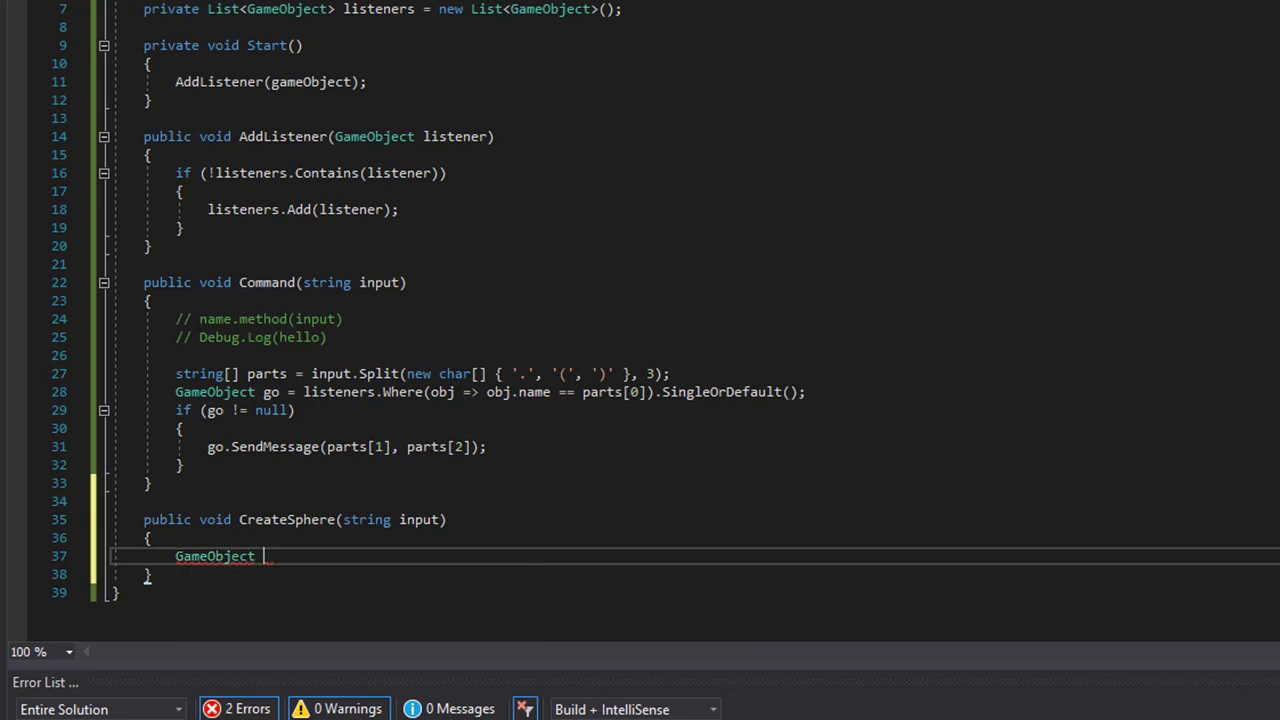
text(go =)
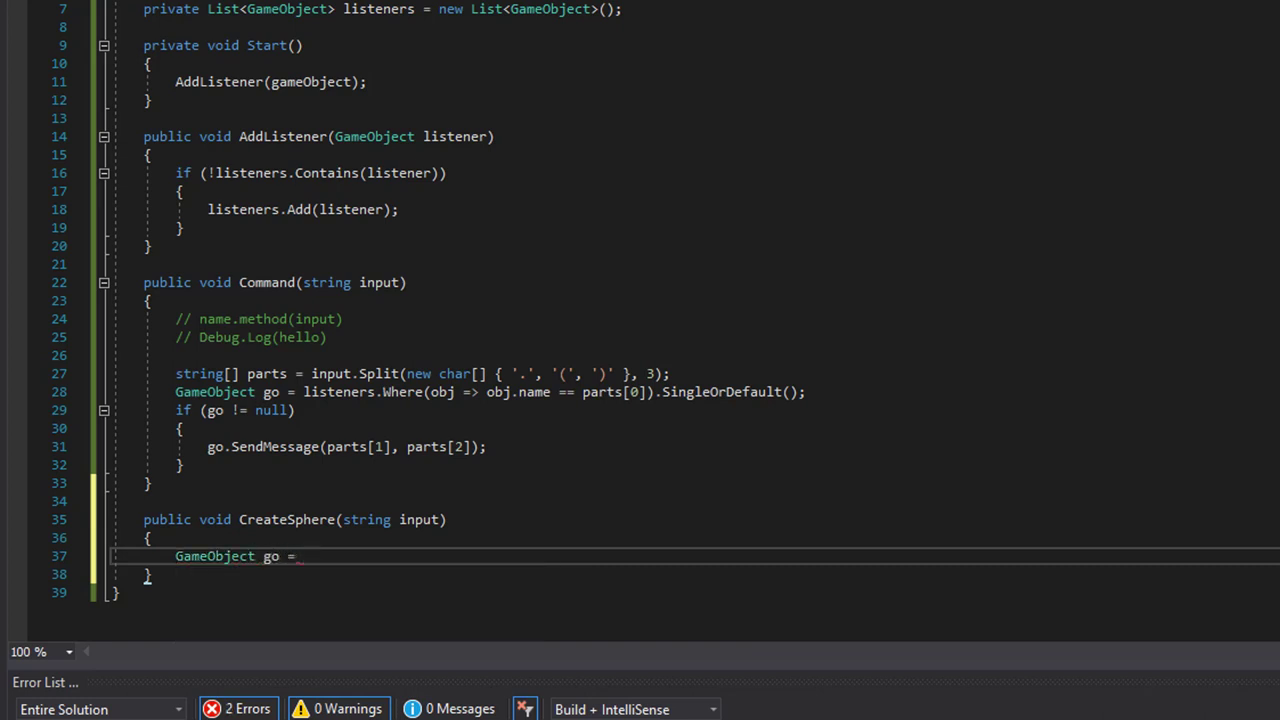
text(GameObject.CreatePrimitive(PrimitiveType.Sphere);)
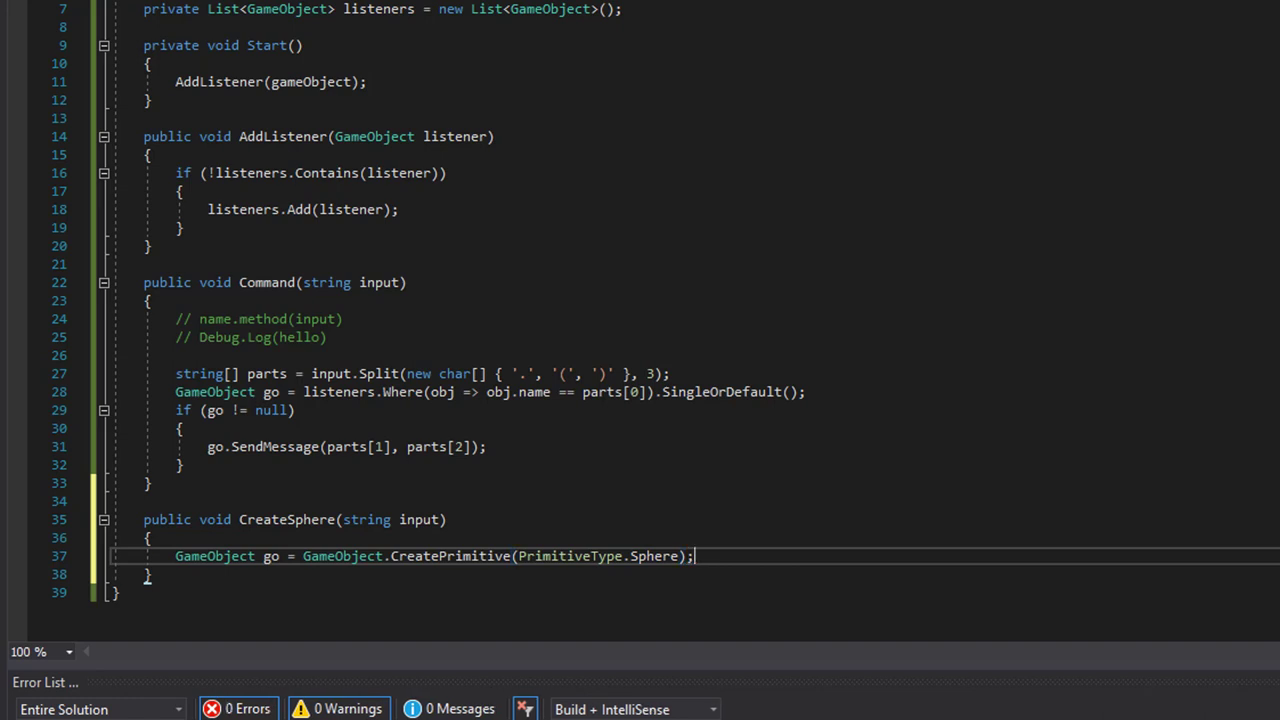
Add Debug.Log(input) on the next line to log the input string
key(Return)
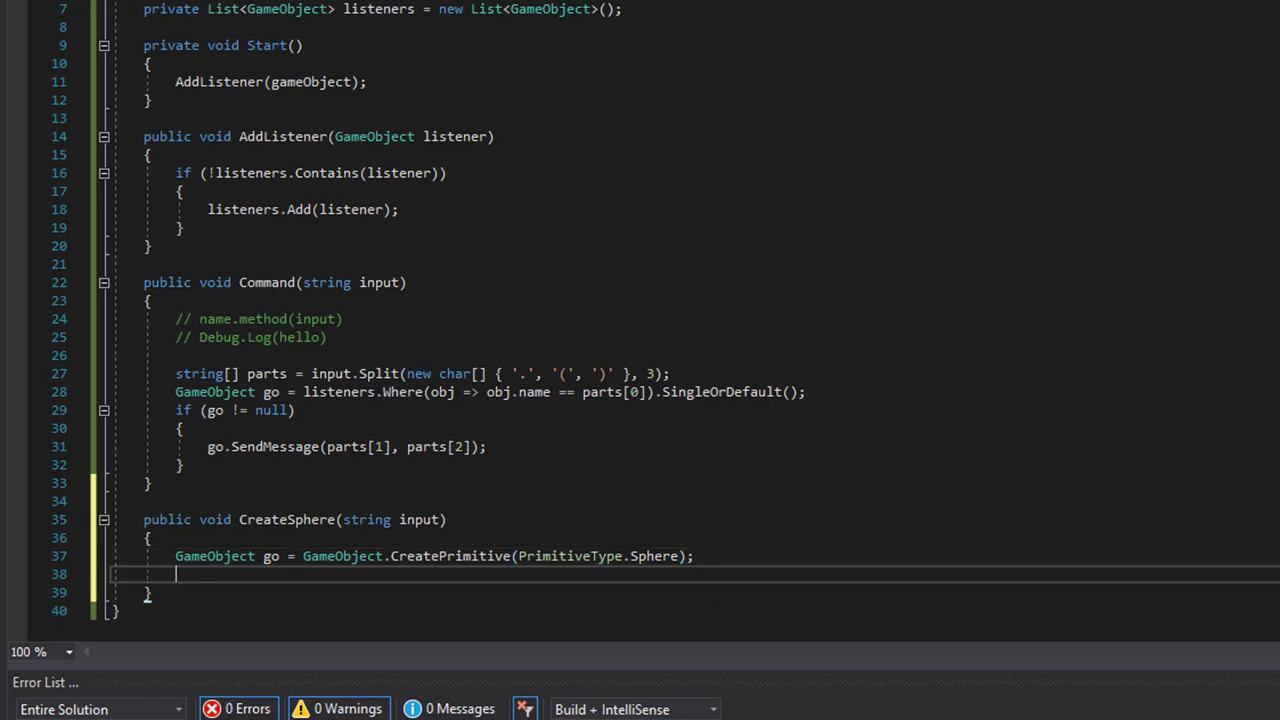
text(Debug.Log()
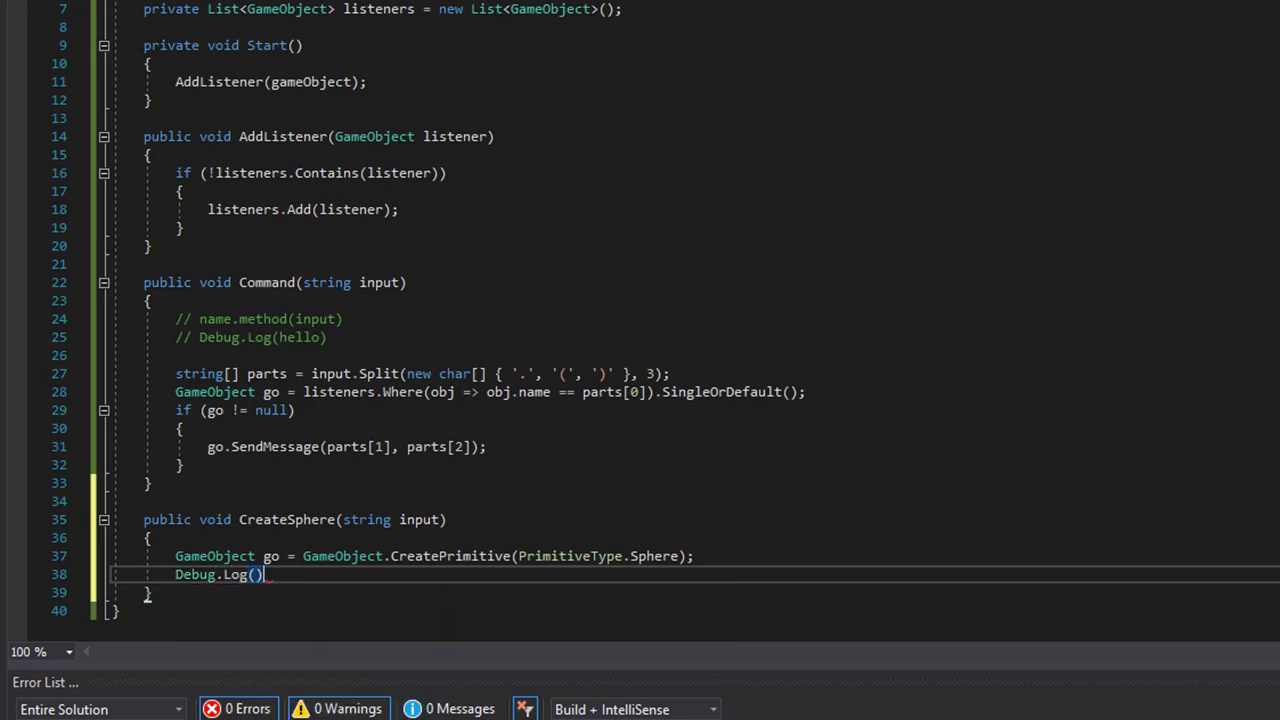
text(;)
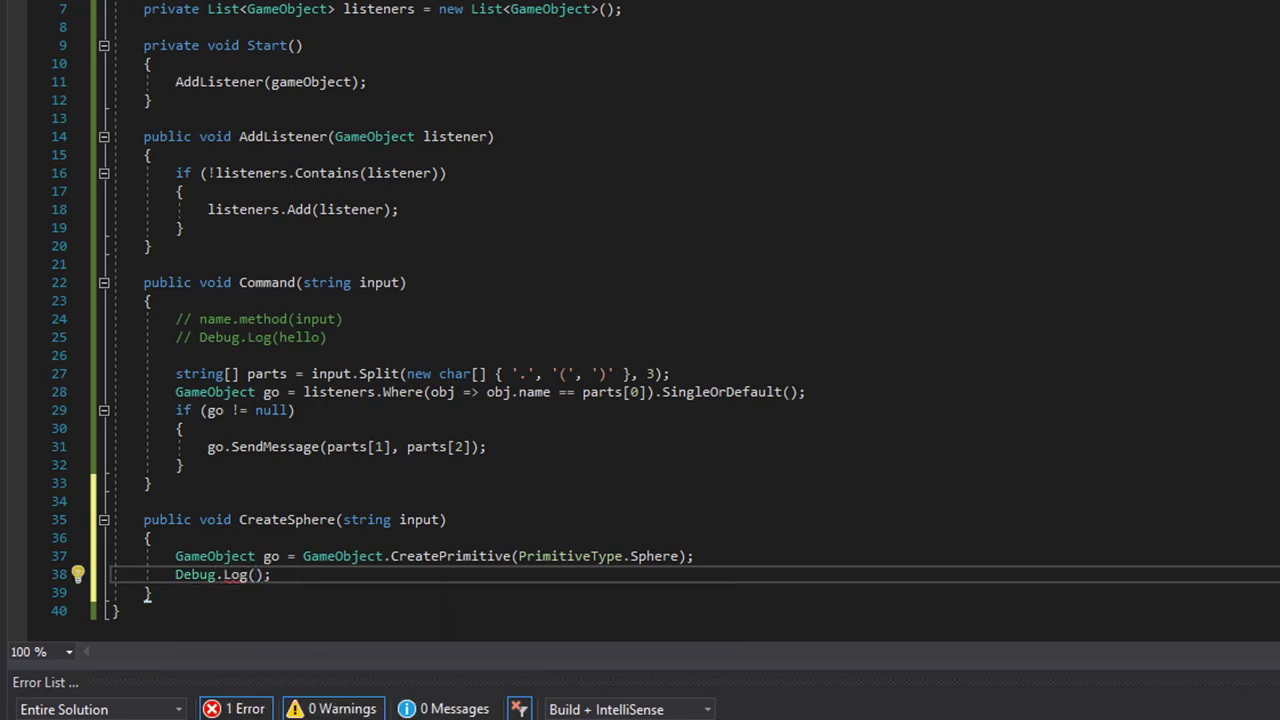
text(input)
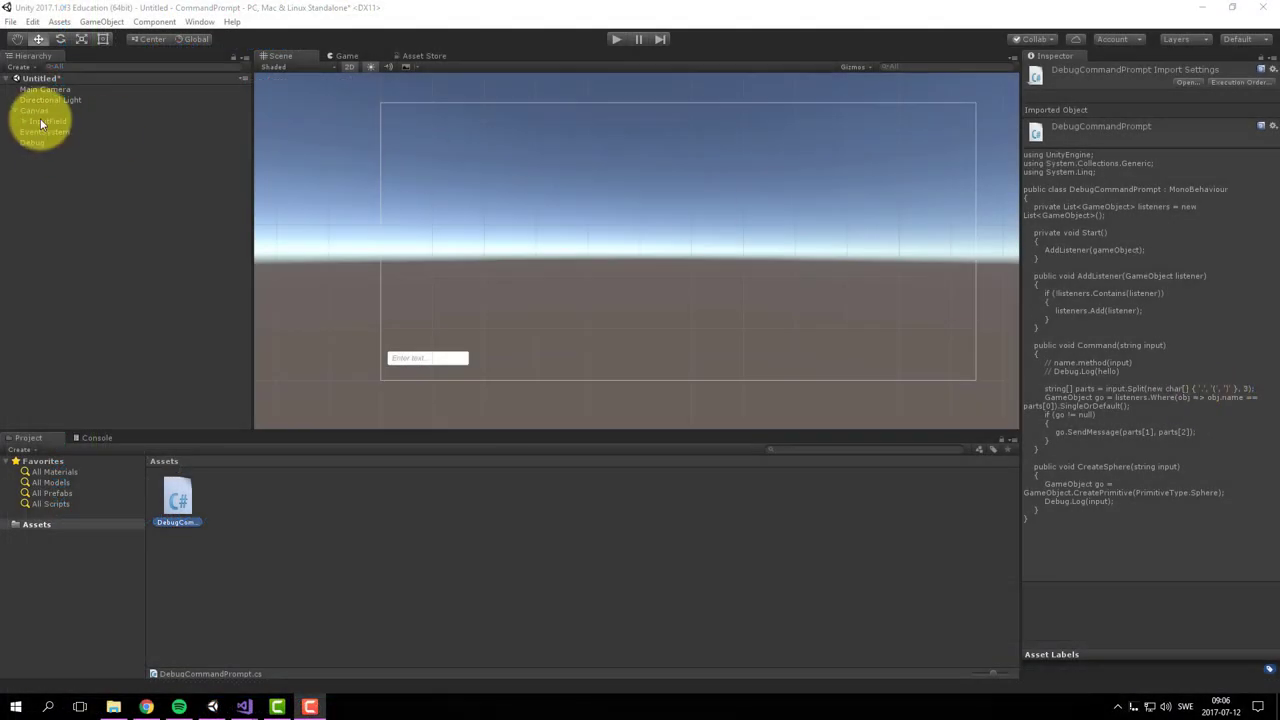
Add an On End Edit entry on the InputField and assign the Debug object as its target
click(48, 122)
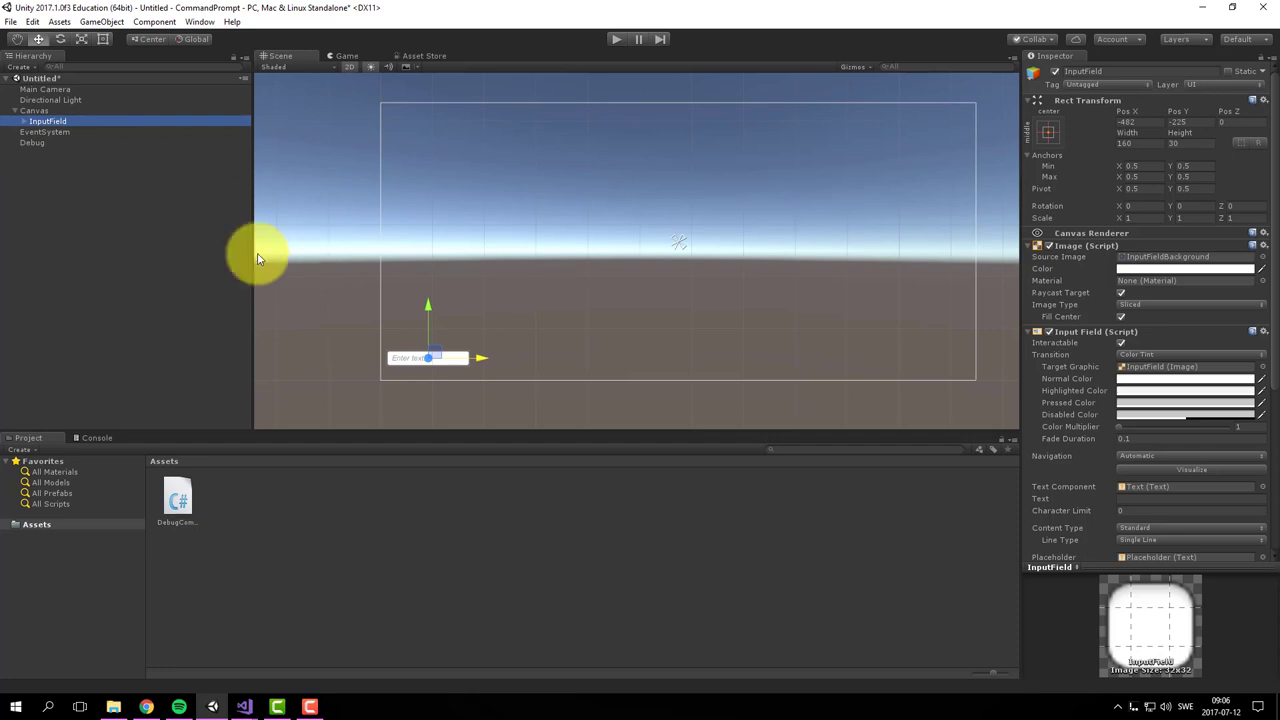
scroll(down, 3)
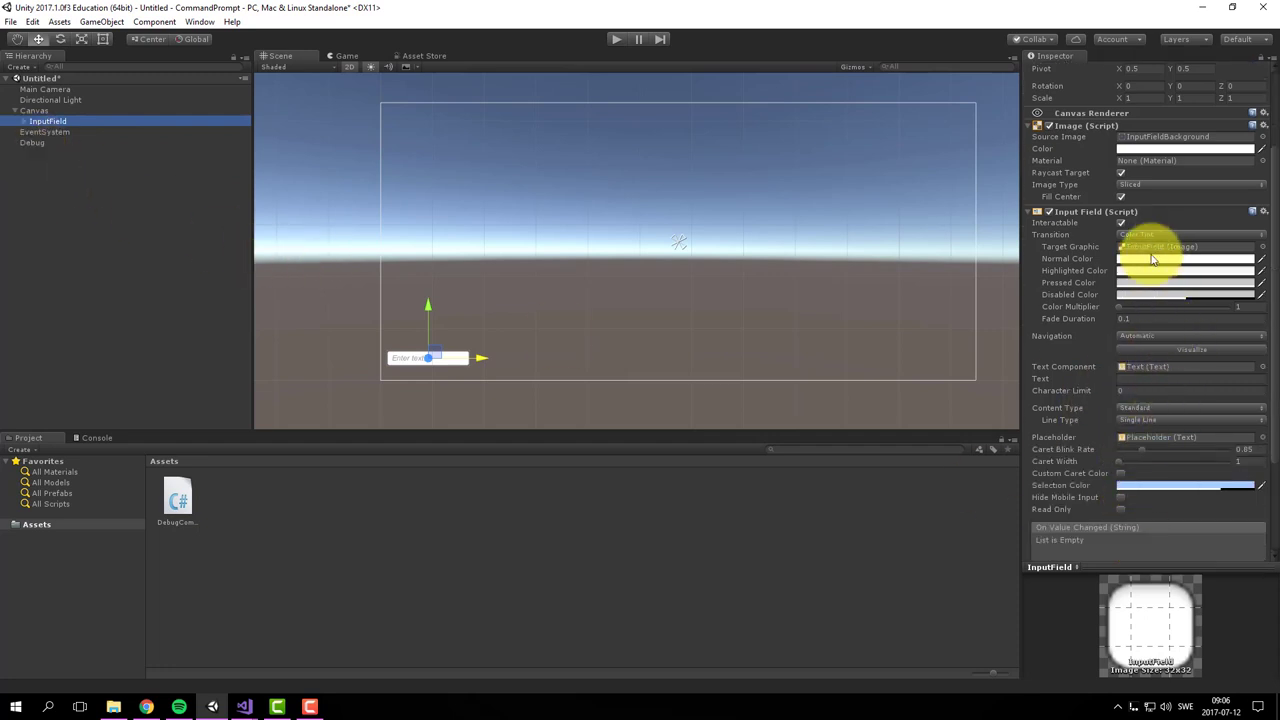
scroll(down, 3)
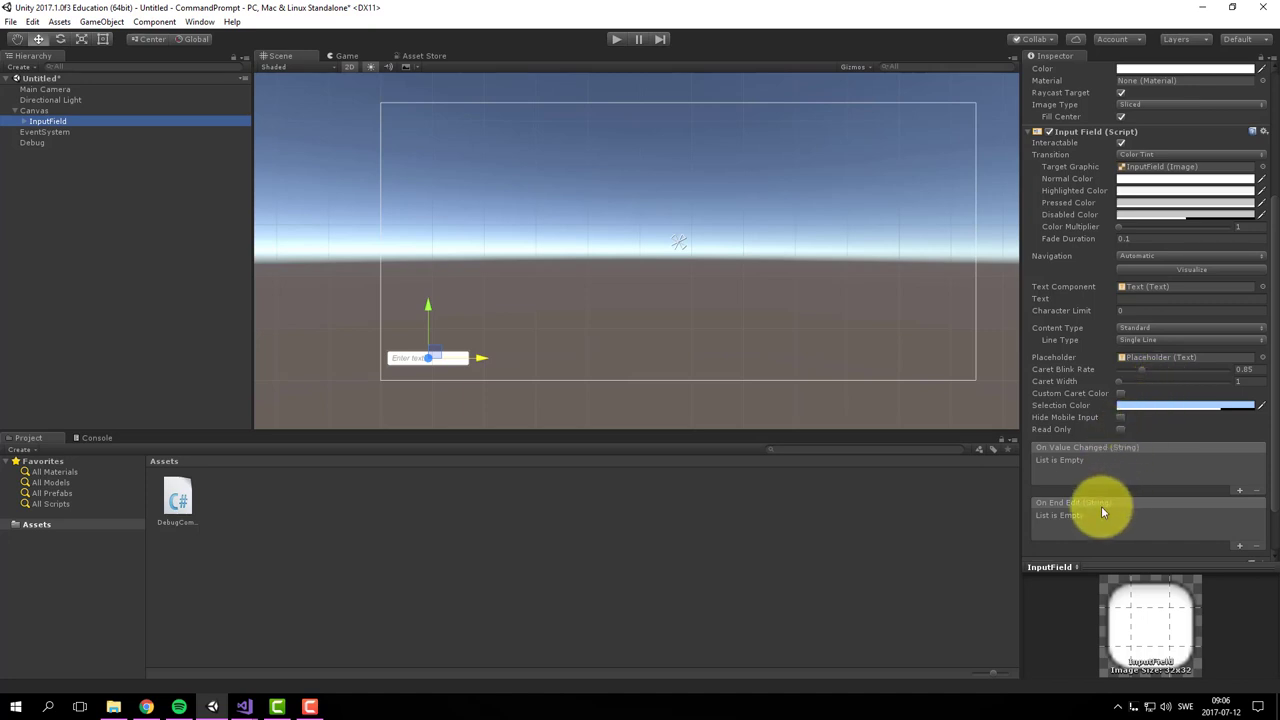
scroll(down, 3)
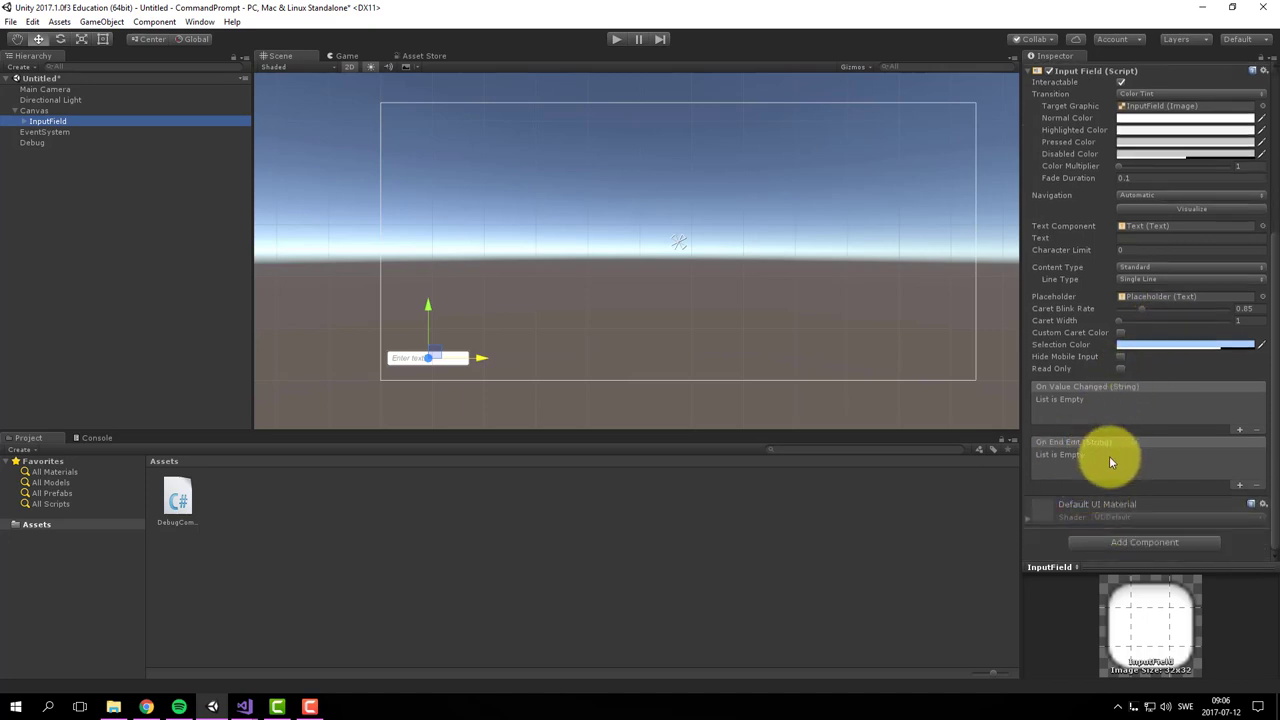
click(1240, 428)
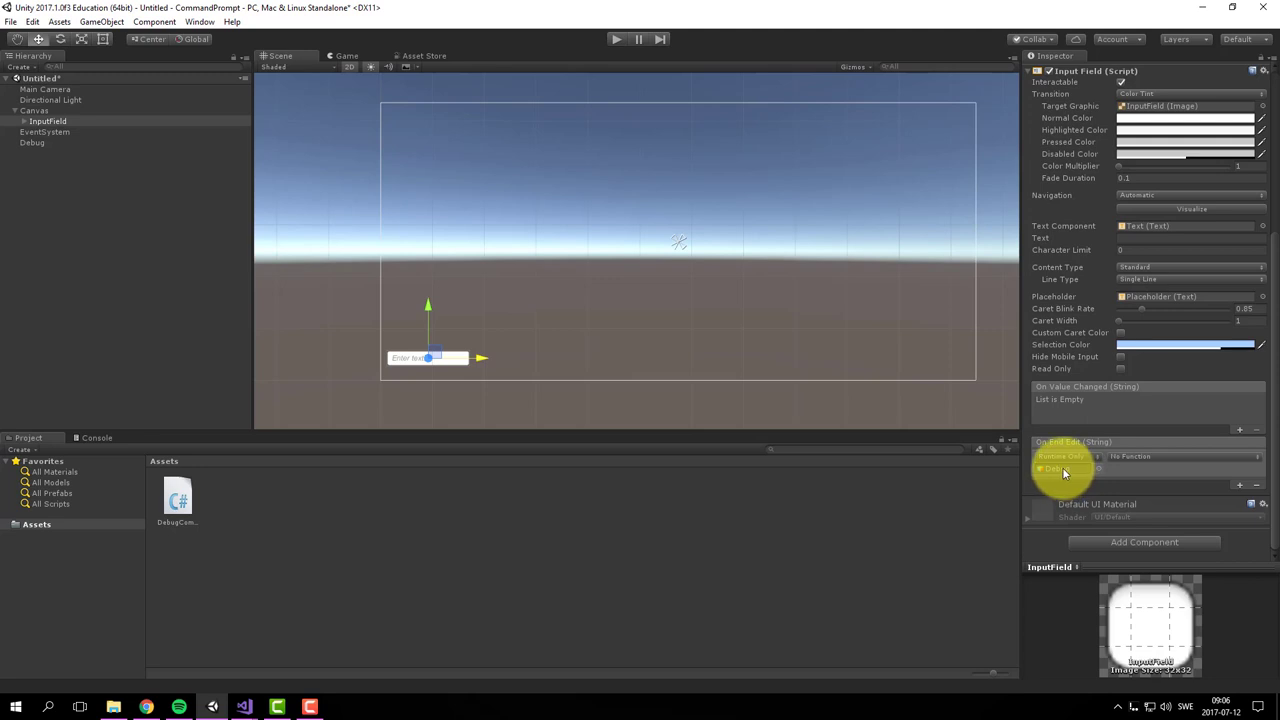
click(32, 142)
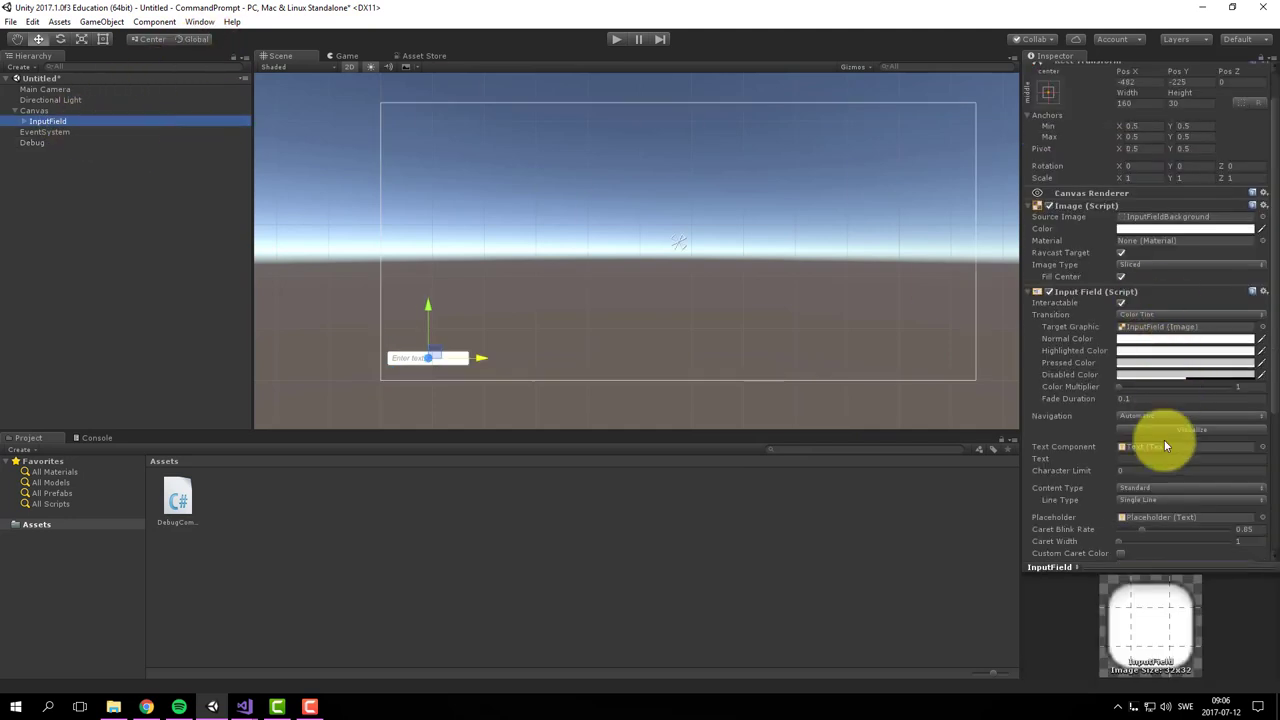
Choose DebugCommandPrompt > Command as the function called when editing ends
scroll(down, 3)
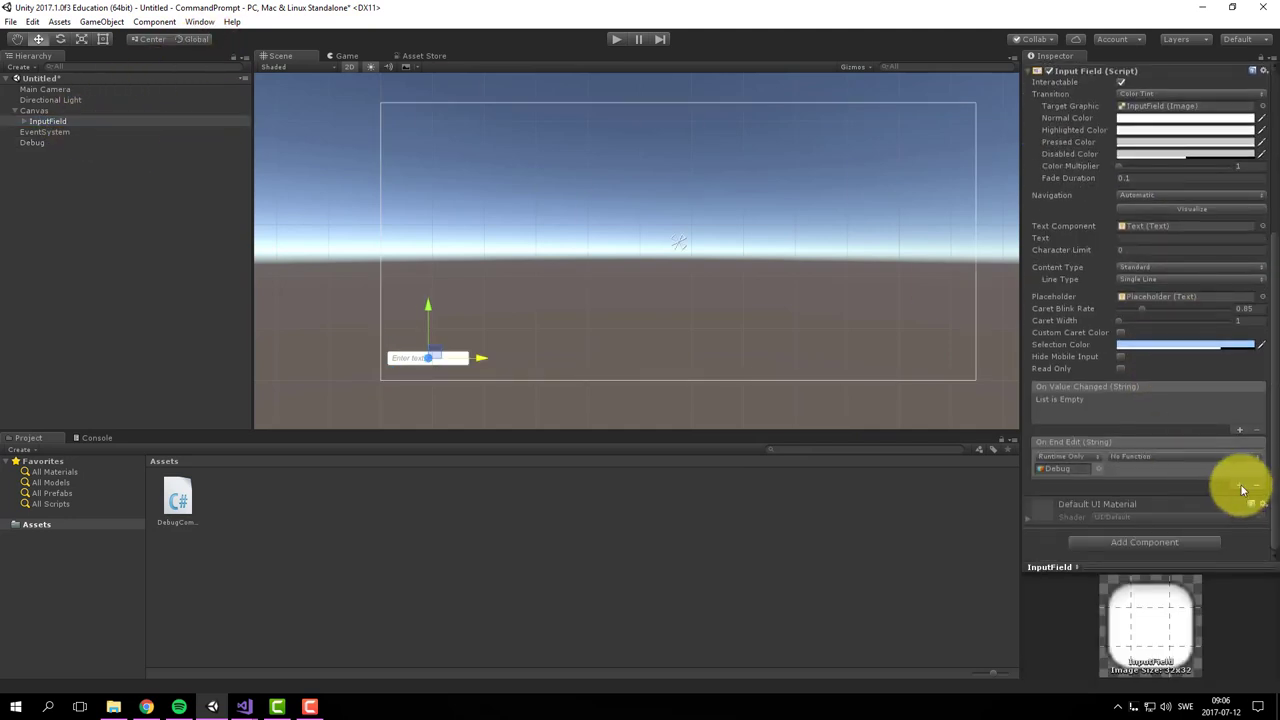
click(1150, 456)
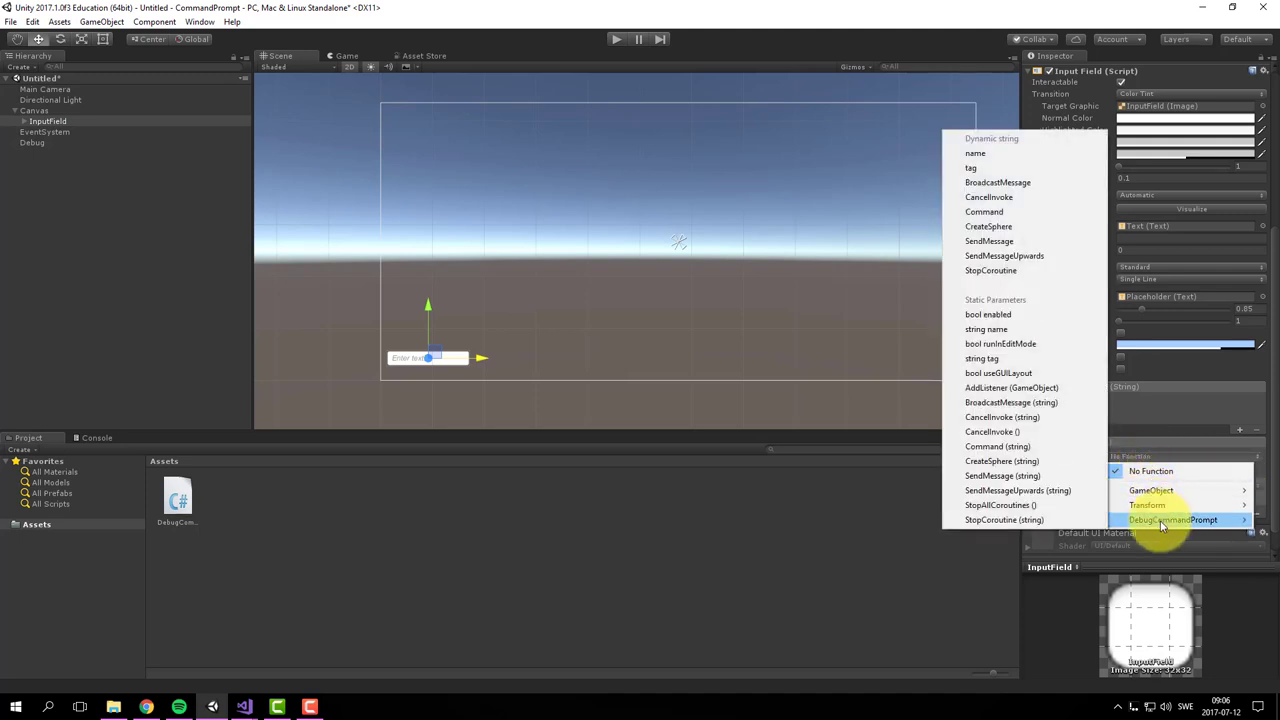
mouse_move(984, 212)
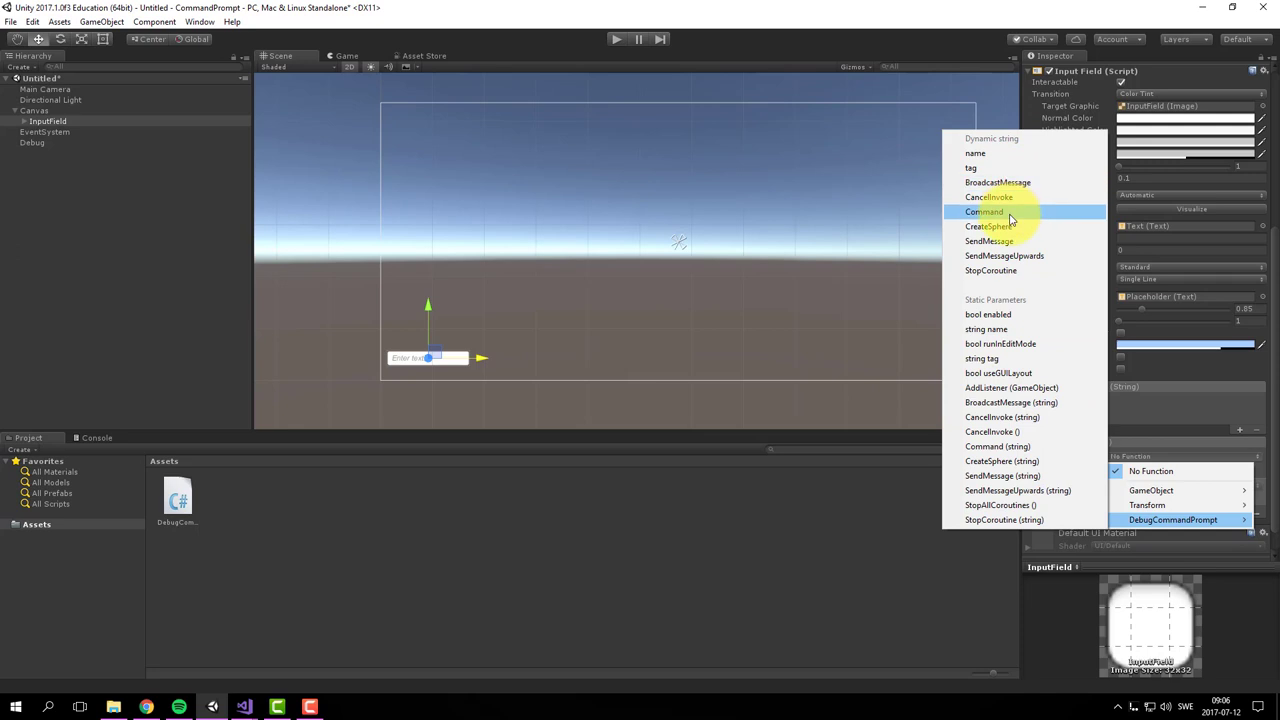
click(984, 212)
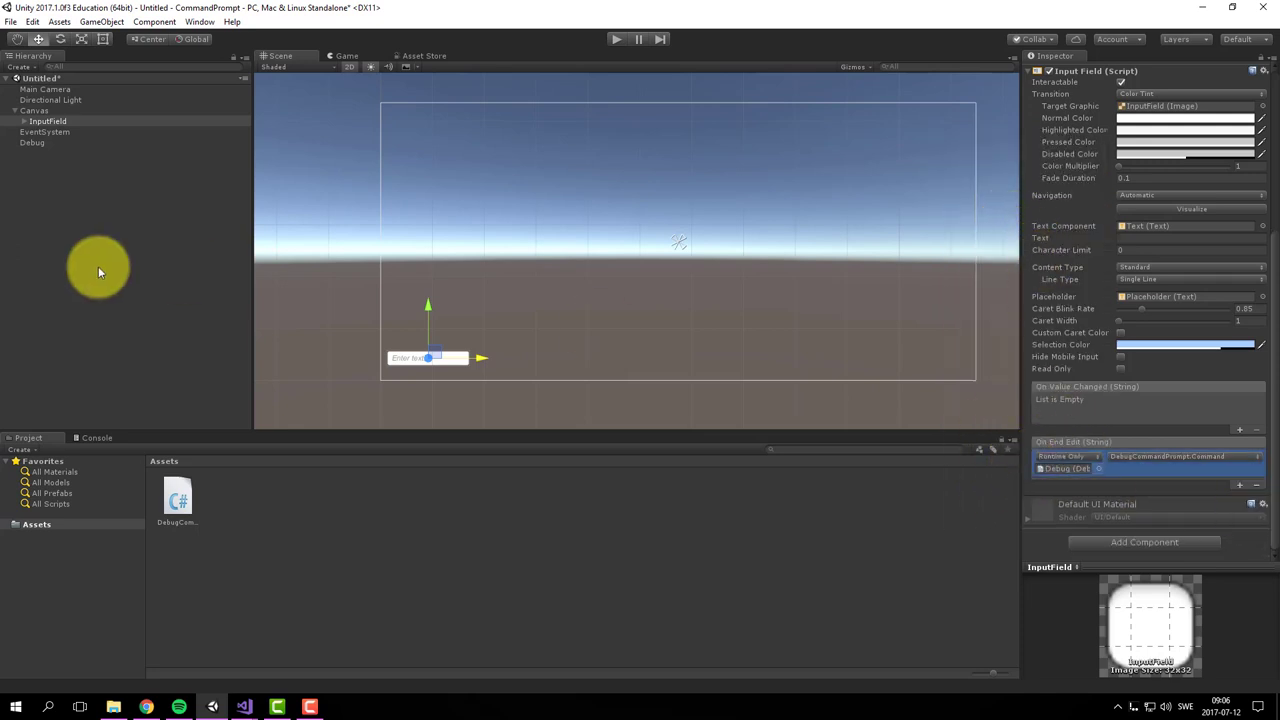
mouse_move(108, 172)
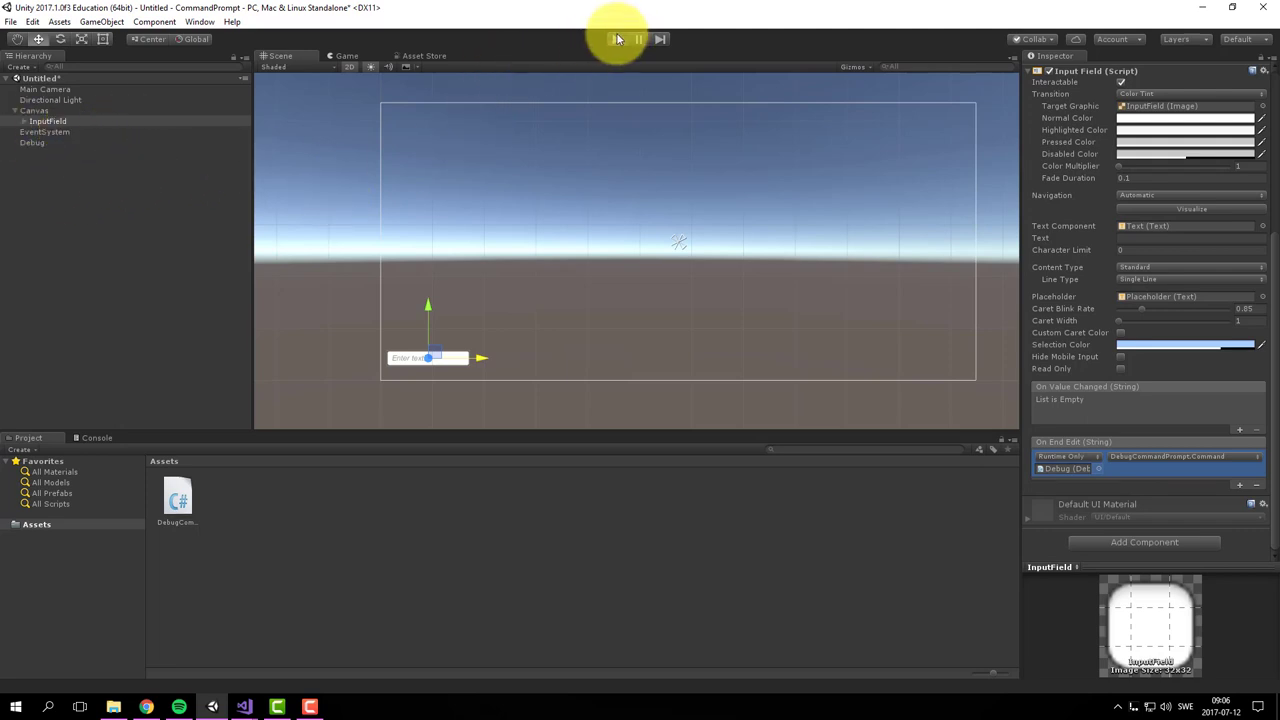
Play the scene, submit Debug.CreateSphere(hello) in the input field, and check the Console log
click(616, 40)
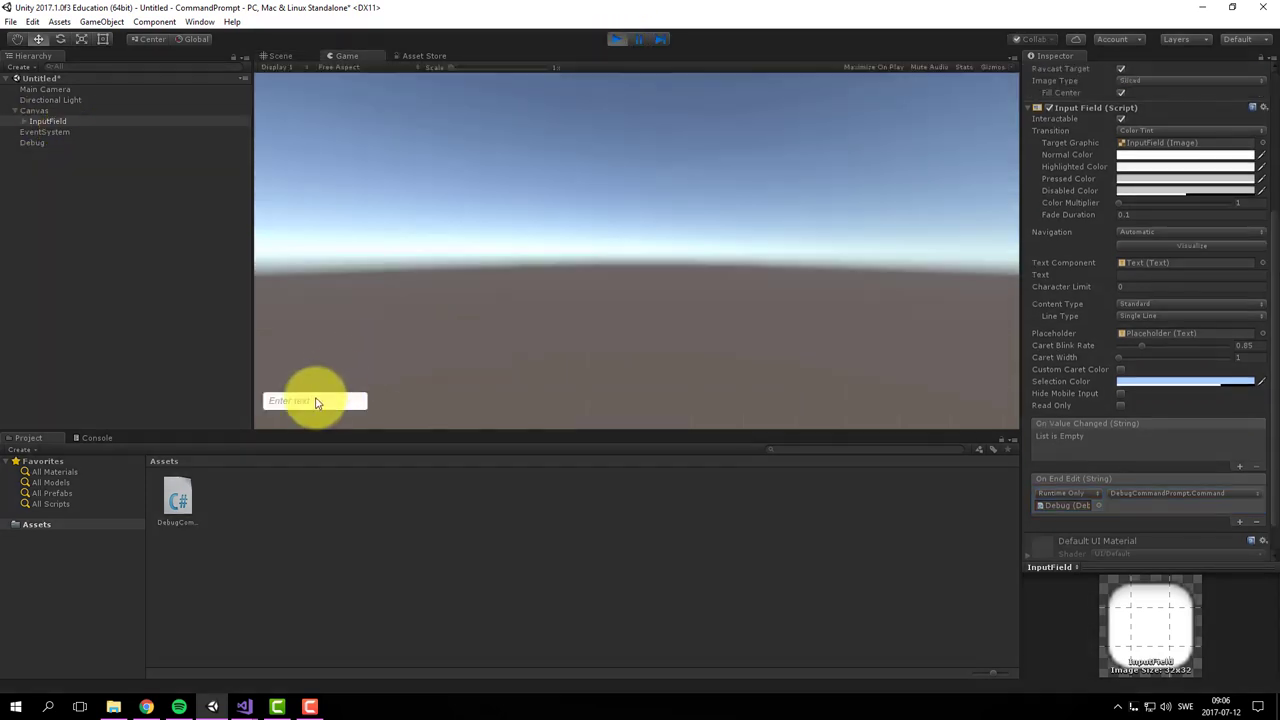
text(De)
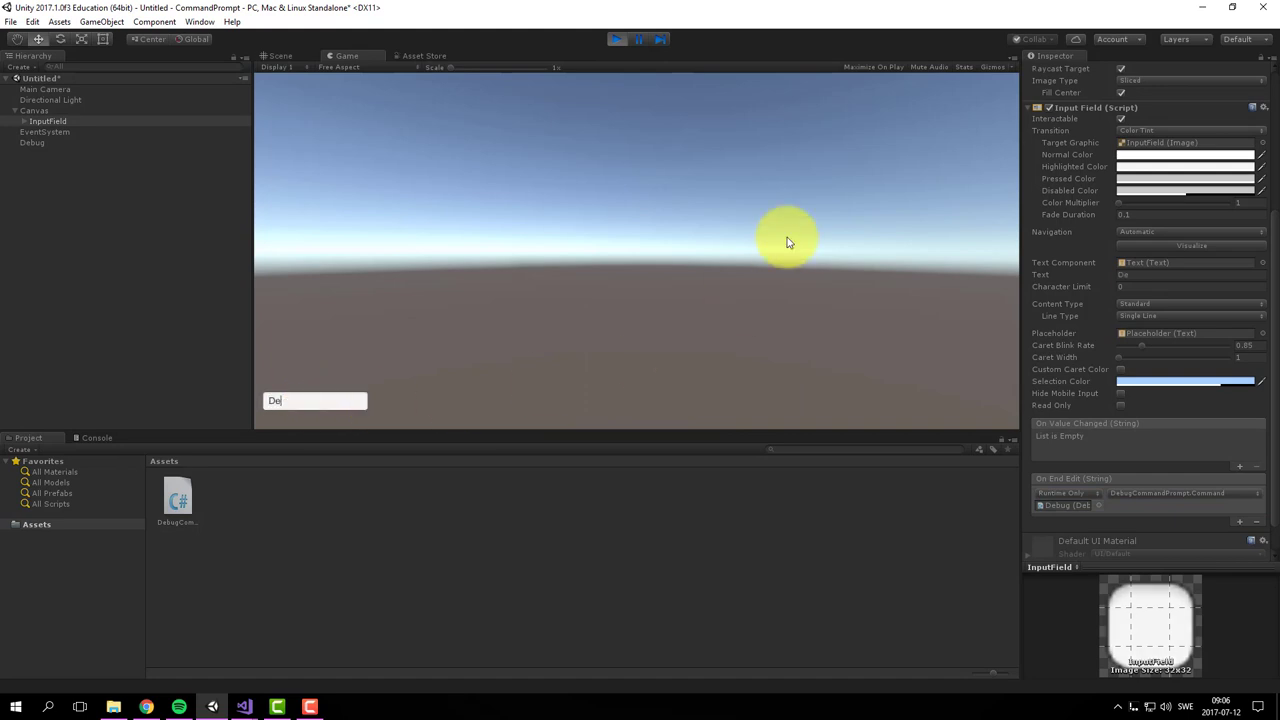
text(bug)
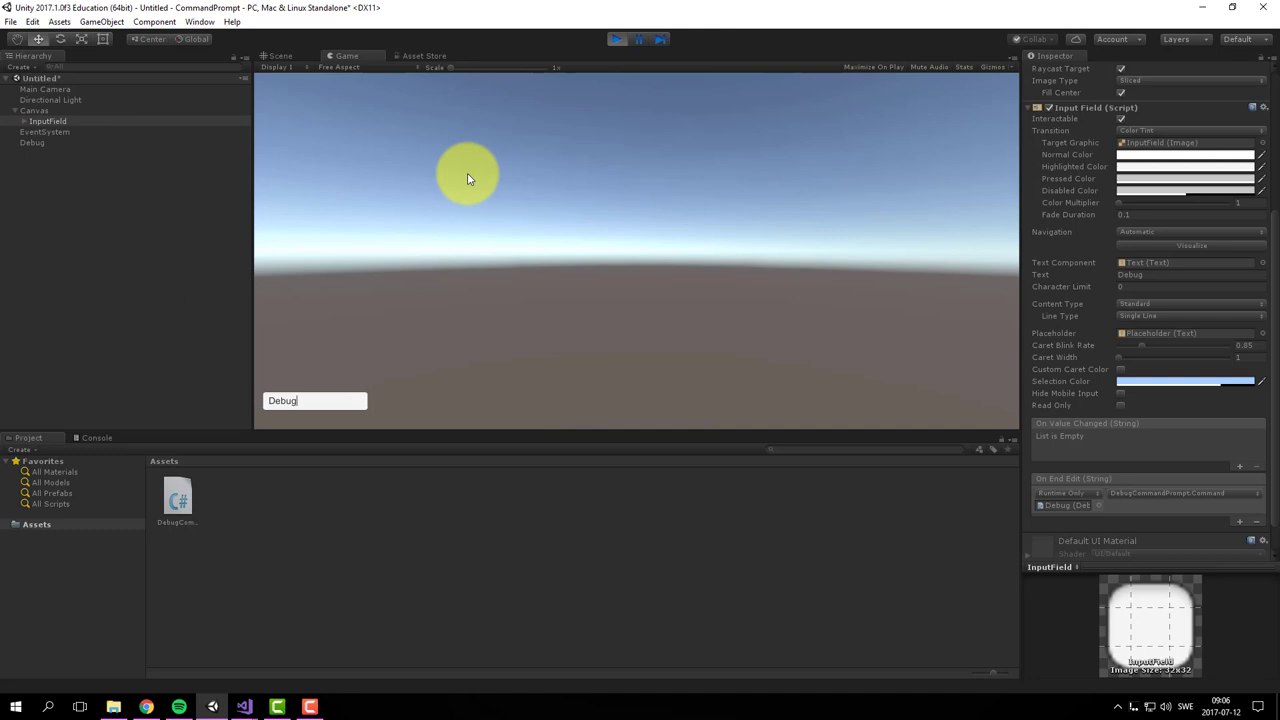
text(.CreateSphere)
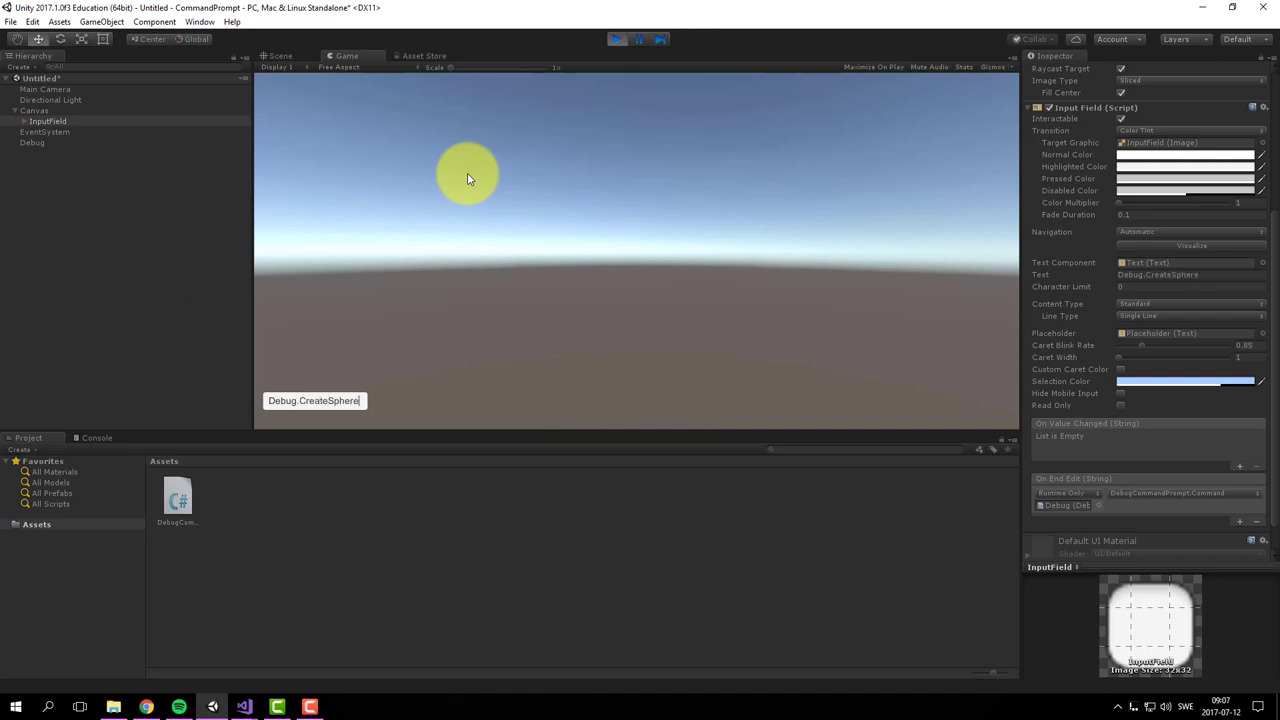
text((N)
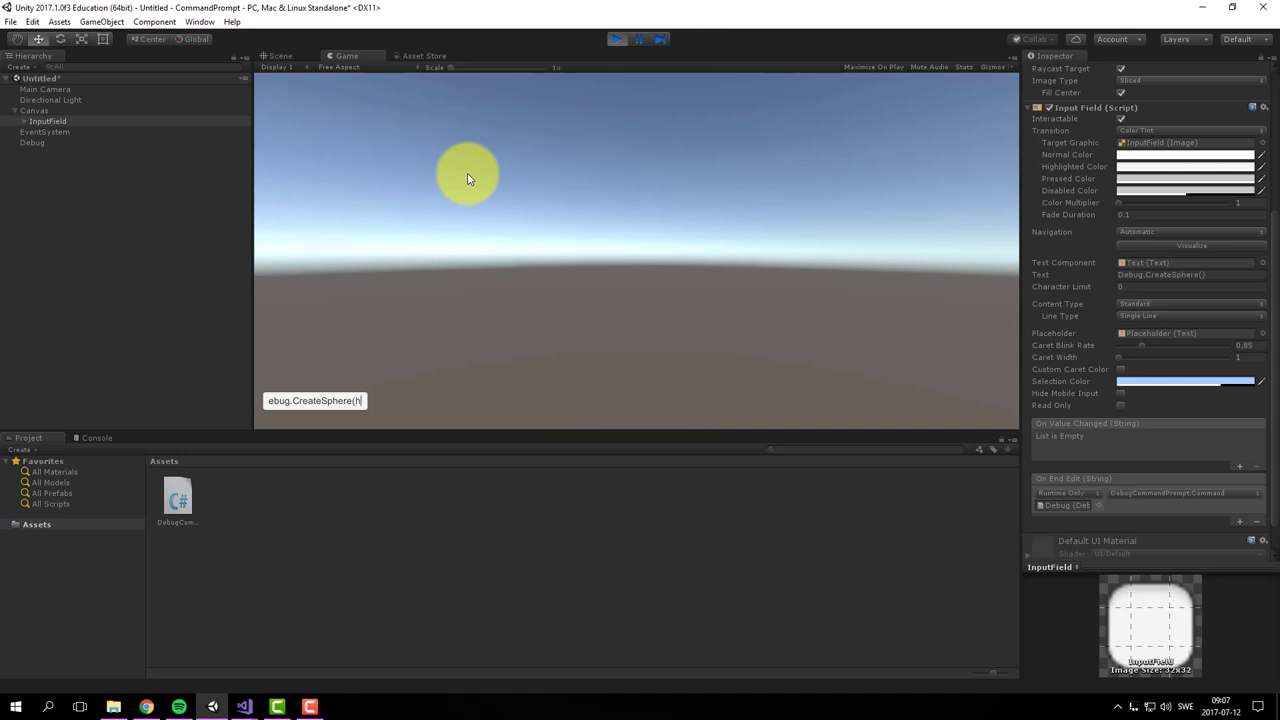
key(Return)
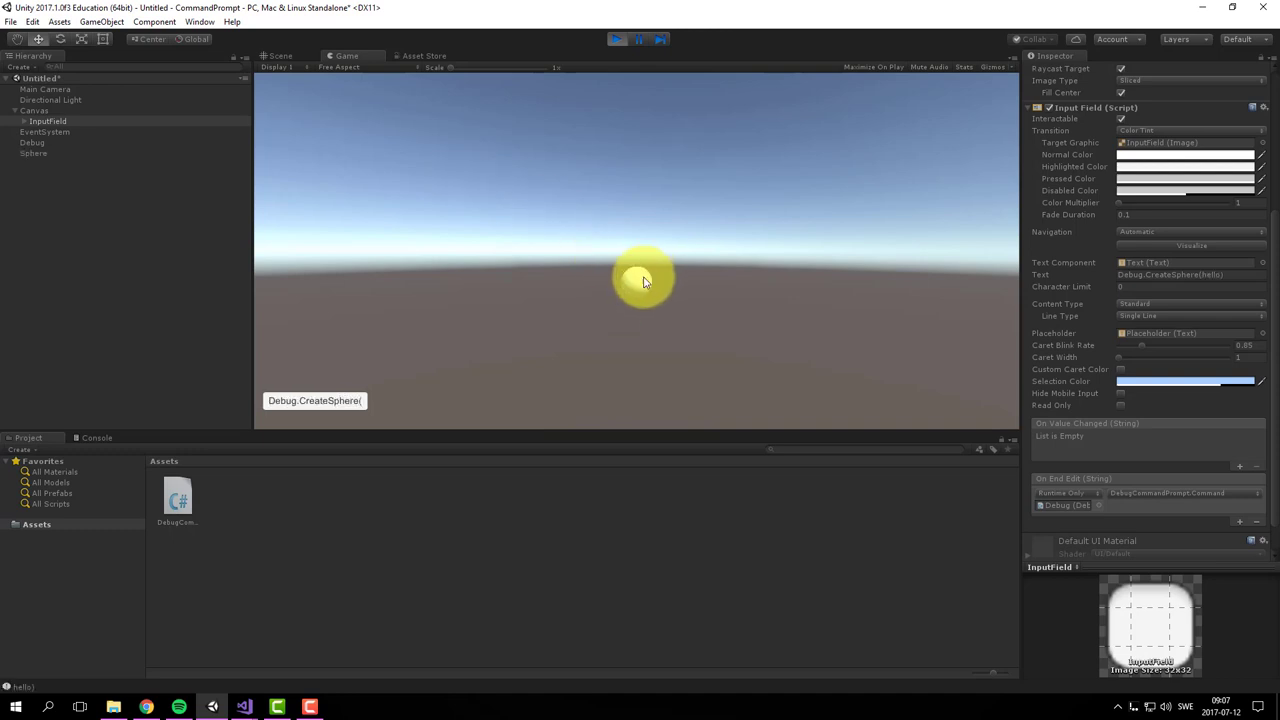
click(96, 438)
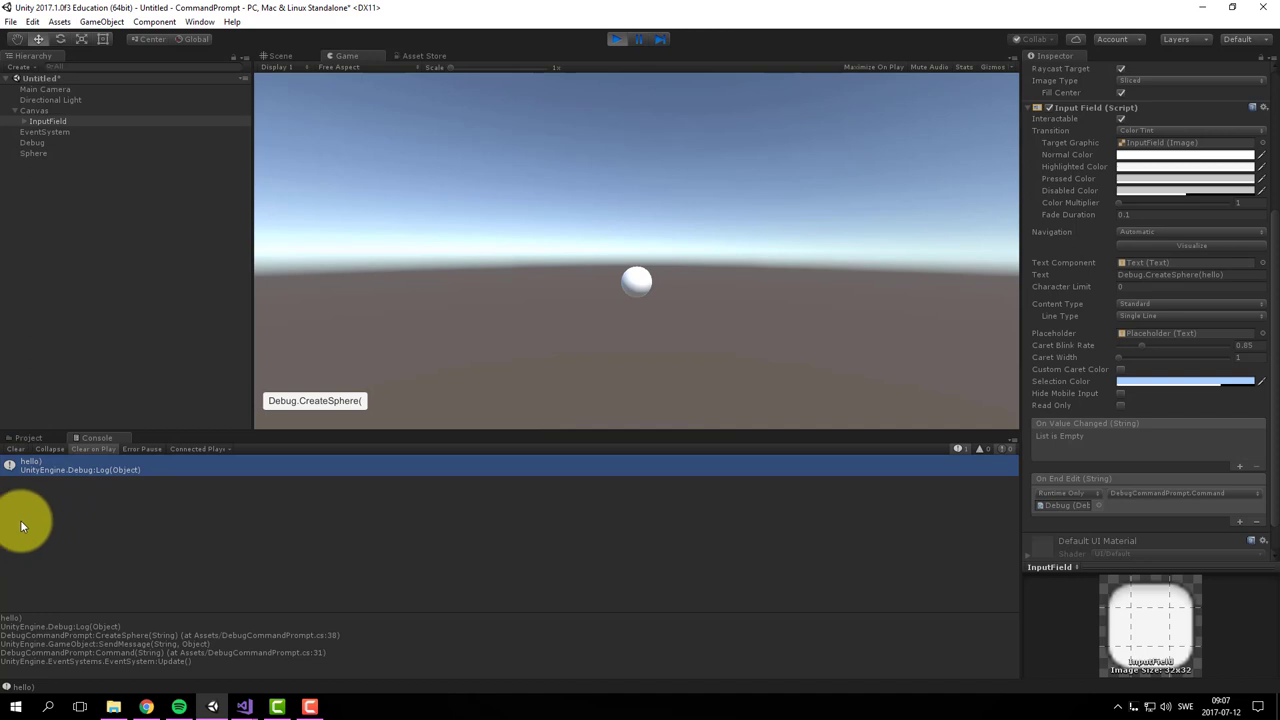
mouse_move(40, 488)
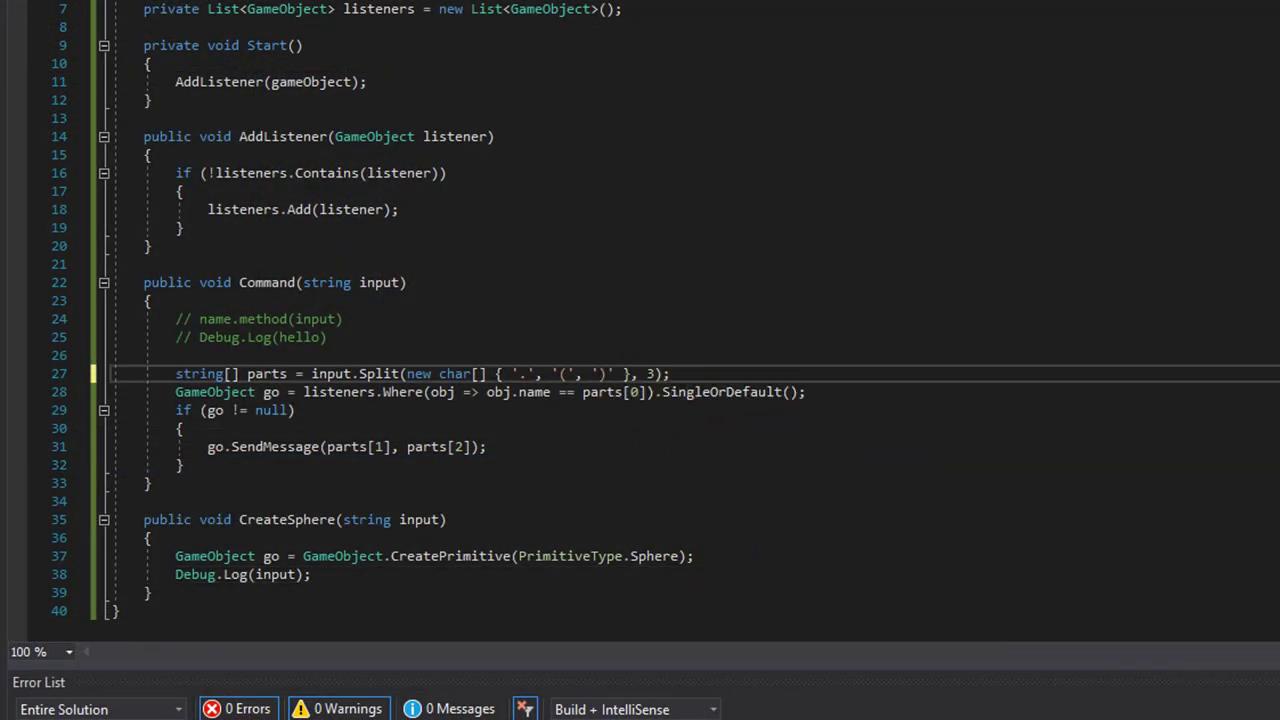
Make a small edit to the Command method in DebugCommandPrompt.cs
text(4)
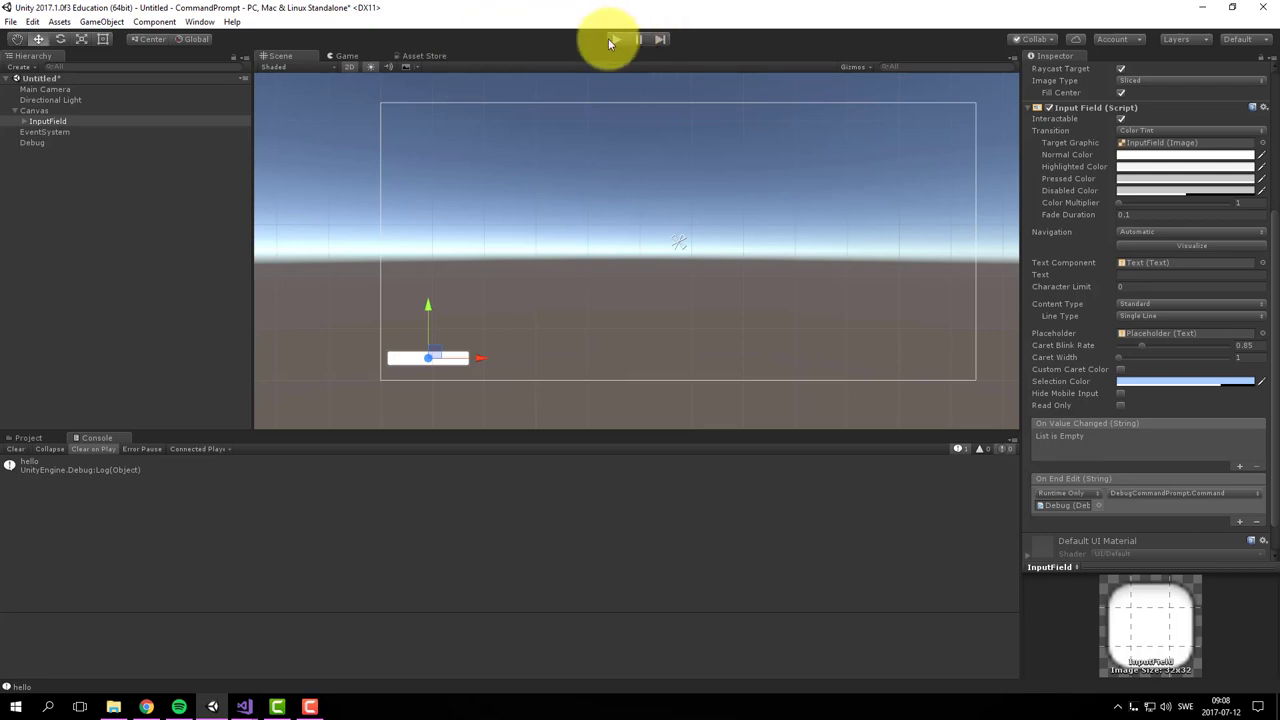
Play again, submit Debug.CreateSphere(hello), inspect the logged message, then stop play mode
click(638, 40)
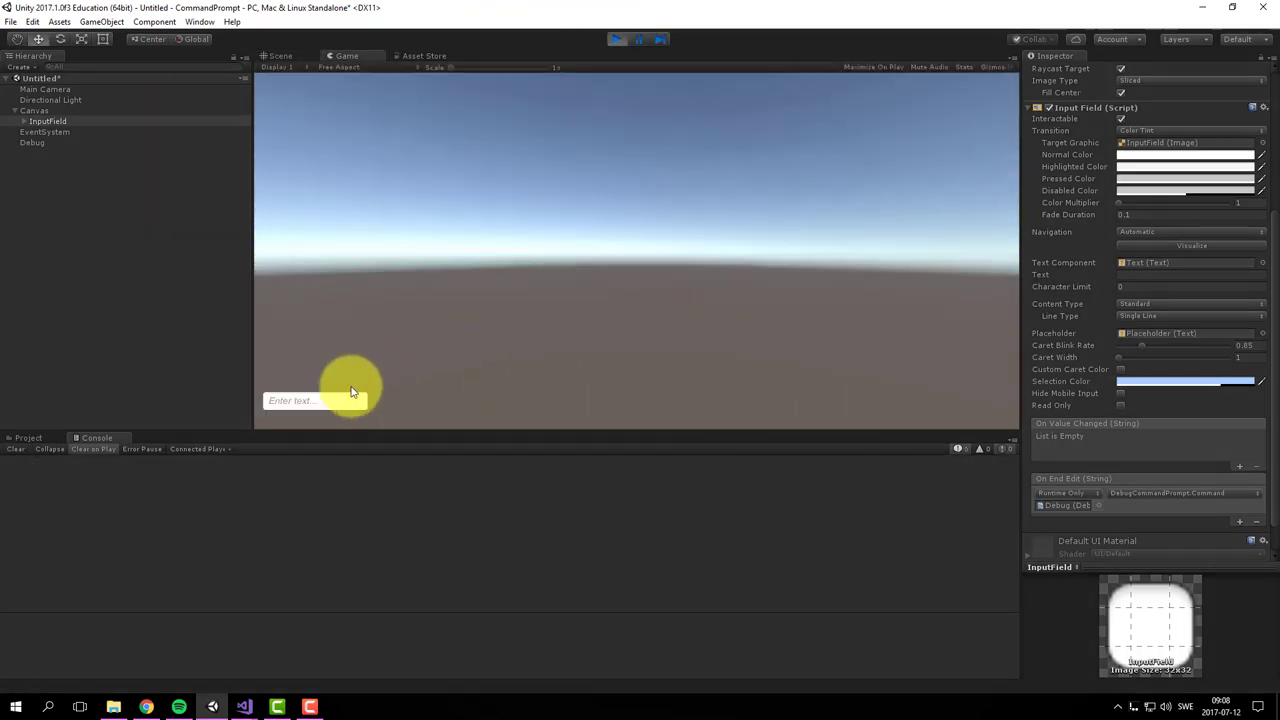
text(Debug)
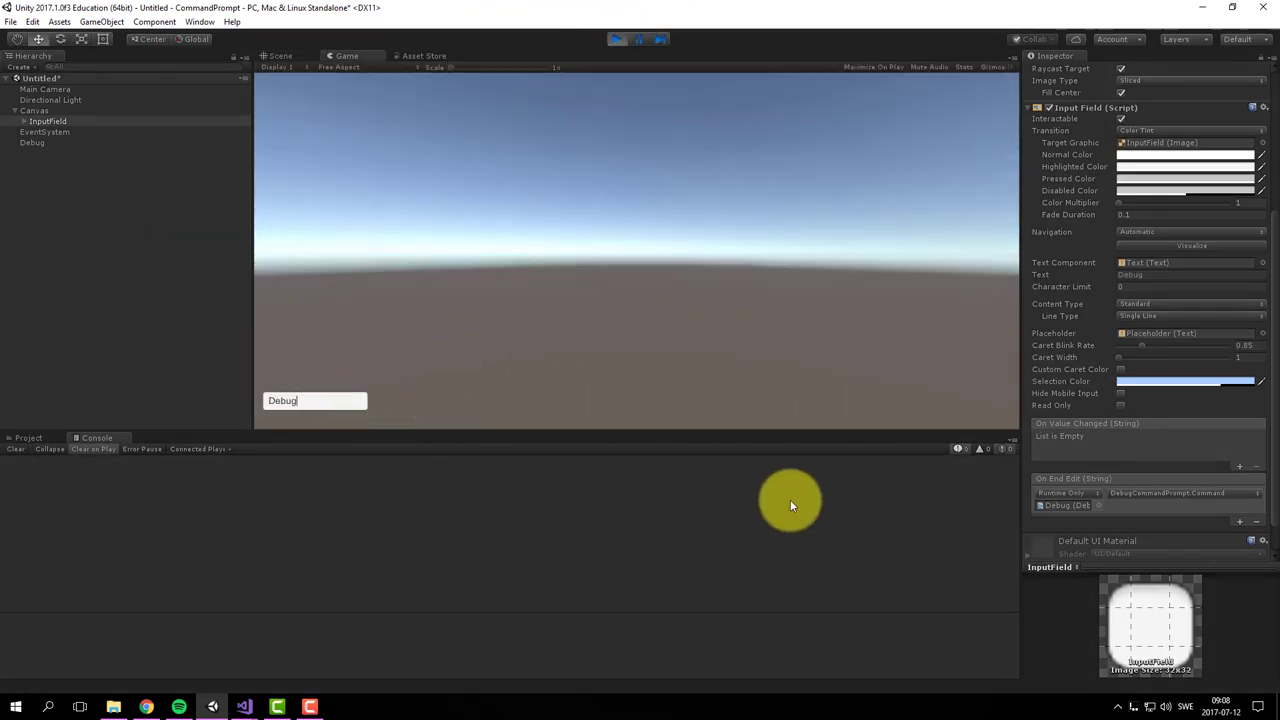
text(.CreateSphere()
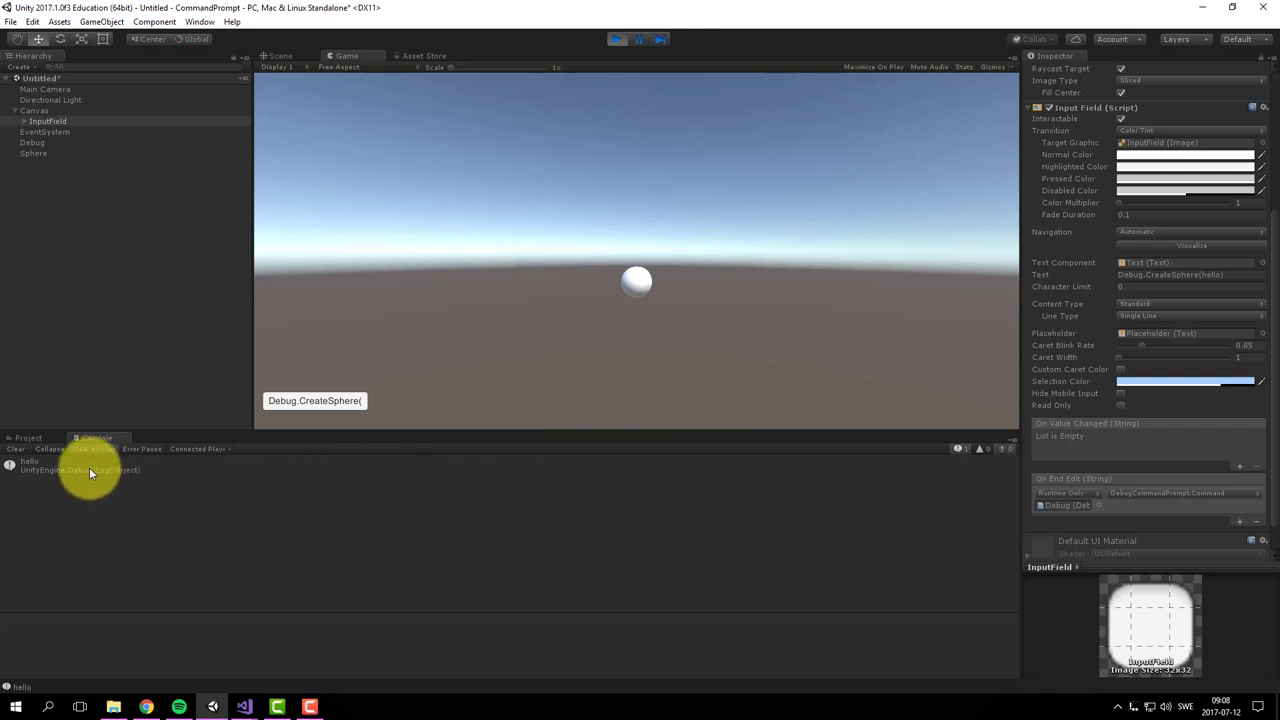
click(80, 464)
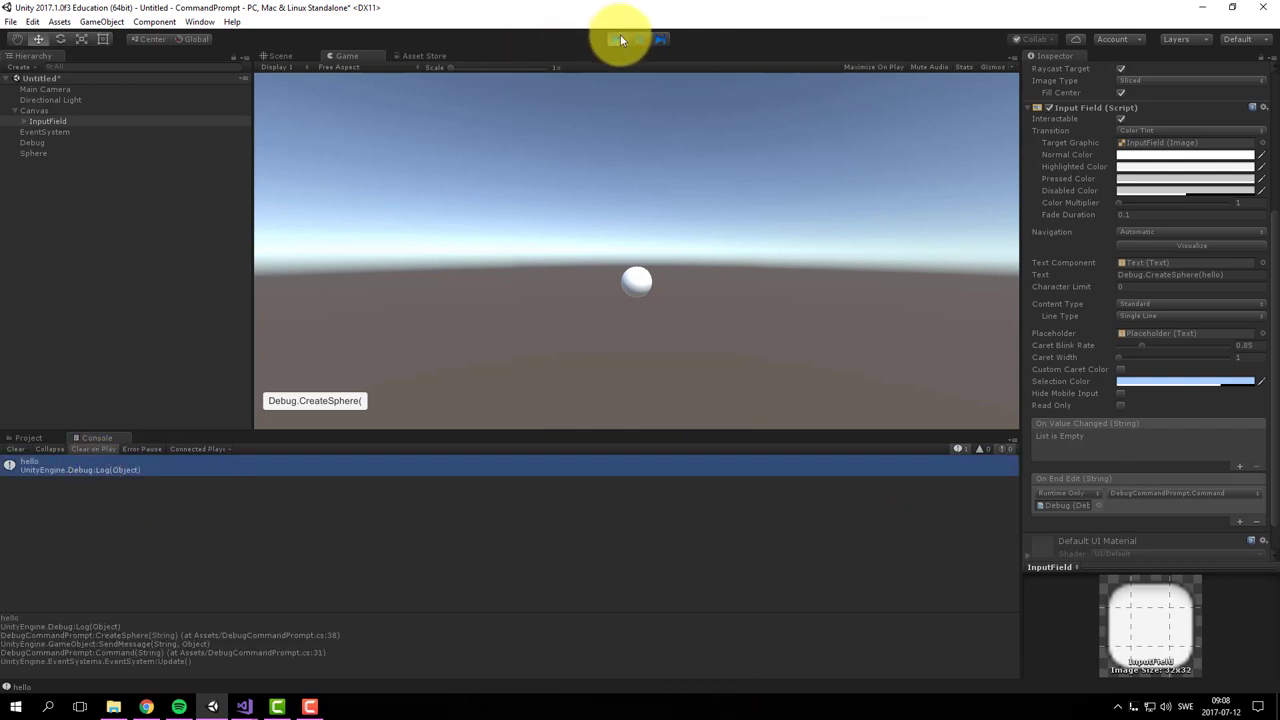
click(616, 38)
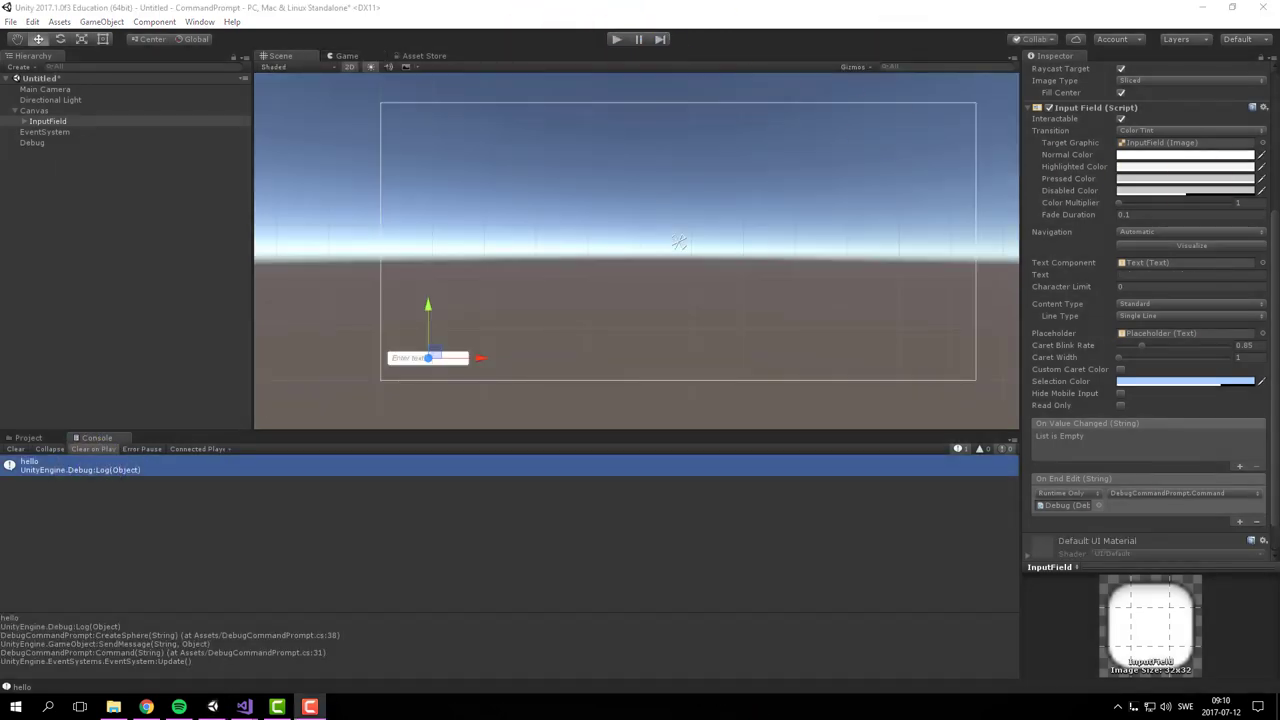